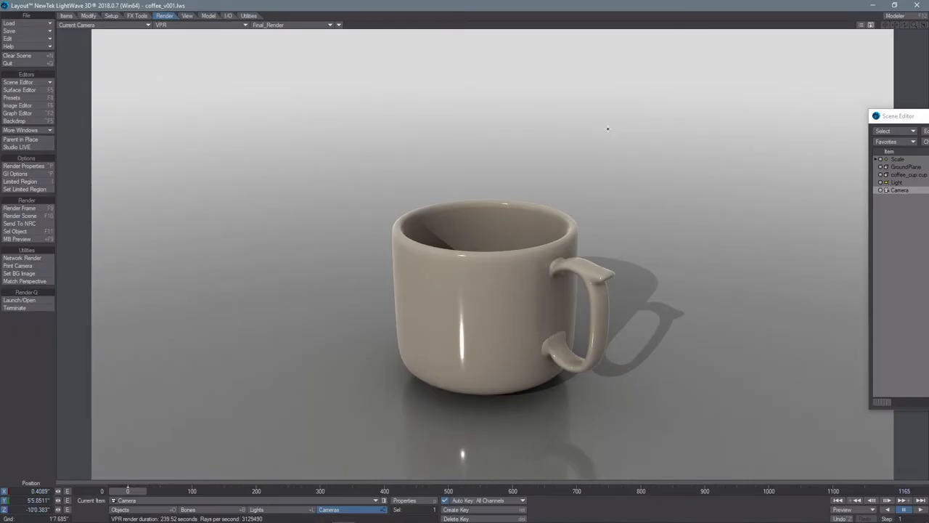
pyautogui.moveTo(593, 131)
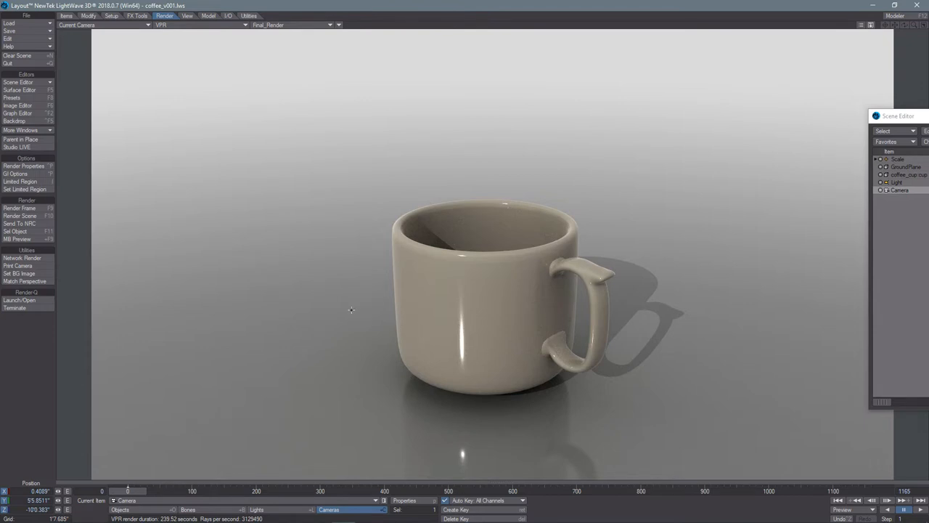
pyautogui.moveTo(507, 219)
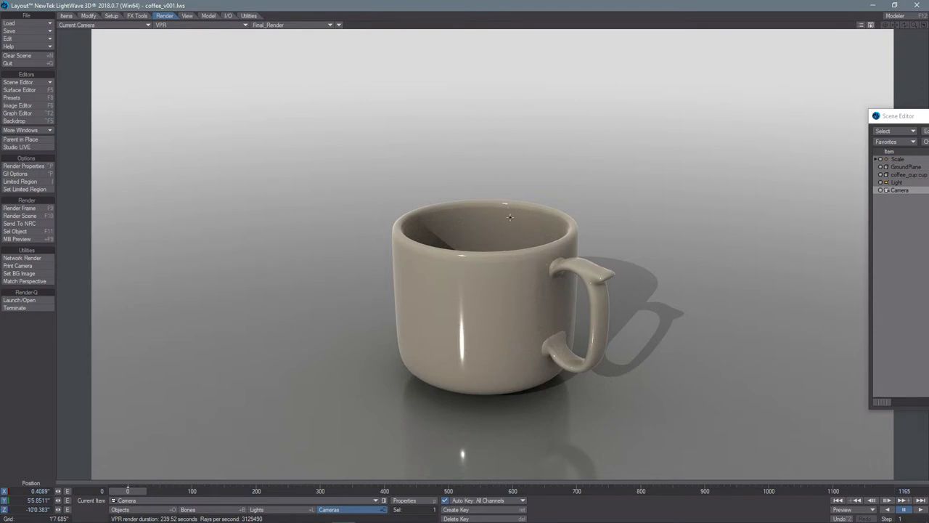
pyautogui.moveTo(269, 183)
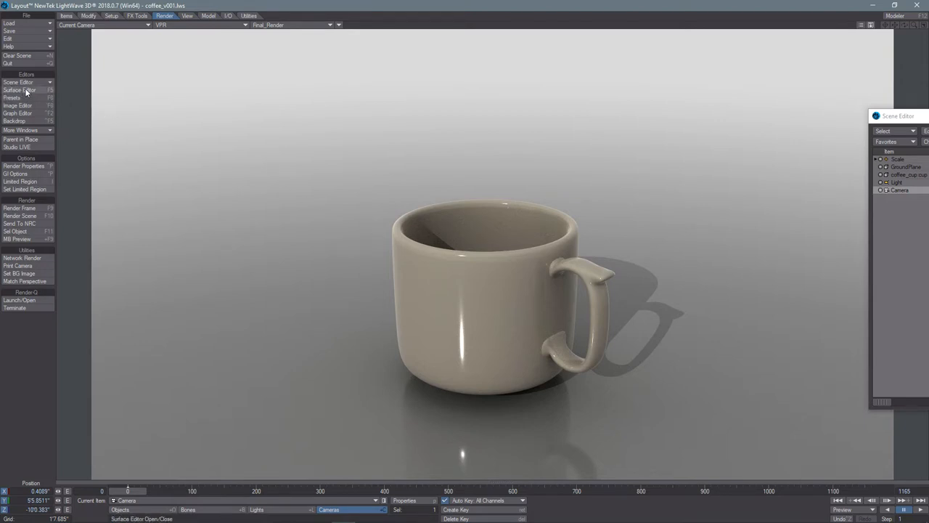
# Switch the Mug surface's shading model to Cel in the Surface Editor.
pyautogui.click(20, 90)
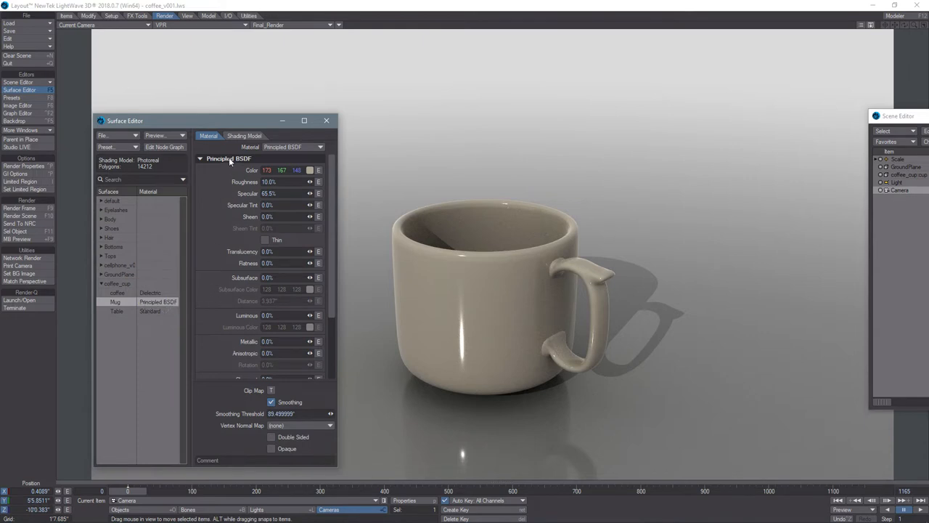
pyautogui.click(244, 135)
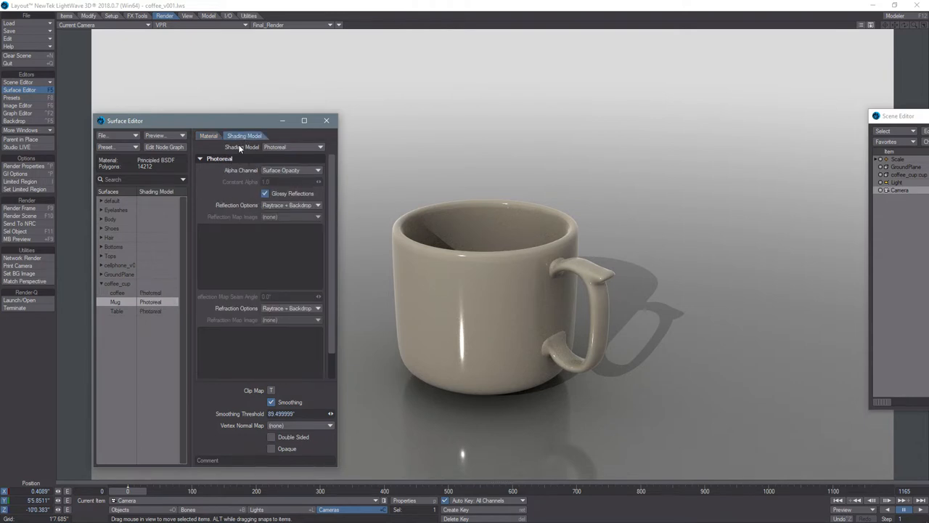
pyautogui.click(290, 146)
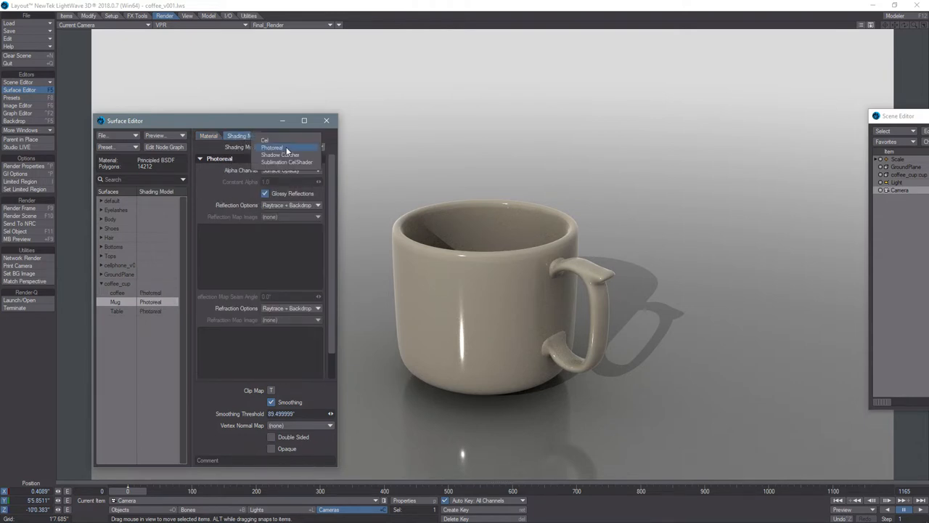
pyautogui.click(265, 140)
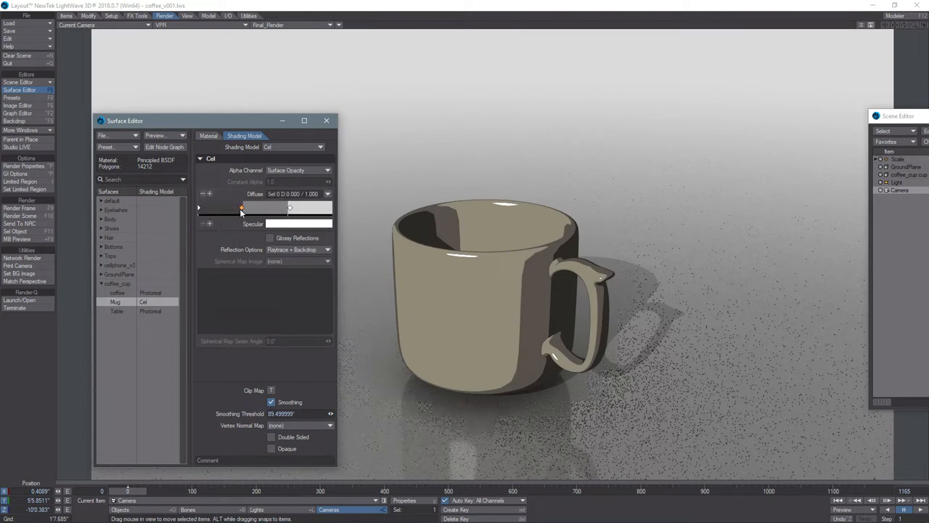
# Drag a key on the Mug's Cel Diffuse gradient to shift a shading step.
pyautogui.moveTo(241, 208); pyautogui.dragTo(261, 207)
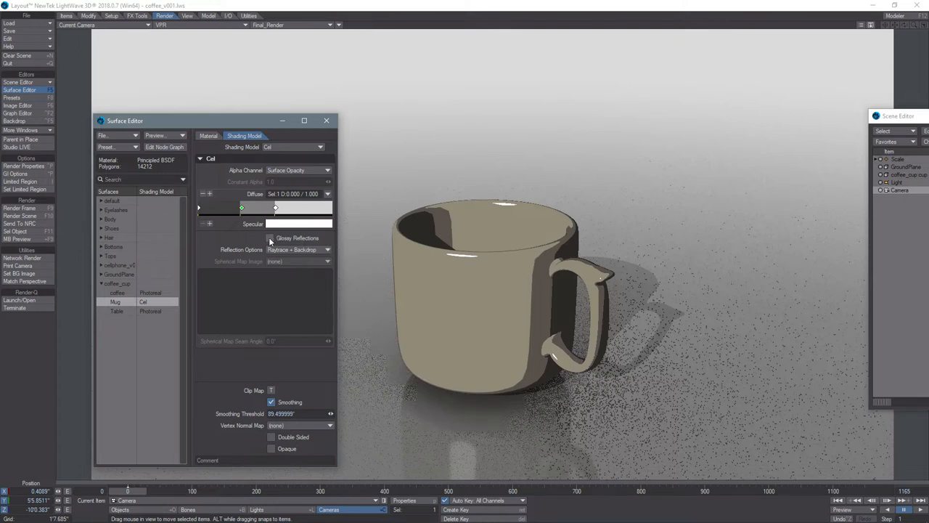
pyautogui.click(271, 238)
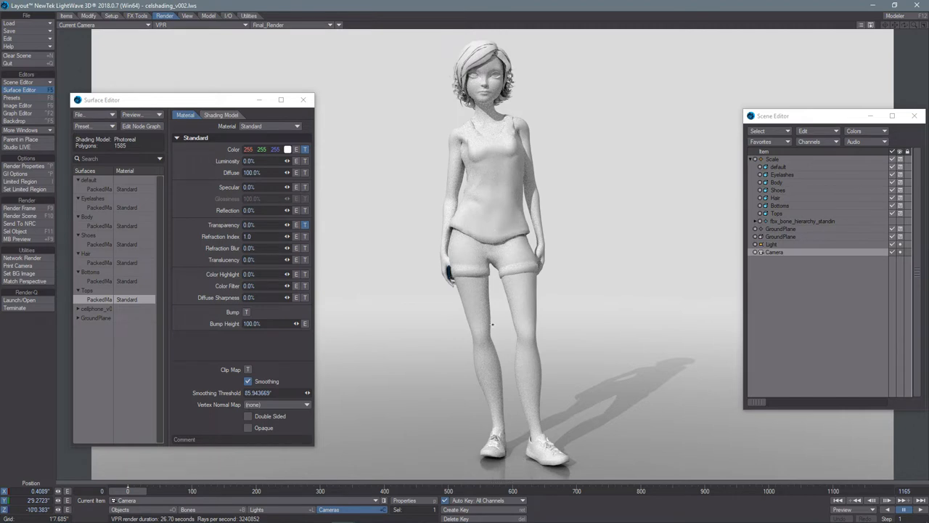
pyautogui.moveTo(533, 409)
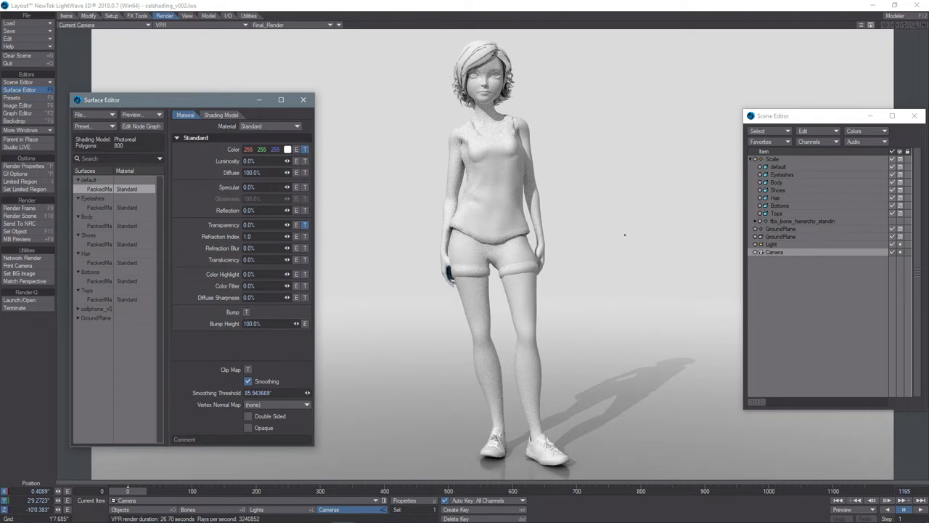
pyautogui.moveTo(776, 178)
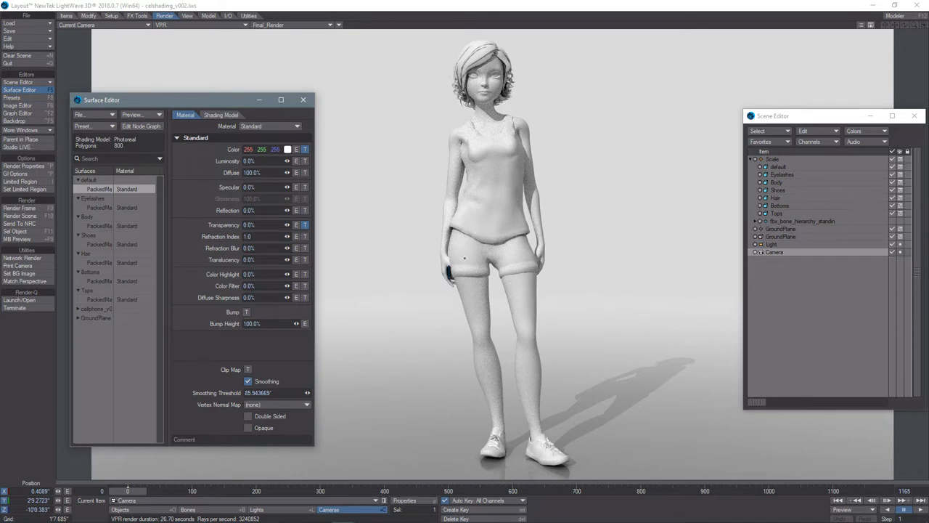
pyautogui.moveTo(112, 234)
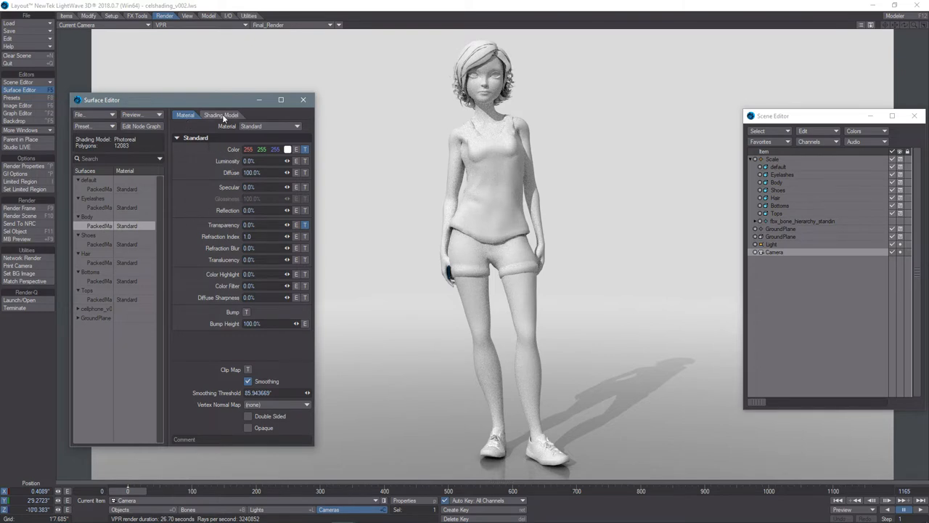
# Set the Body surface to Cel shading and move two diffuse gradient steps.
pyautogui.click(221, 115)
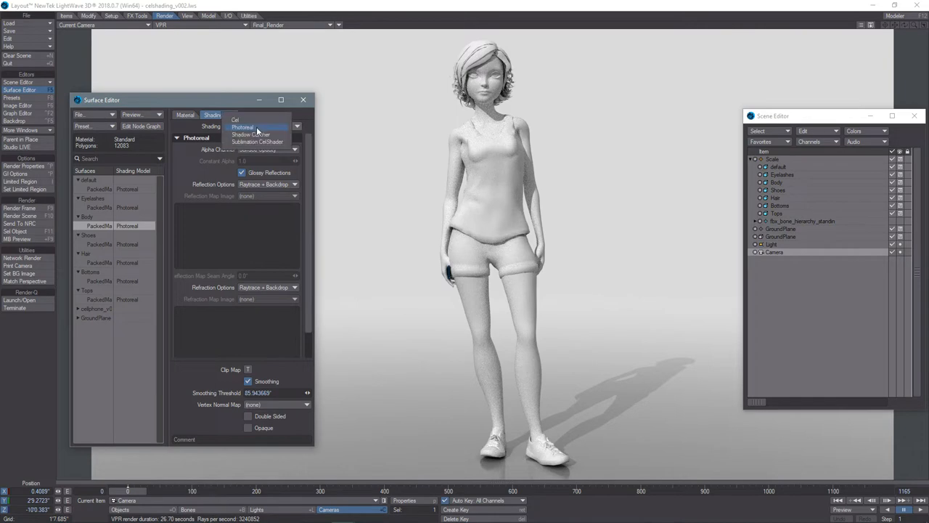
pyautogui.click(235, 119)
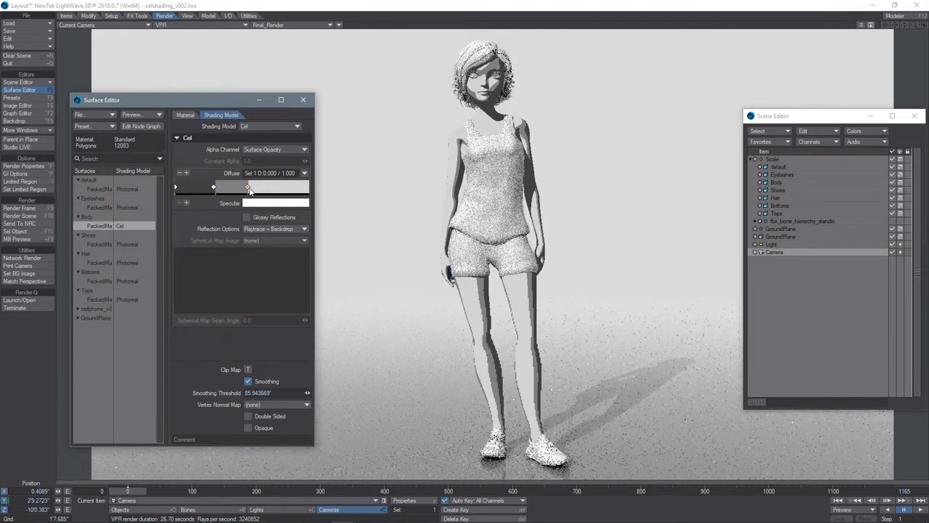
pyautogui.moveTo(213, 187); pyautogui.dragTo(274, 188)
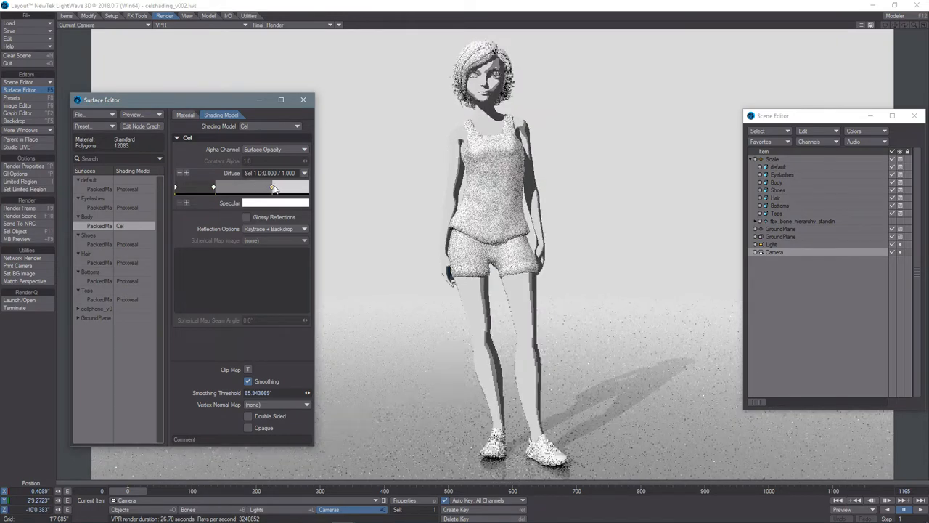
pyautogui.moveTo(214, 186); pyautogui.dragTo(276, 186)
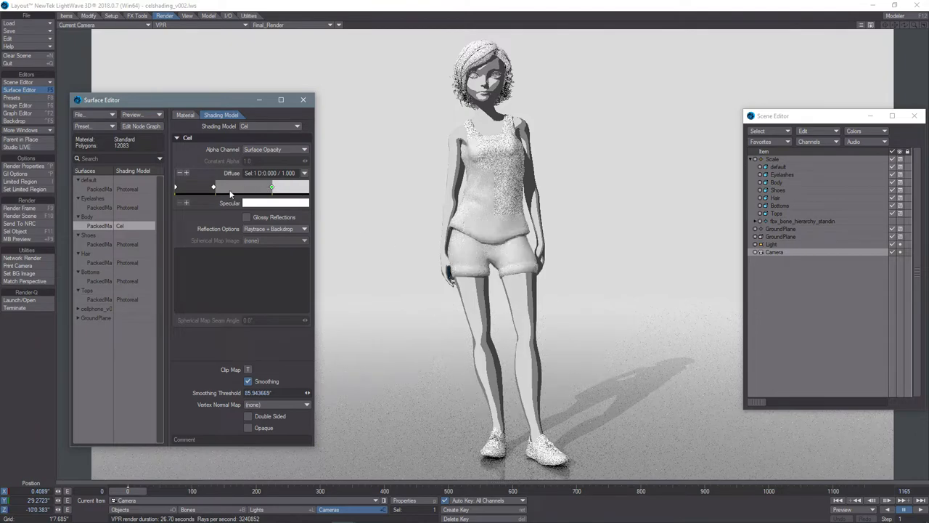
pyautogui.click(184, 114)
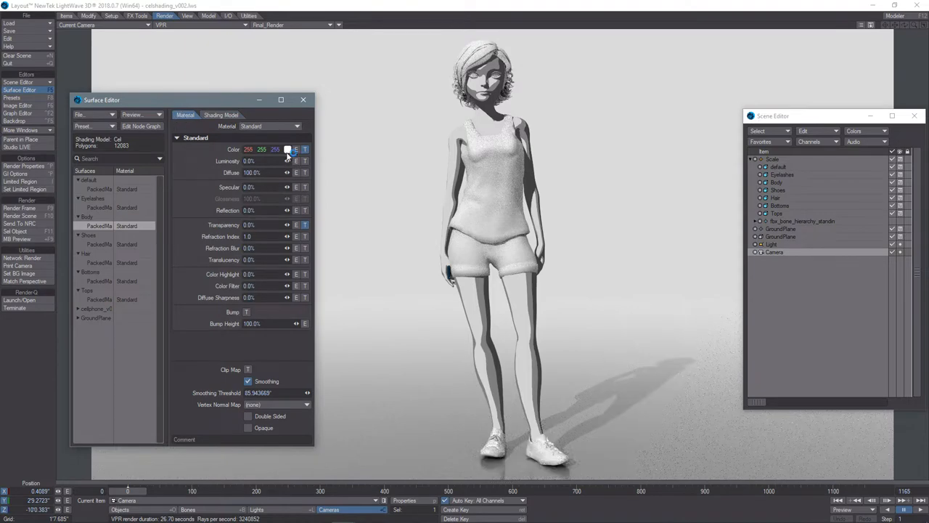
# Set the Body colour to a warm tan skin tone (214, 180, 145).
pyautogui.click(290, 148)
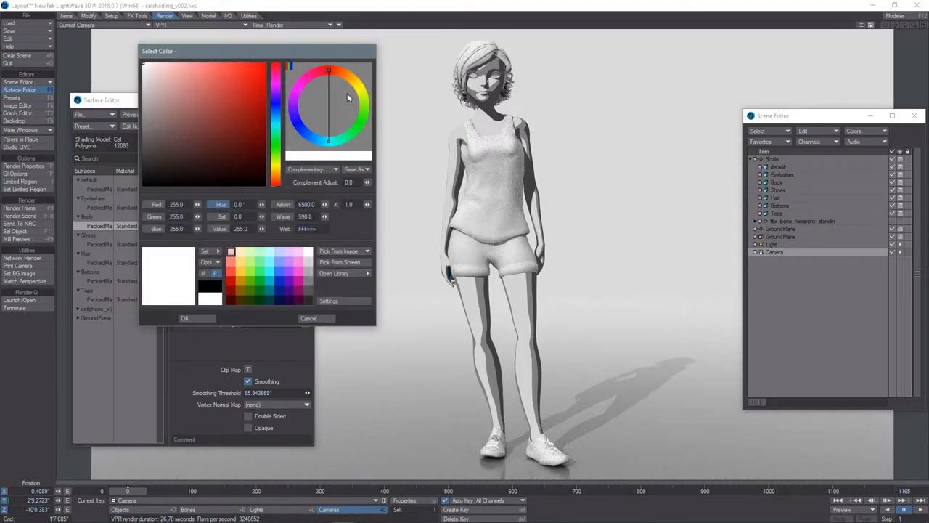
pyautogui.click(351, 78)
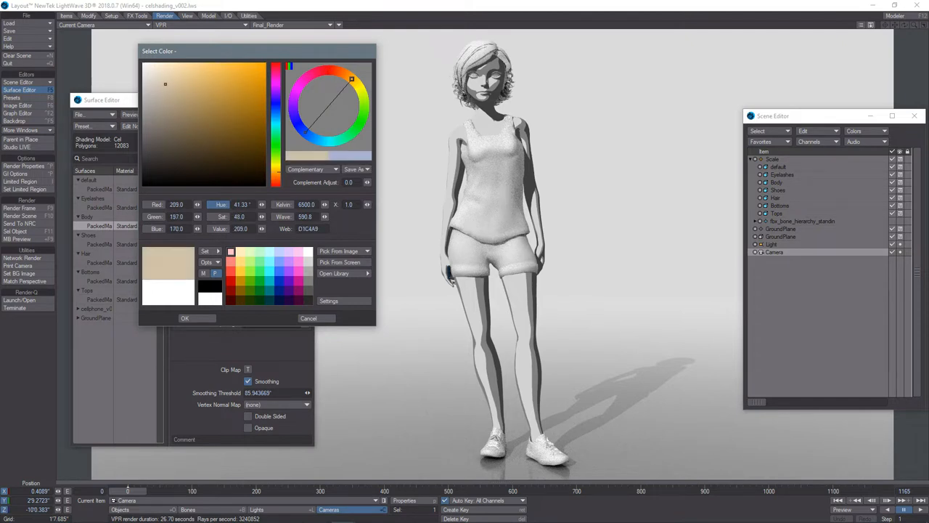
pyautogui.click(163, 80)
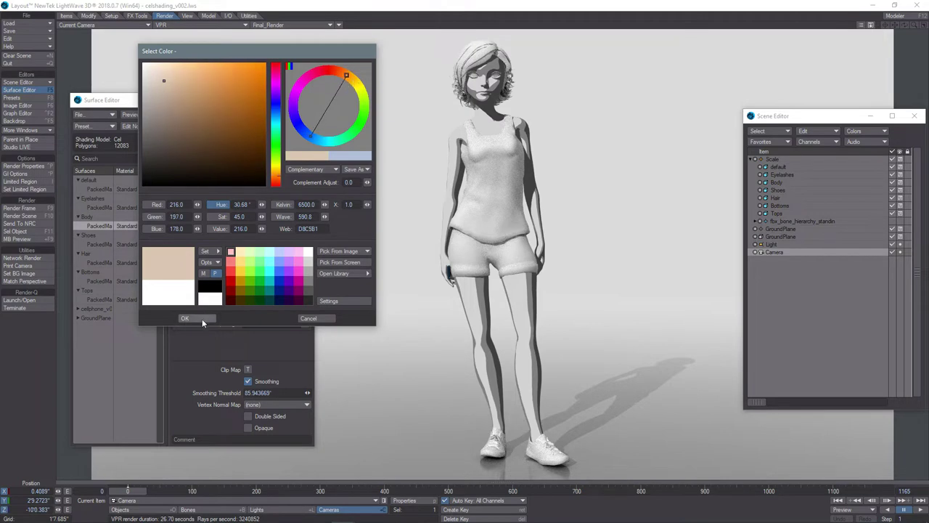
pyautogui.click(185, 318)
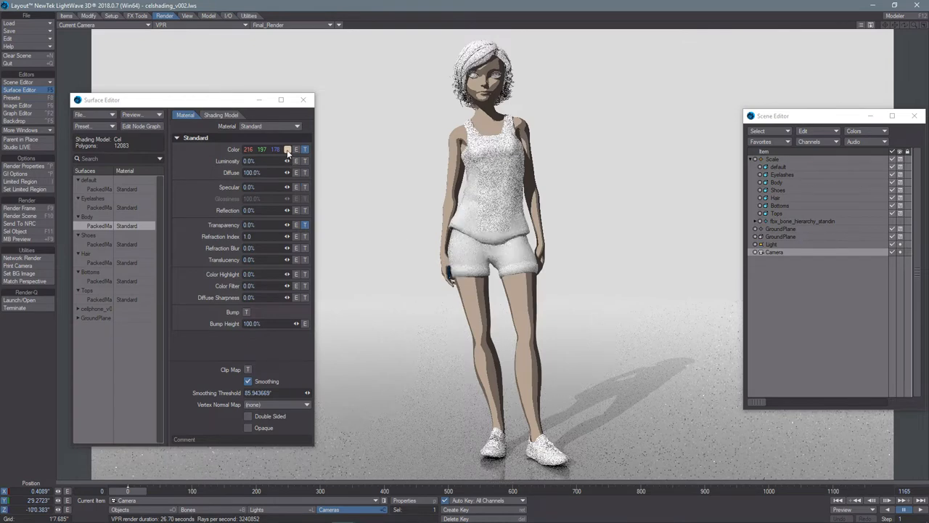
pyautogui.click(287, 149)
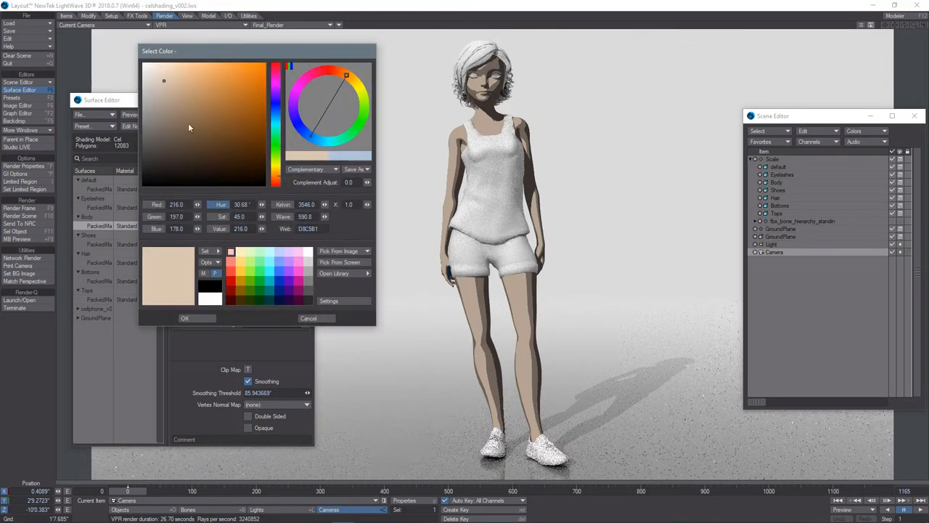
pyautogui.click(178, 82)
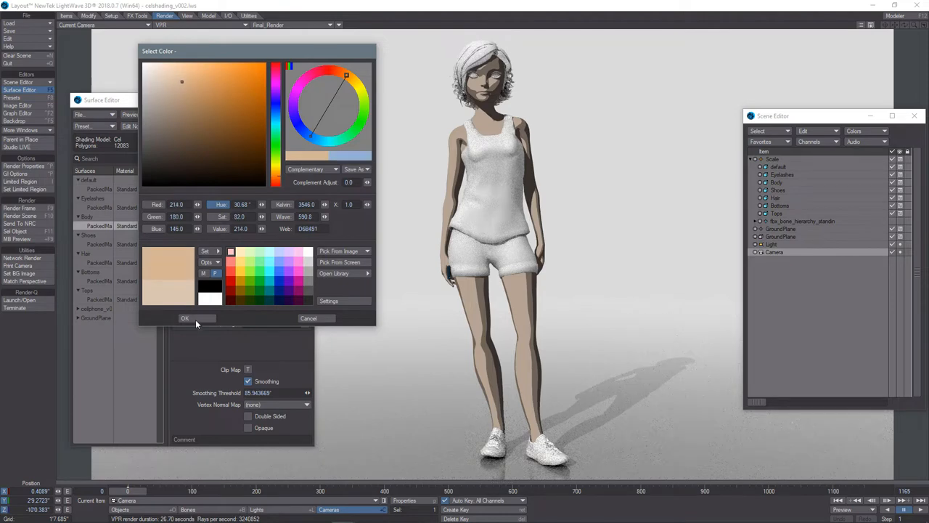
pyautogui.click(184, 318)
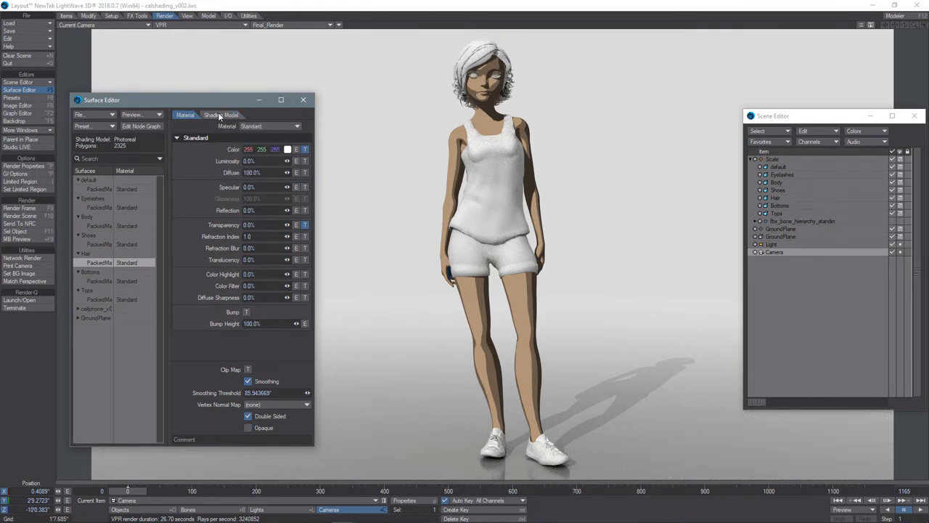
# Cel shade the Hair surface and colour it purple (152, 125, 189).
pyautogui.click(220, 114)
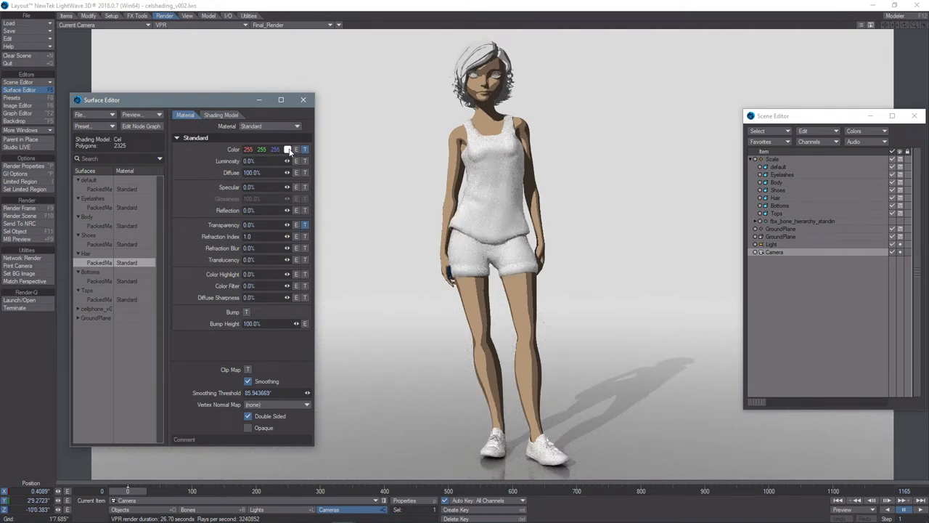
pyautogui.click(289, 149)
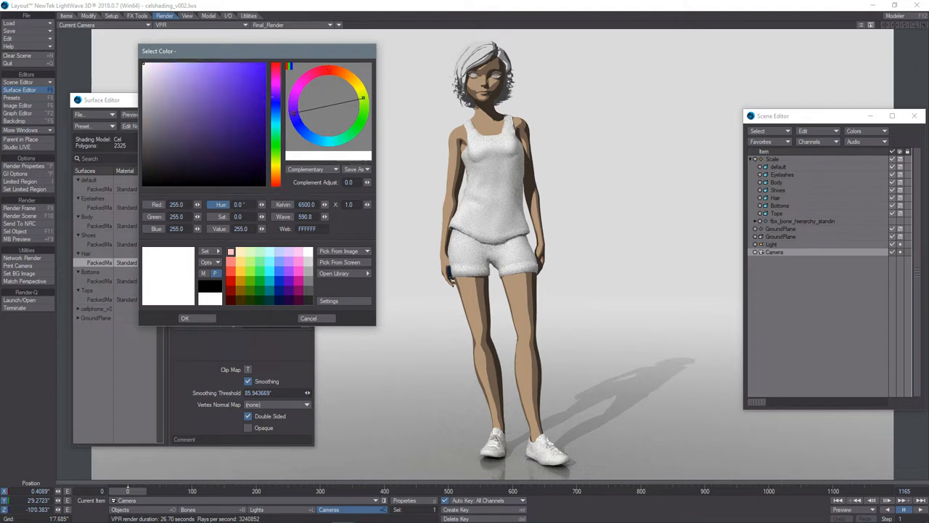
pyautogui.click(182, 103)
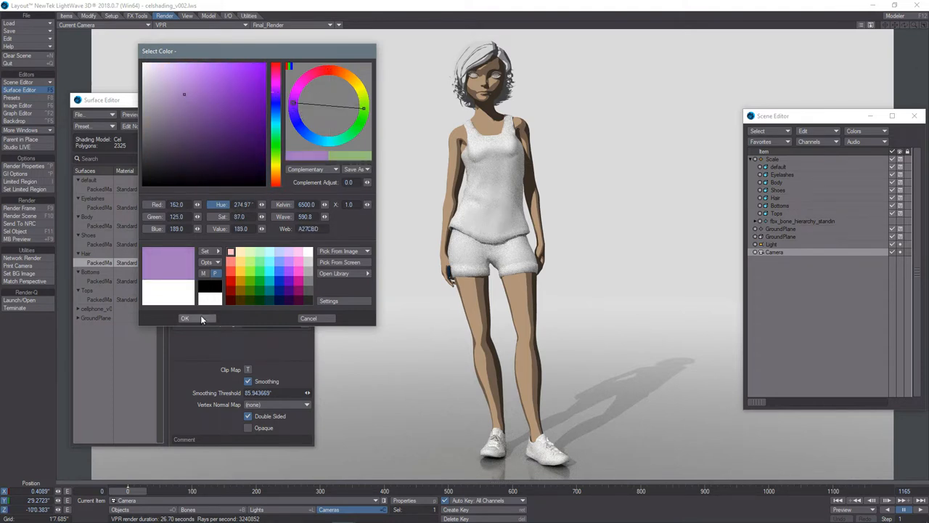
pyautogui.click(185, 317)
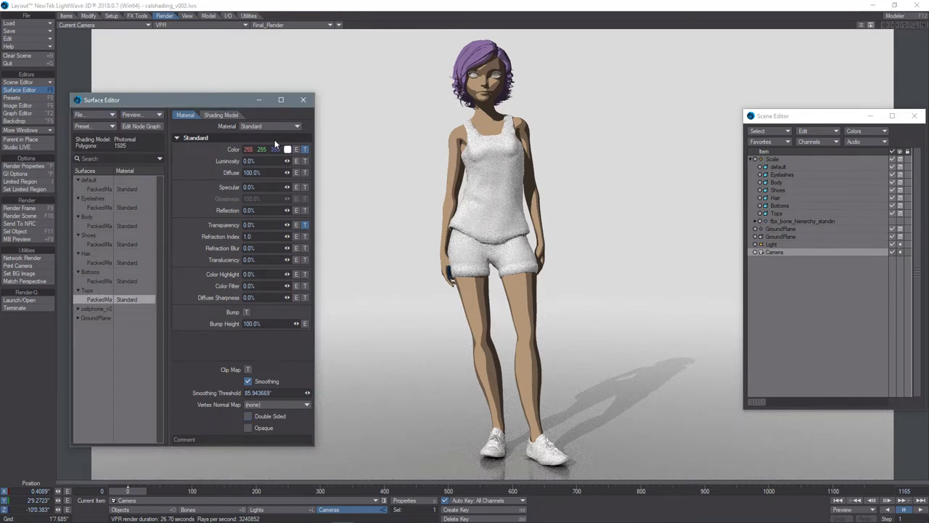
# Nudge a step on the Tops diffuse gradient and confirm a cyan top colour.
pyautogui.click(213, 114)
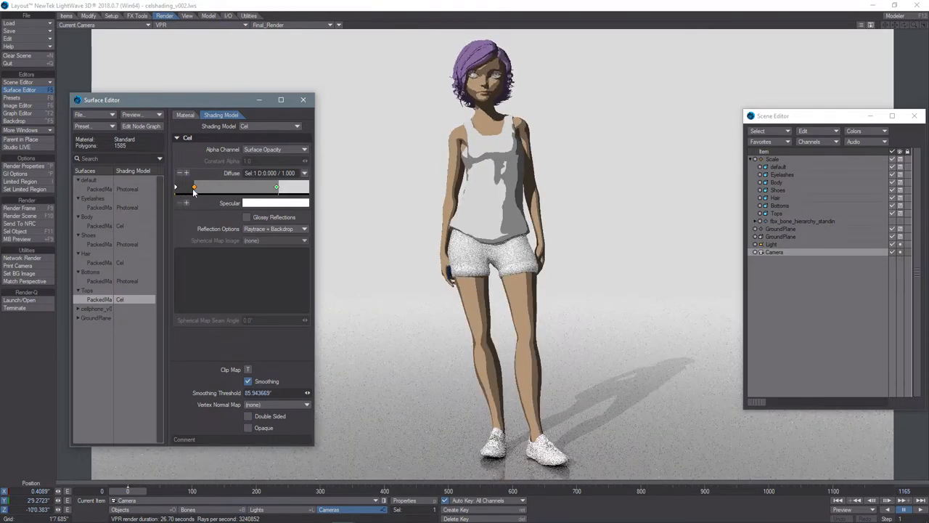
pyautogui.moveTo(195, 187); pyautogui.dragTo(197, 187)
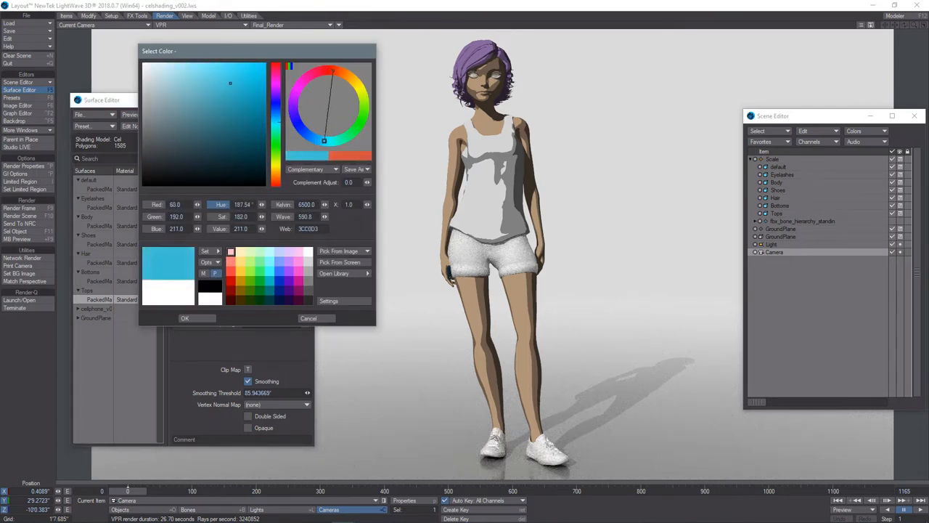
pyautogui.click(184, 318)
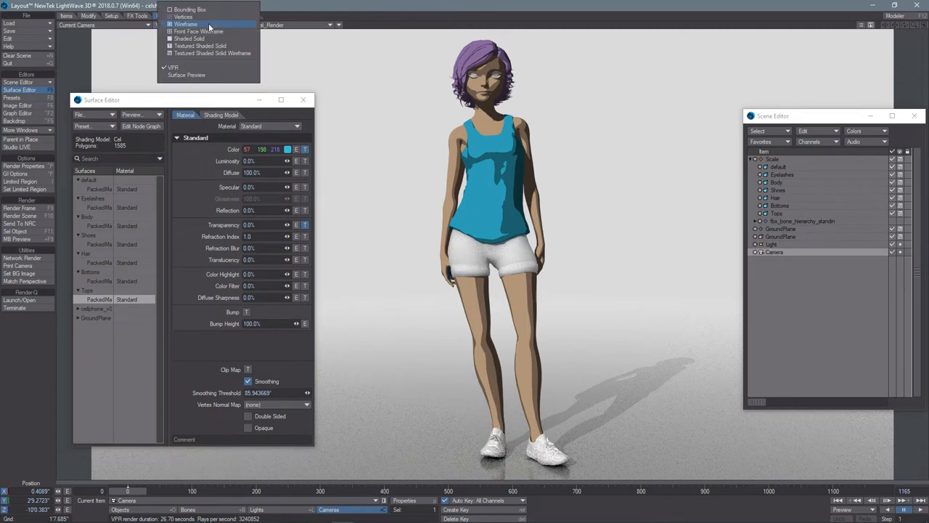
pyautogui.moveTo(209, 46)
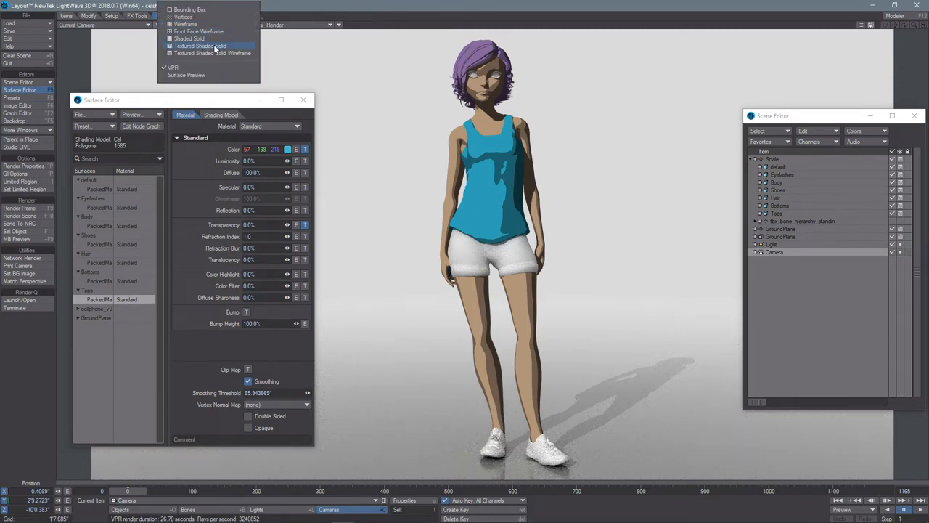
# Switch the viewport display from VPR to Textured Shaded Solid.
pyautogui.click(194, 46)
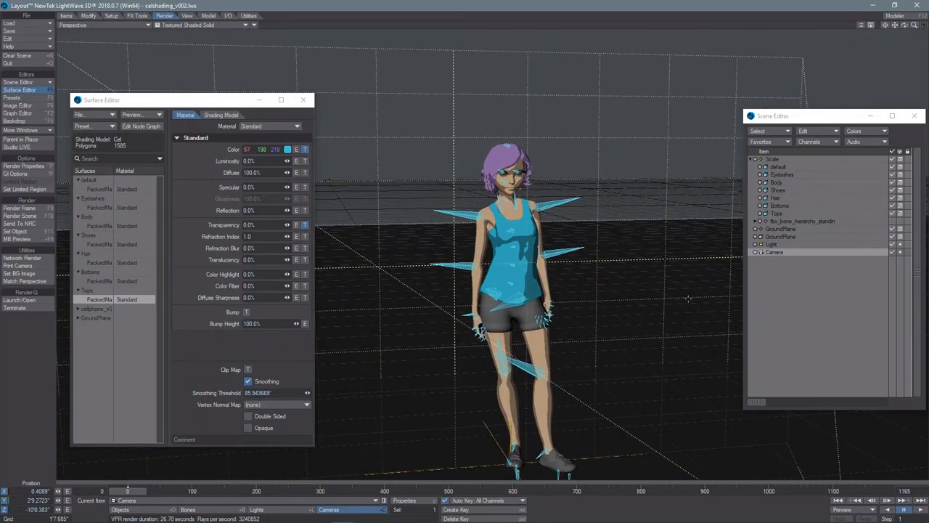
pyautogui.click(78, 26)
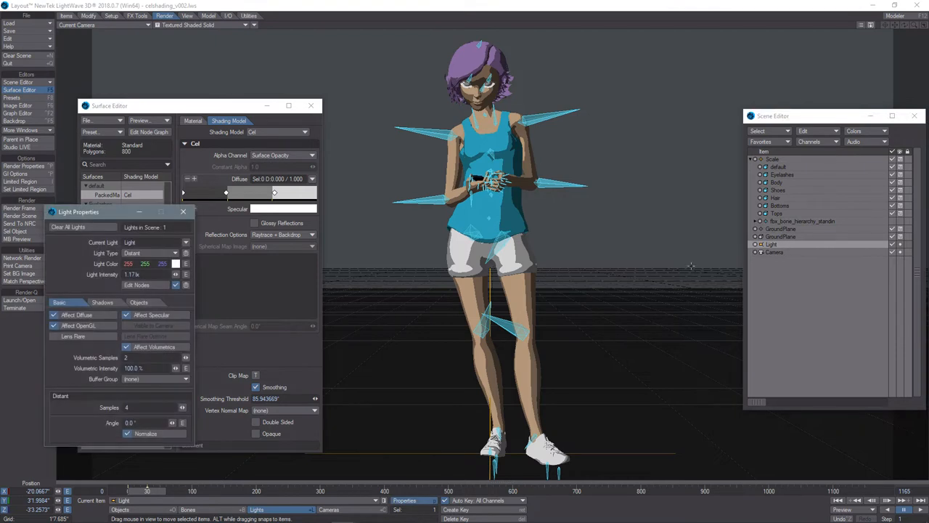
# Move the Light Properties panel up and try Area and NGon light types.
pyautogui.moveTo(78, 212); pyautogui.dragTo(127, 206)
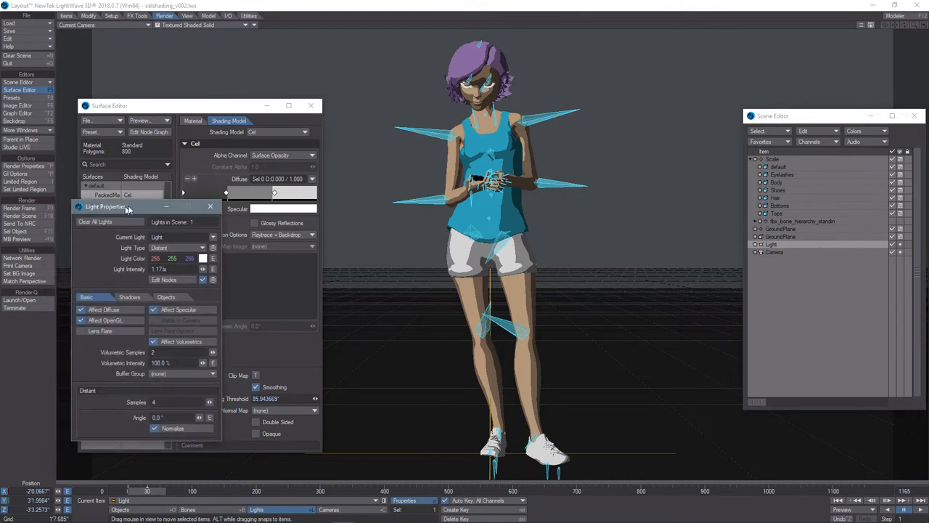
pyautogui.moveTo(127, 206); pyautogui.dragTo(204, 69)
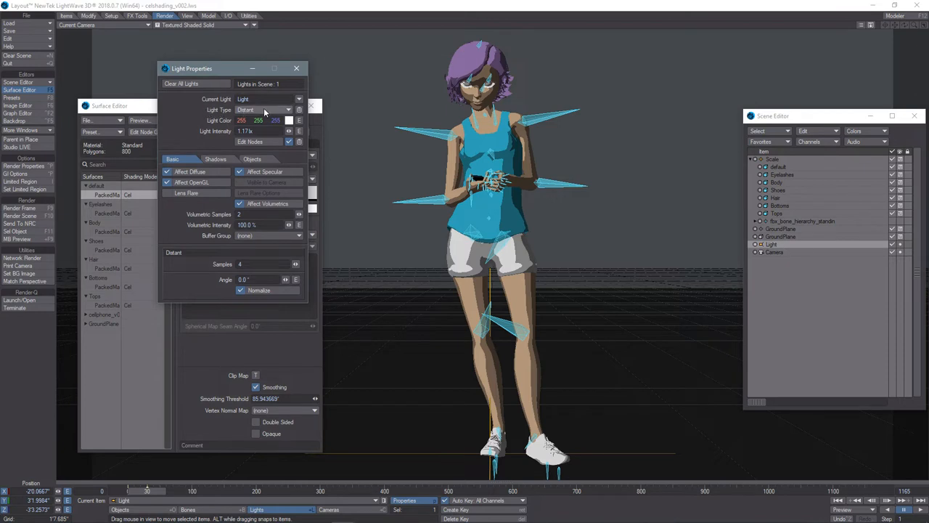
pyautogui.click(267, 109)
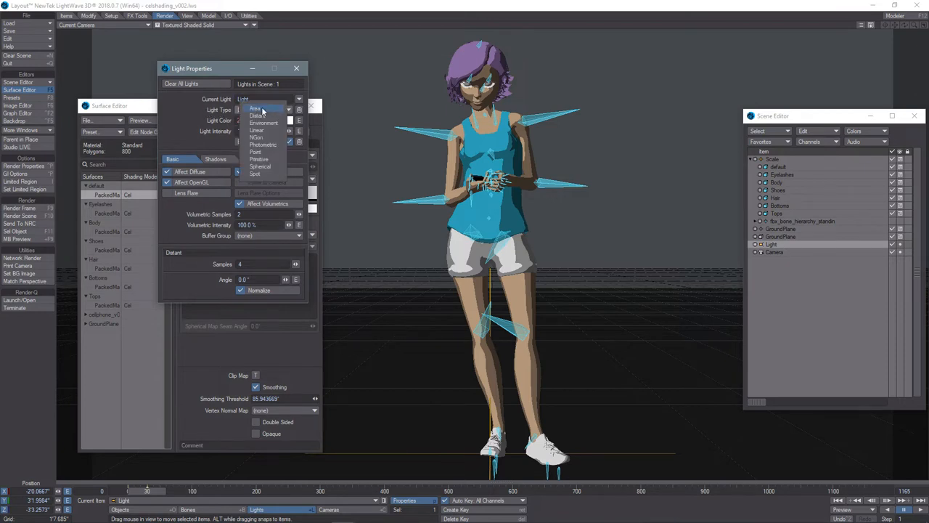
pyautogui.click(256, 108)
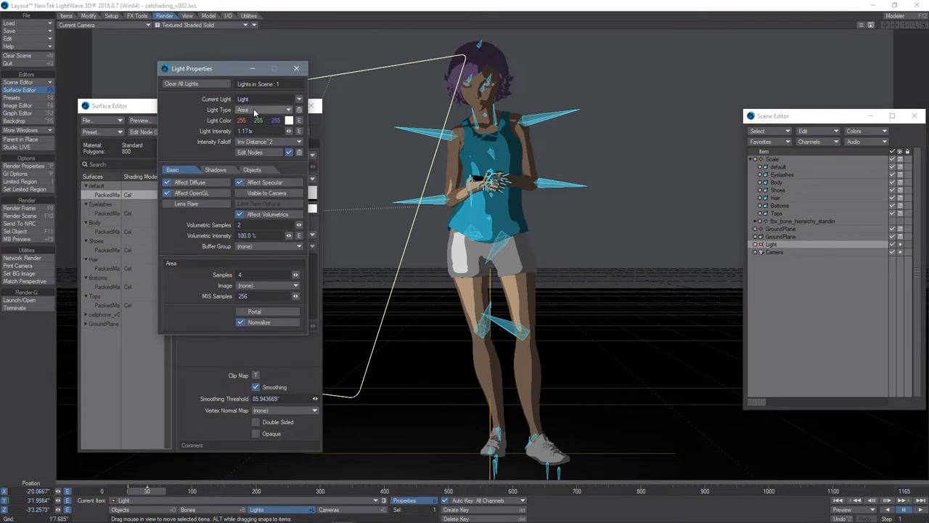
pyautogui.click(267, 109)
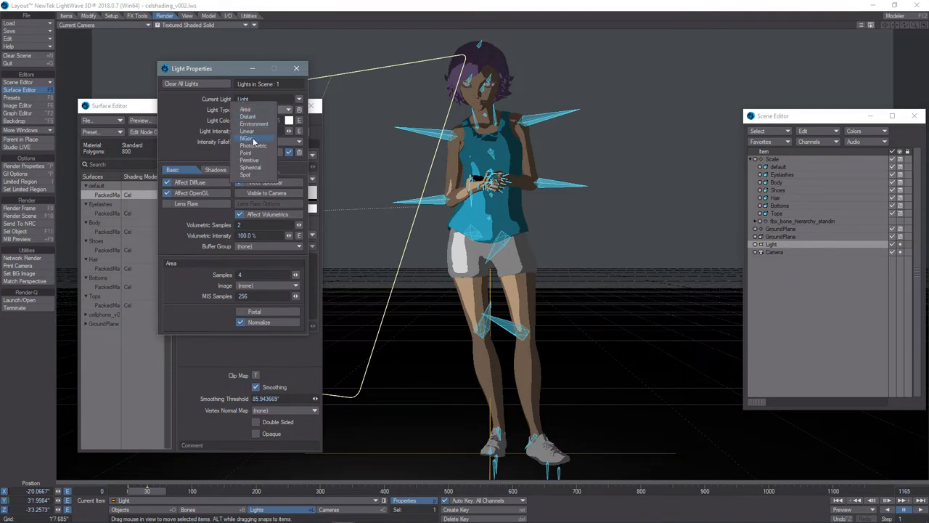
pyautogui.click(246, 138)
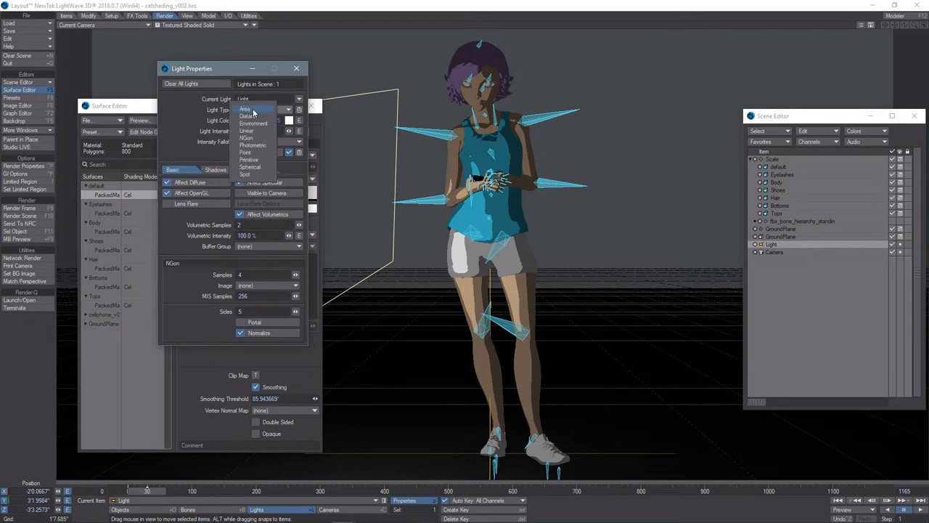
# Try Point and Spherical lights, then return to Distant at about 1.205 lx.
pyautogui.click(245, 151)
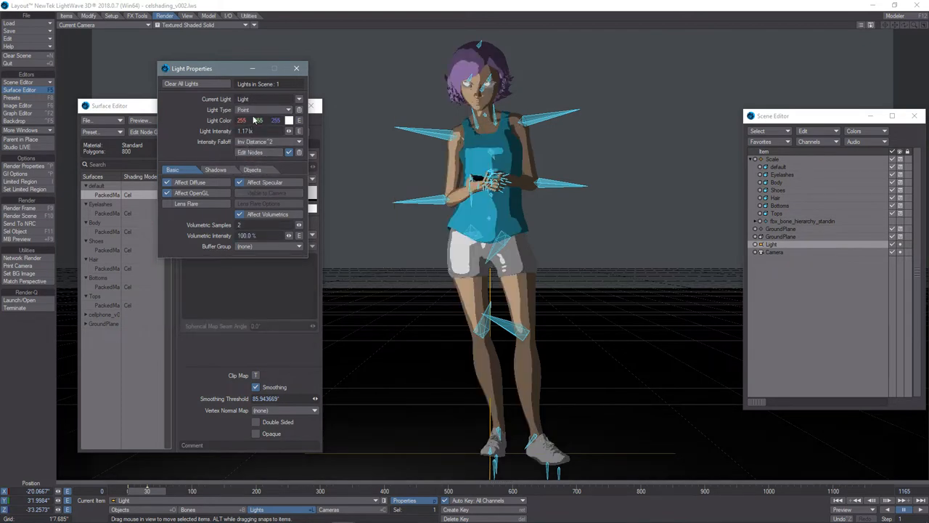
pyautogui.click(269, 109)
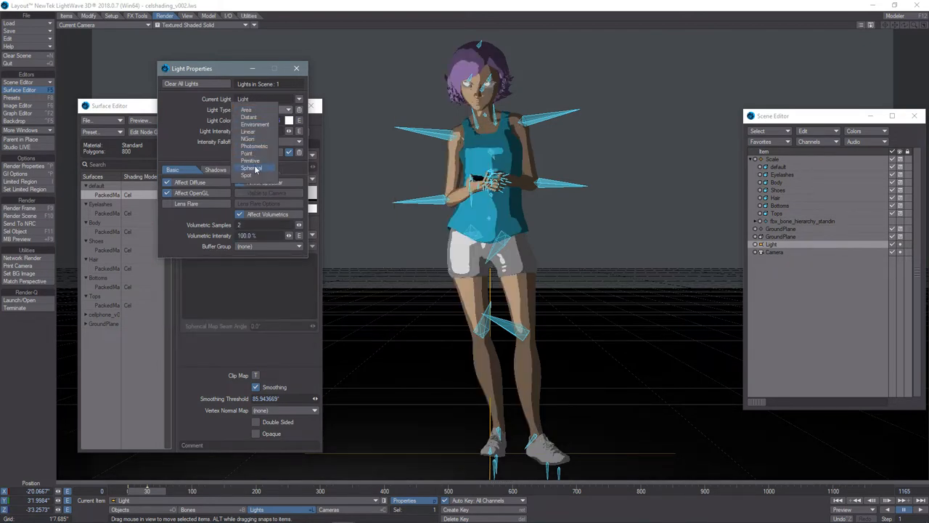
pyautogui.click(247, 109)
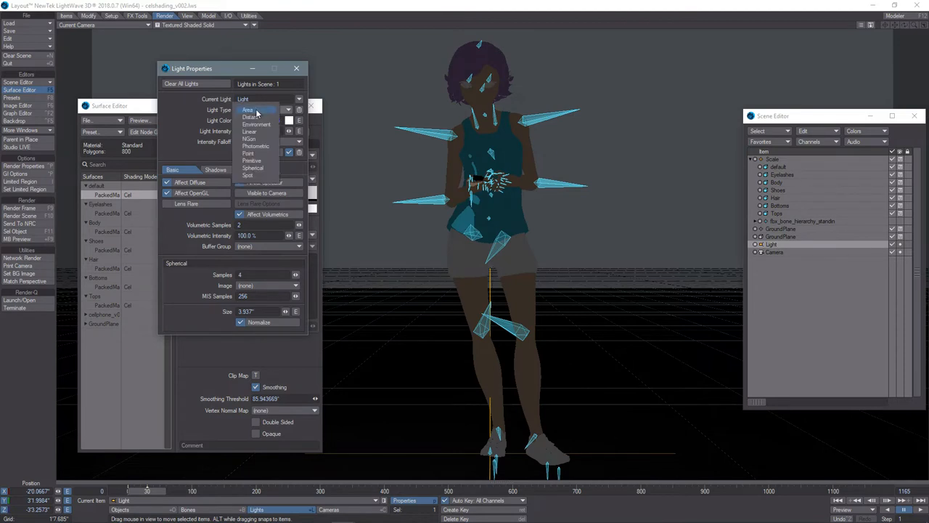
pyautogui.click(253, 116)
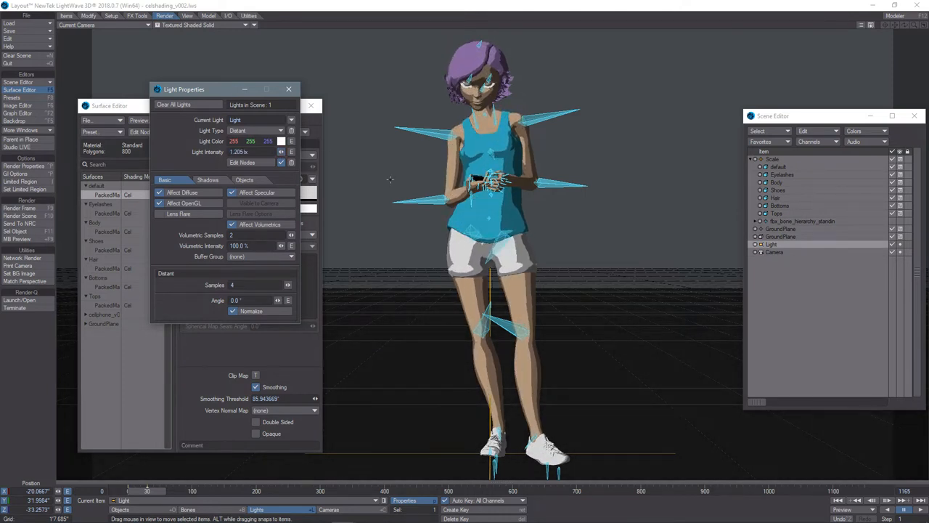
pyautogui.moveTo(183, 89); pyautogui.dragTo(178, 64)
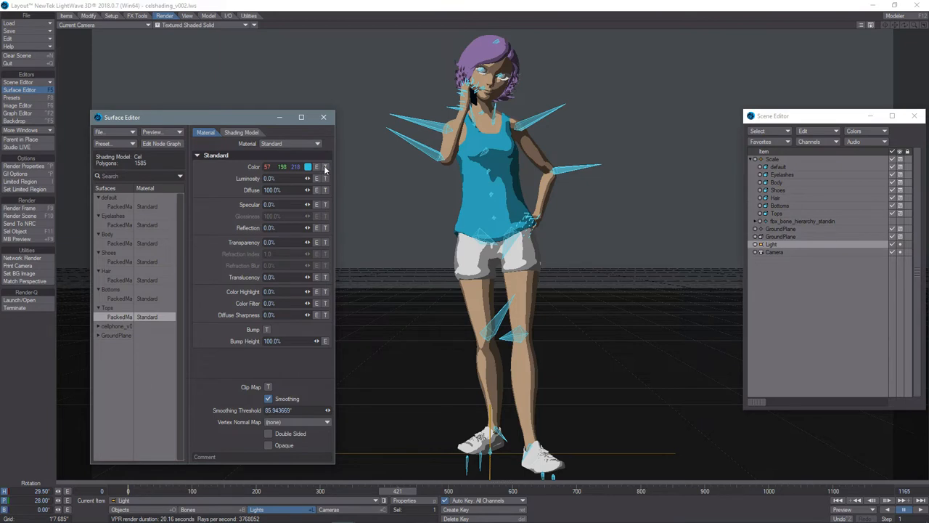
# Map anime_girl_Packed0_Diffuse.png onto the Tops colour using TopsDiffuseUVLayer.
pyautogui.click(325, 167)
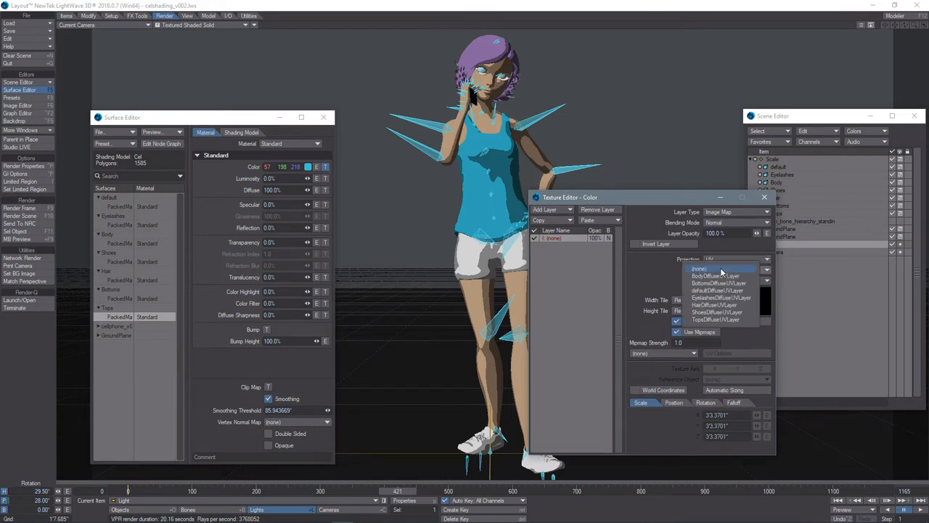
pyautogui.click(720, 318)
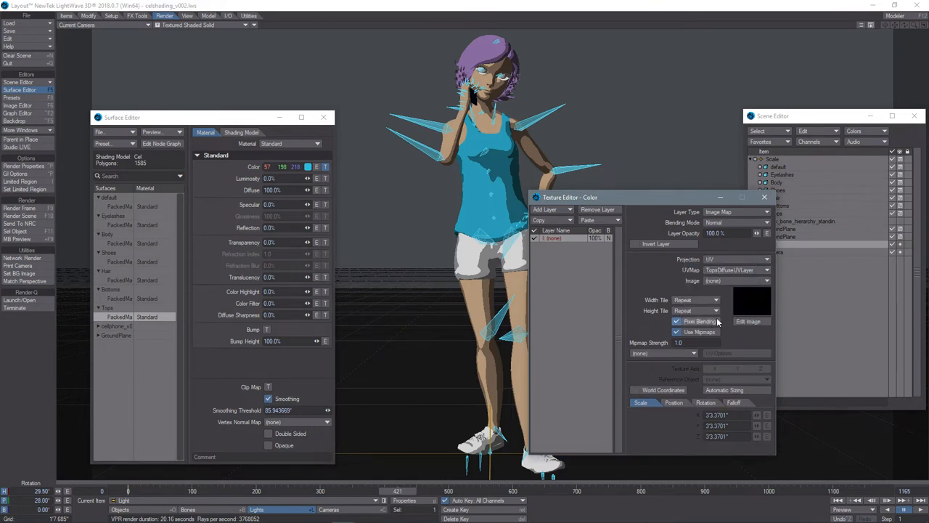
pyautogui.click(735, 280)
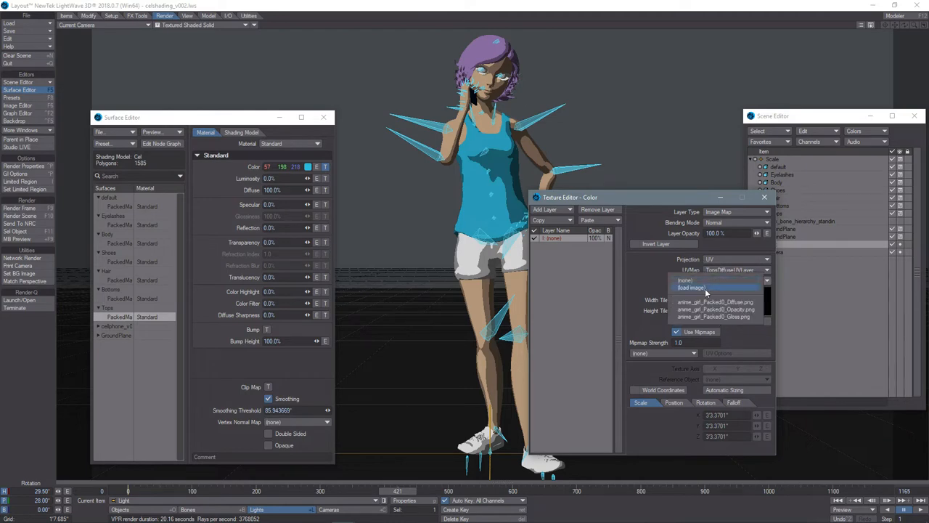
pyautogui.click(688, 286)
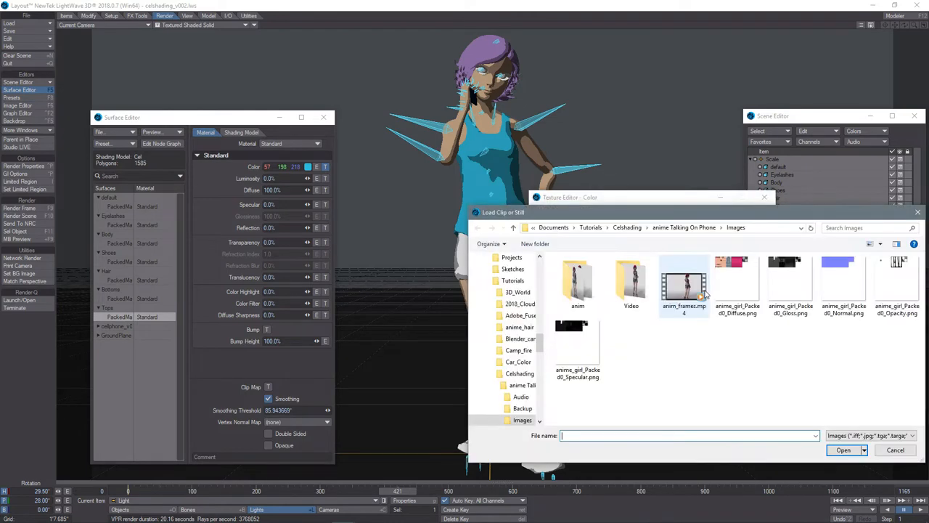
pyautogui.click(737, 280)
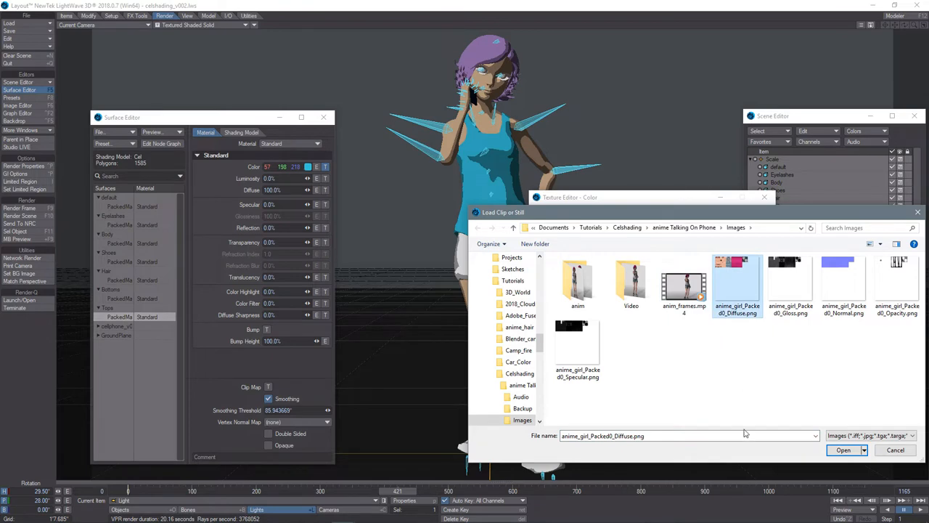
pyautogui.click(846, 451)
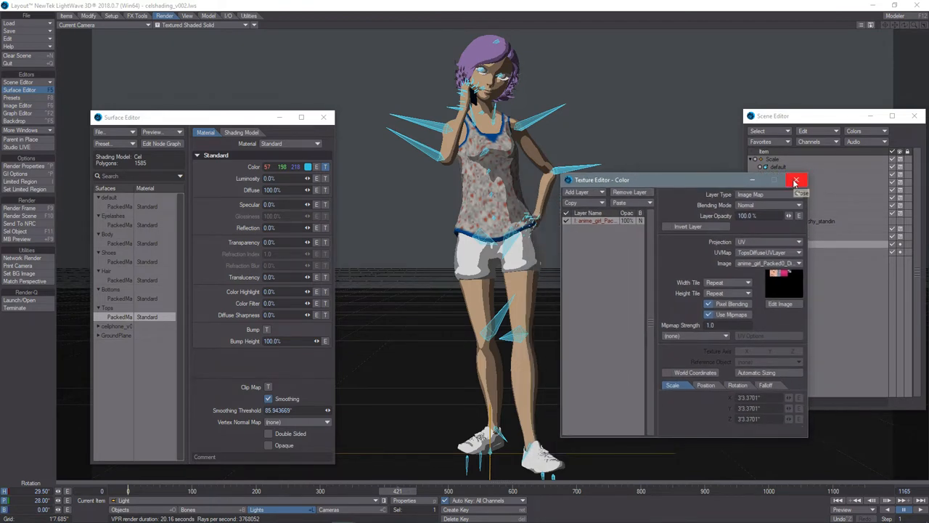
pyautogui.click(796, 180)
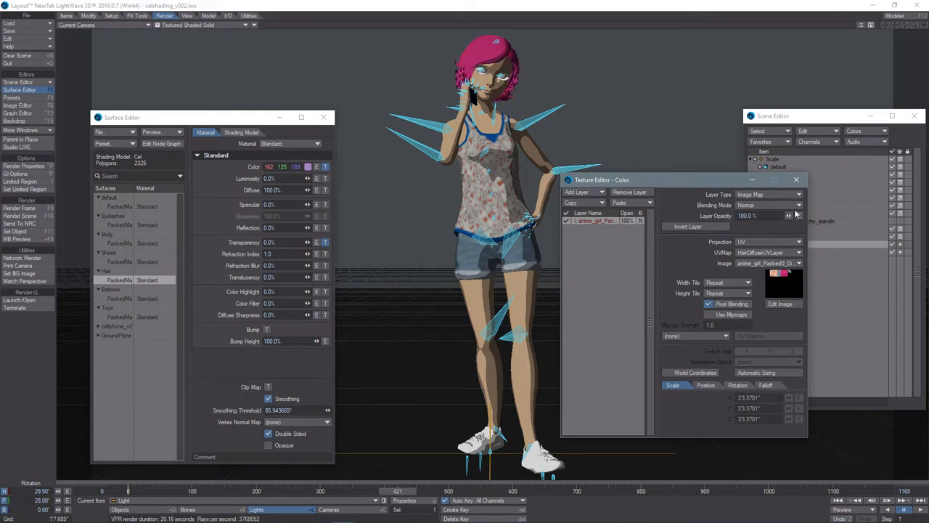
# Apply the diffuse image colour texture to Hair and Shoes, then open Body and Eyelashes textures.
pyautogui.click(796, 180)
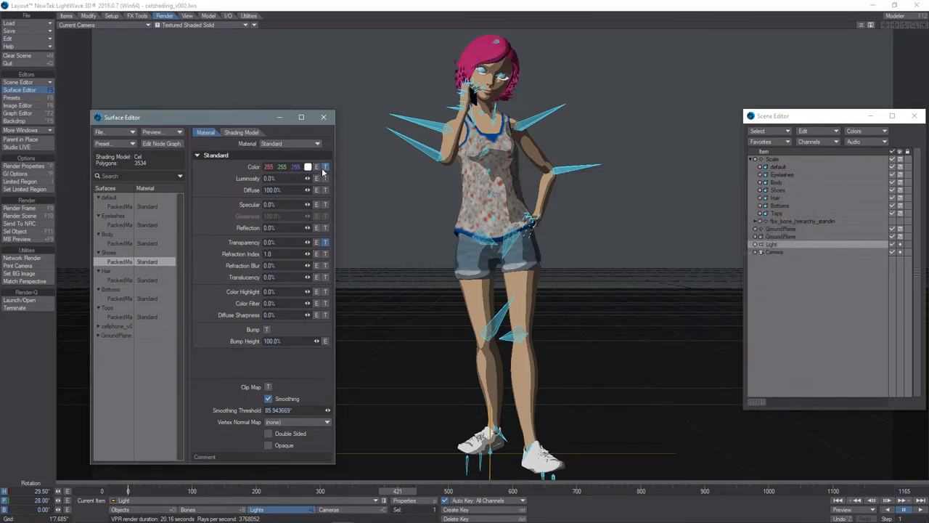
pyautogui.click(325, 167)
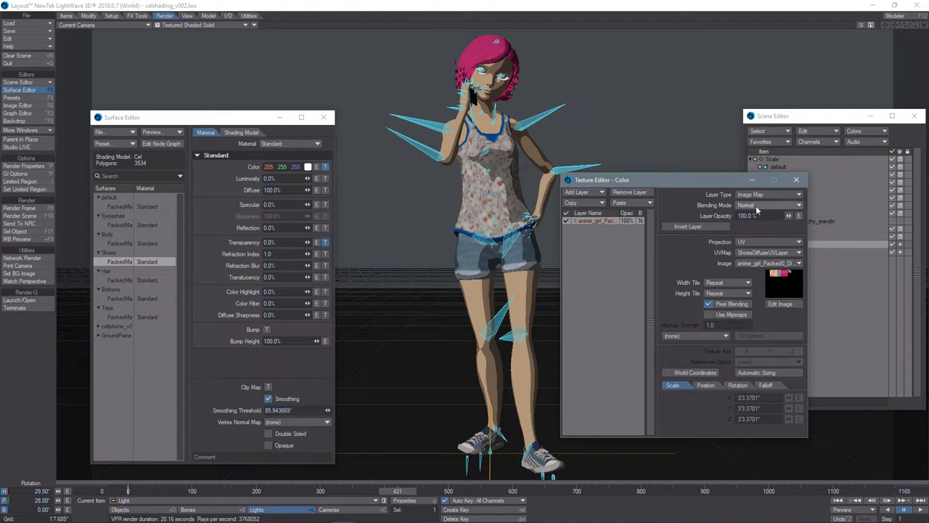
pyautogui.click(797, 180)
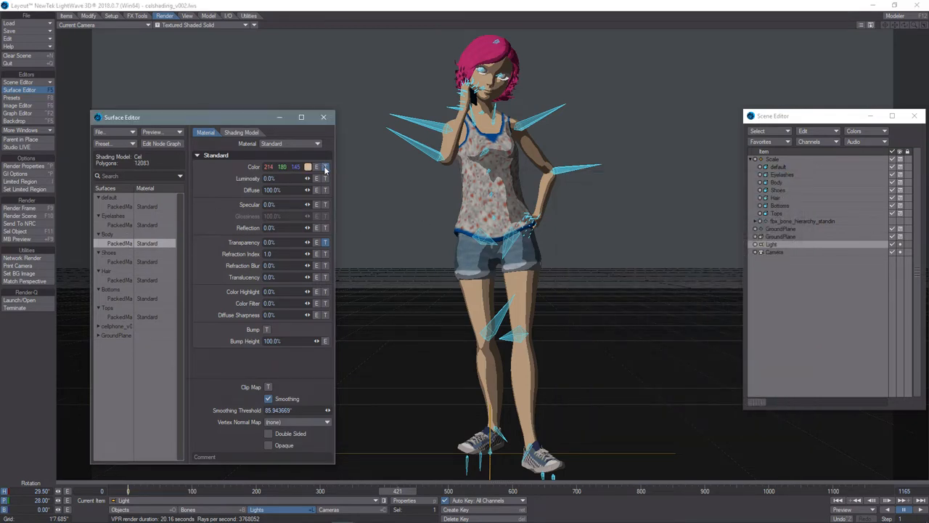
pyautogui.click(325, 167)
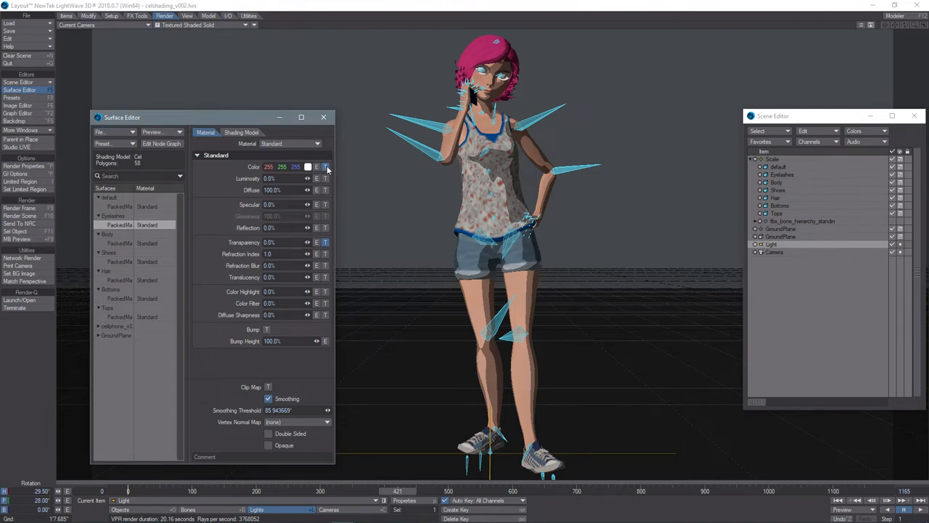
pyautogui.click(324, 166)
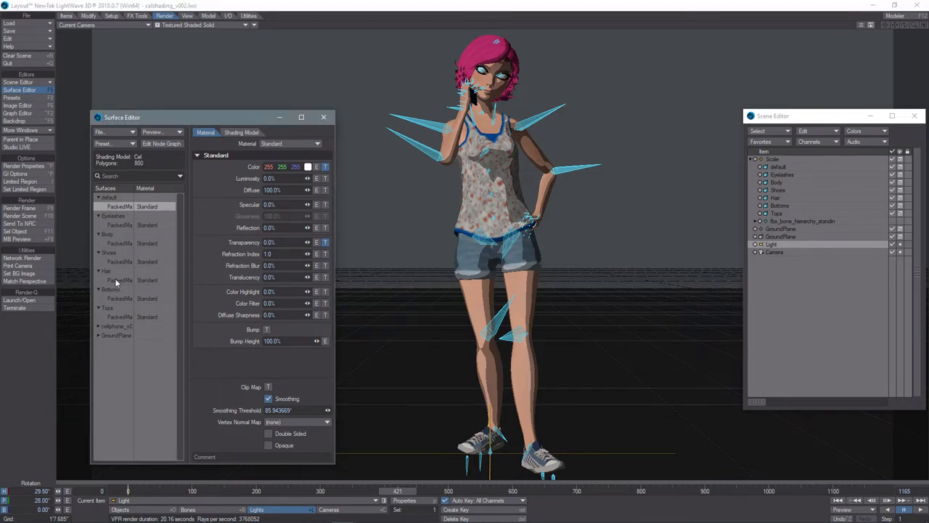
# Close the Hair transparency and colour texture editors, keeping the Surface Editor open.
pyautogui.click(325, 241)
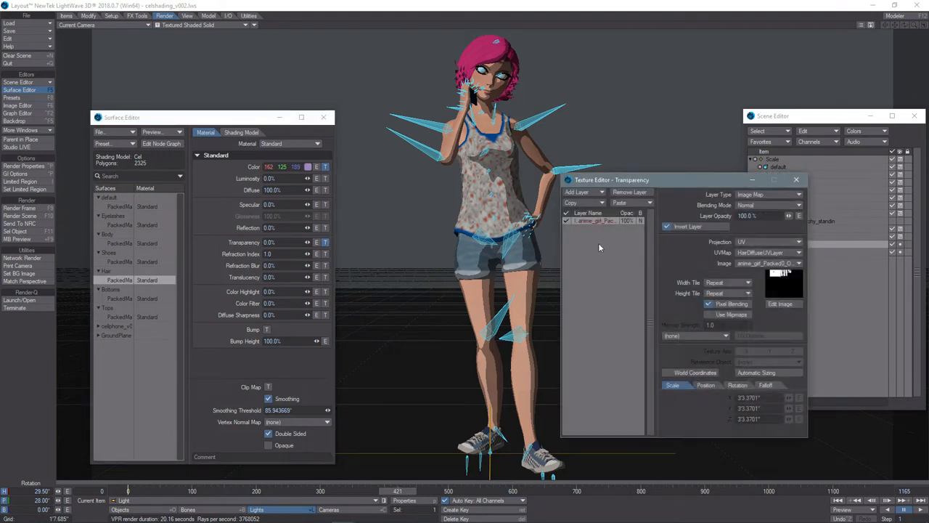
pyautogui.click(796, 179)
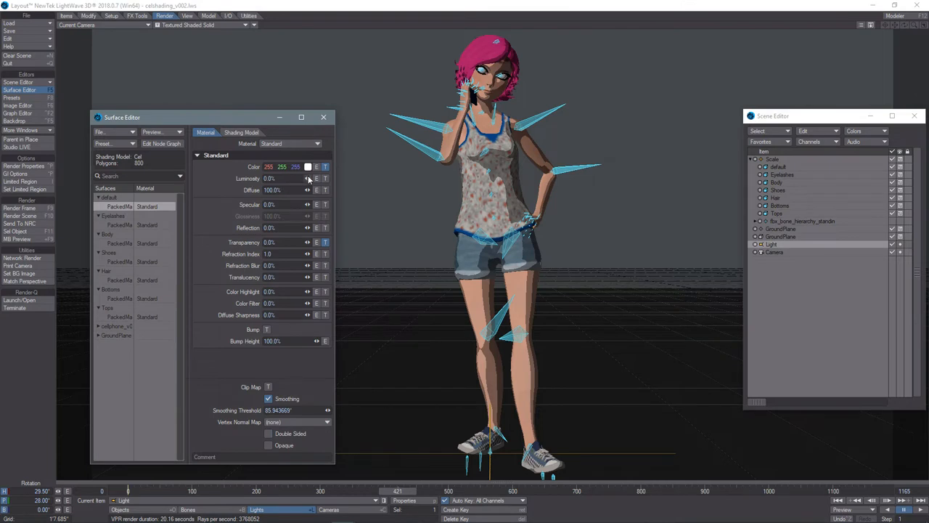
pyautogui.click(325, 166)
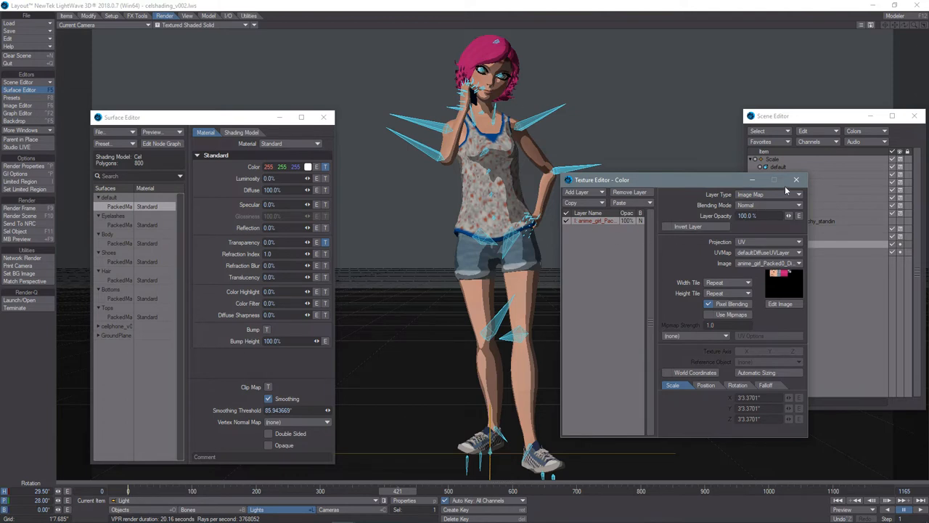
pyautogui.click(796, 180)
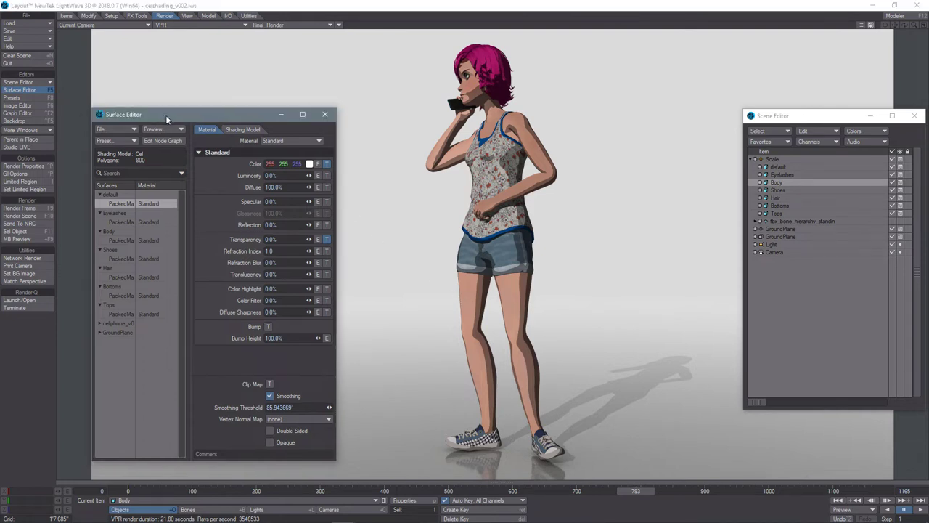
# Close the Surface Editor so the VPR viewport shows the textured girl.
pyautogui.click(324, 114)
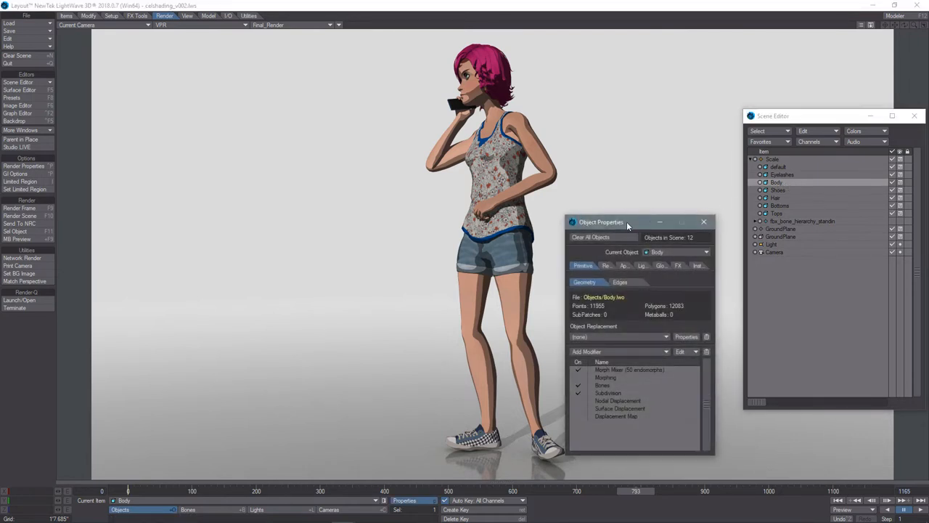
# Raise the Object Properties panel and enable 3-pixel silhouette edges on Body.
pyautogui.moveTo(628, 222); pyautogui.dragTo(643, 119)
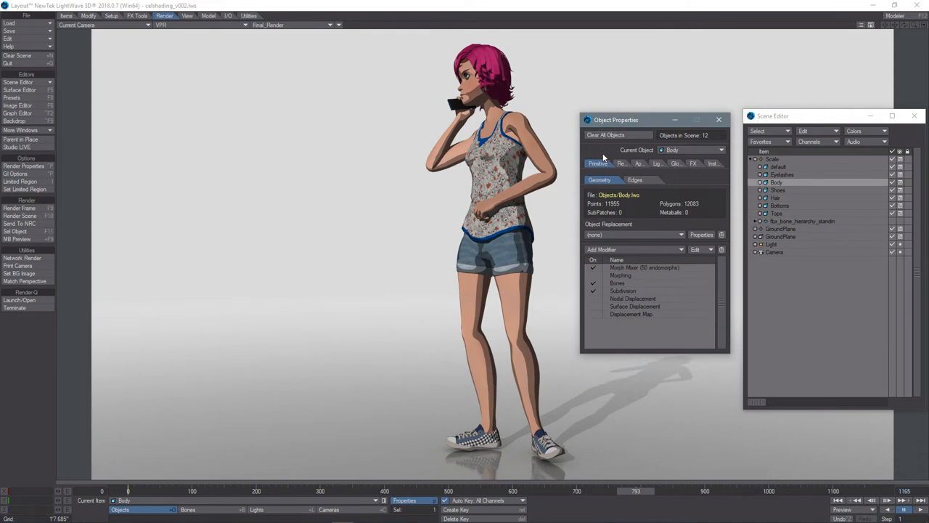
pyautogui.moveTo(596, 172)
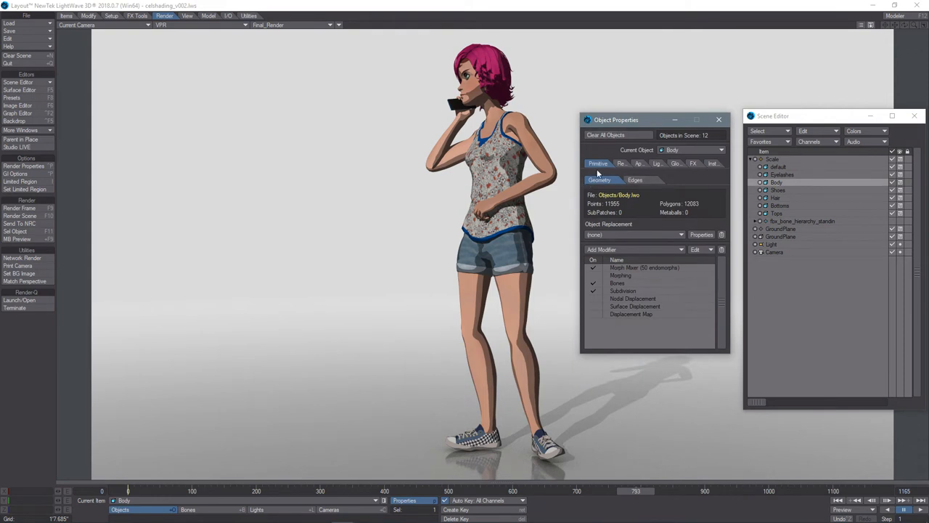
pyautogui.click(636, 180)
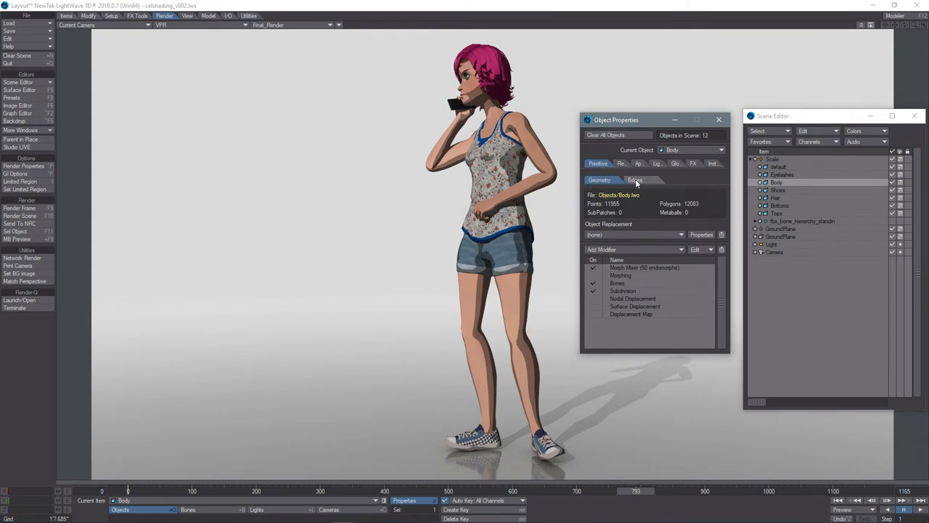
pyautogui.click(634, 179)
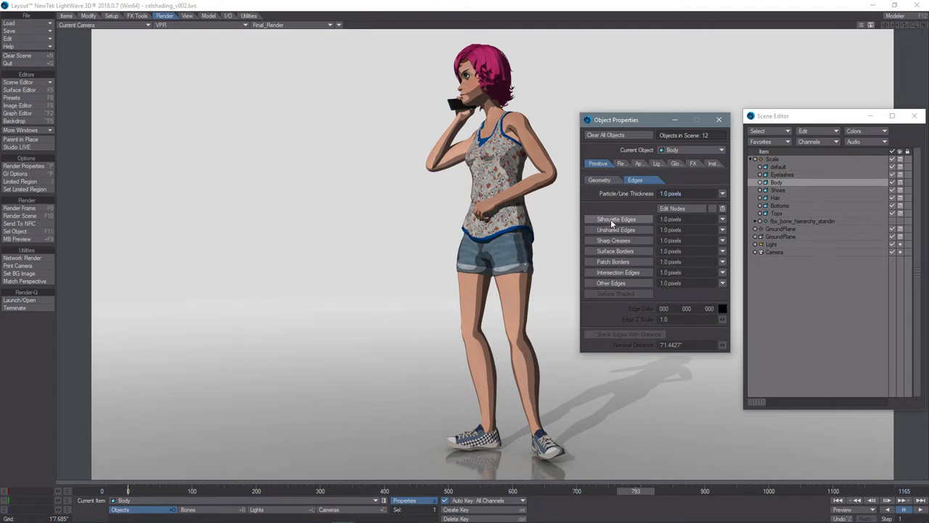
pyautogui.click(588, 219)
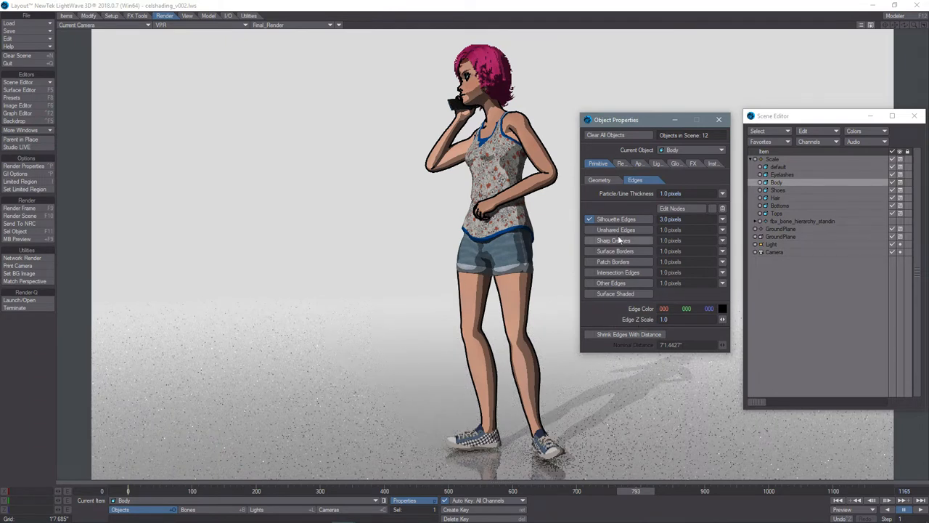
# Enable 3-pixel sharp-crease edges on the Body object.
pyautogui.click(587, 240)
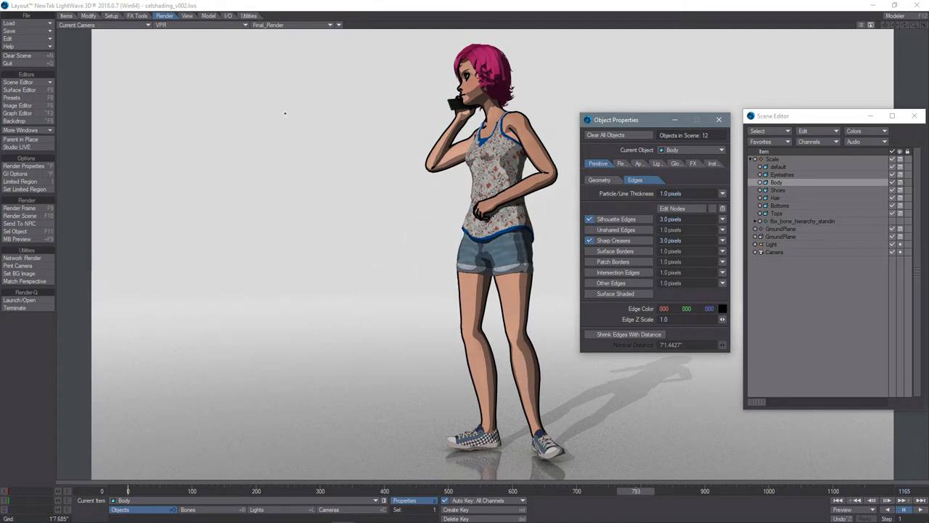
# Turn on Shrink Edges With Distance for Body, nominal distance about 70.6.
pyautogui.click(79, 27)
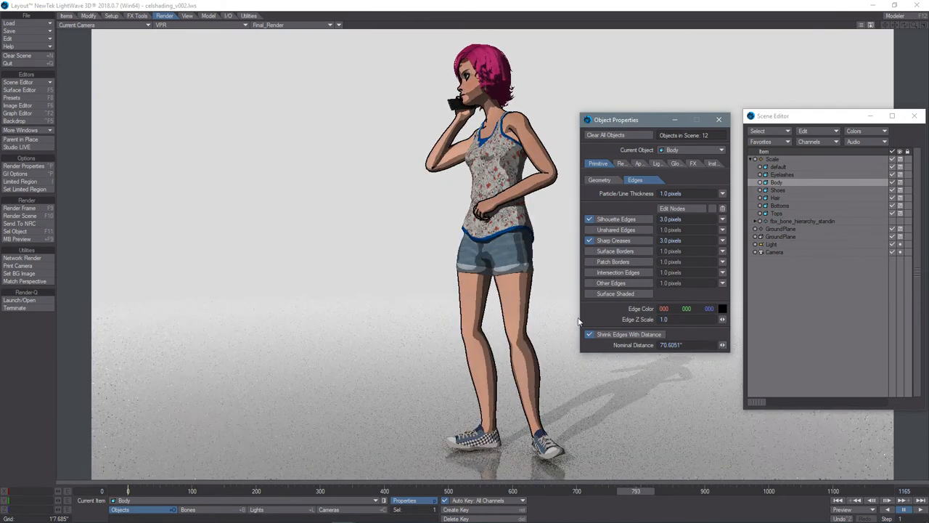
pyautogui.moveTo(620, 351)
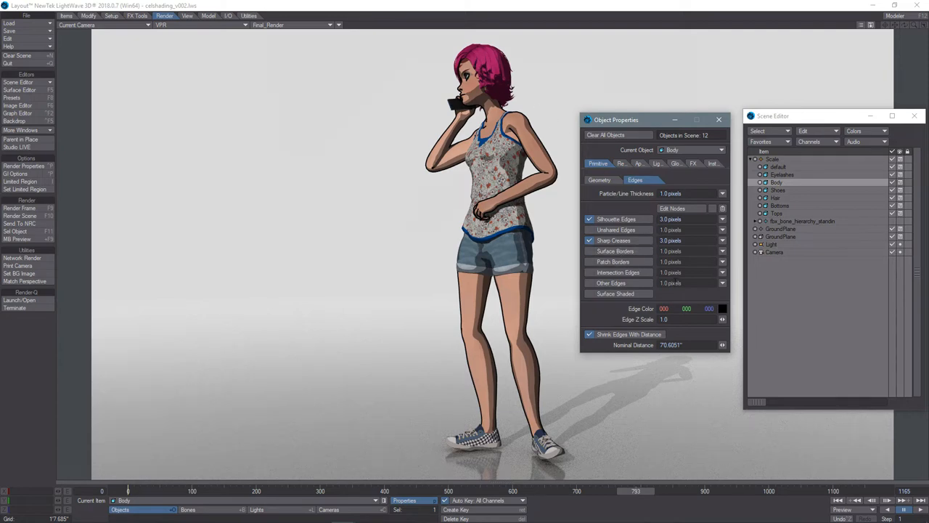
pyautogui.moveTo(783, 206)
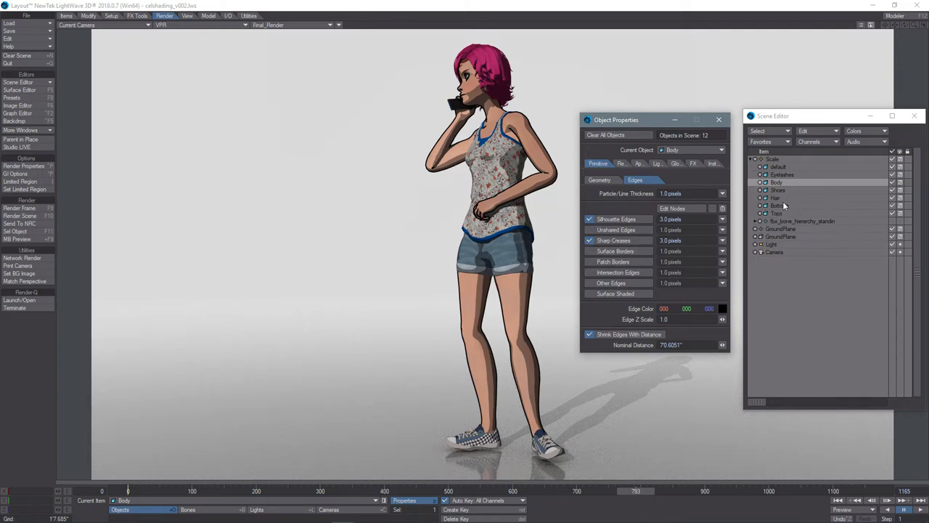
# Select Hair and enable 3-pixel silhouette, sharp-crease, intersection and unshared edges.
pyautogui.click(775, 196)
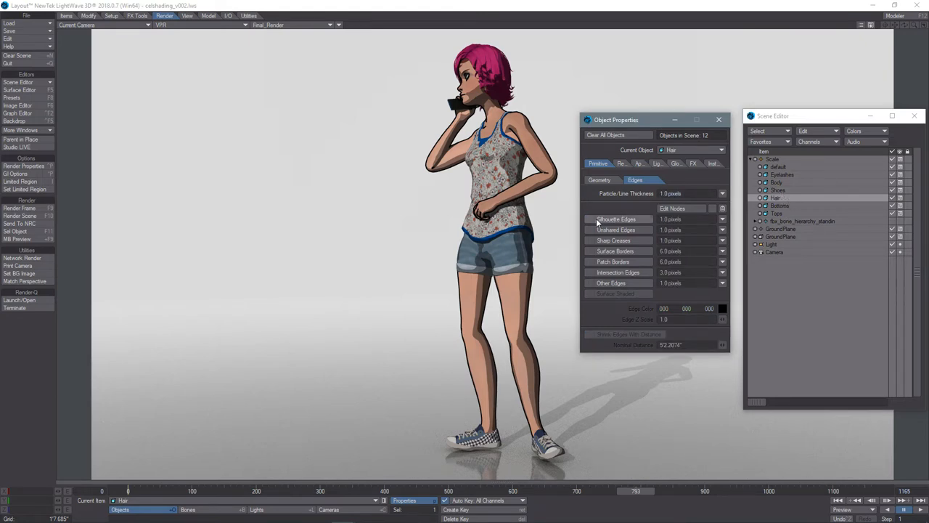
pyautogui.click(588, 218)
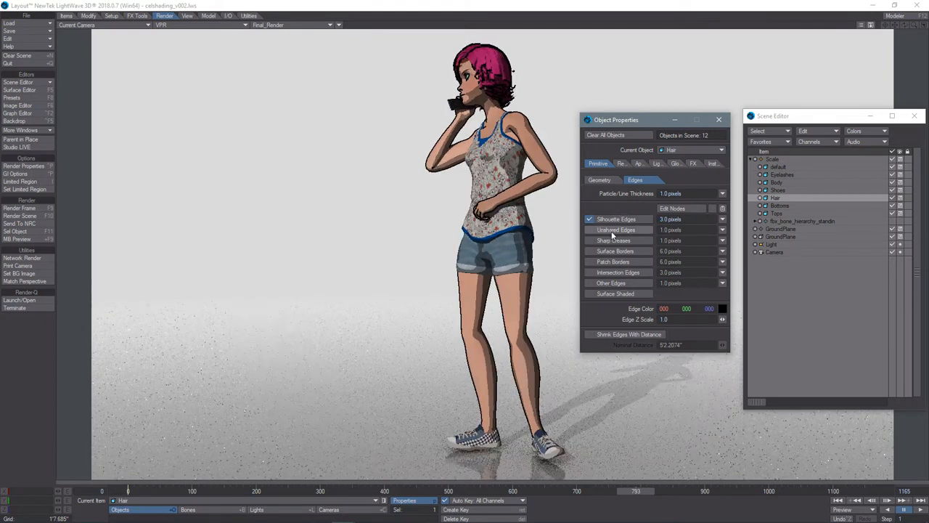
pyautogui.click(589, 241)
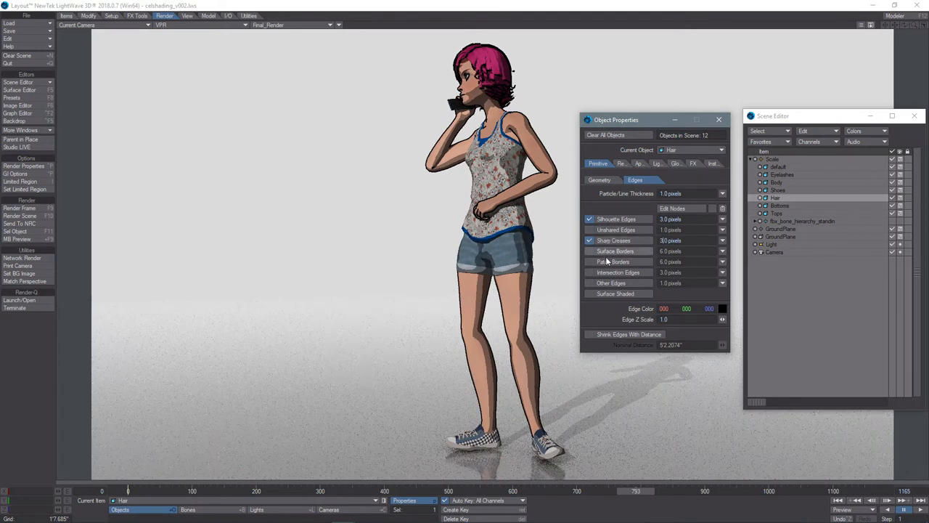
pyautogui.click(589, 272)
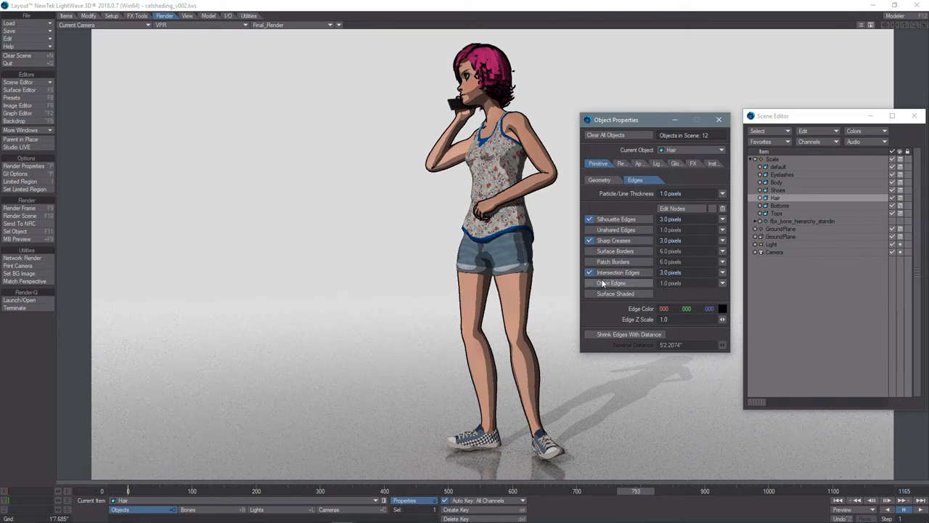
pyautogui.click(589, 230)
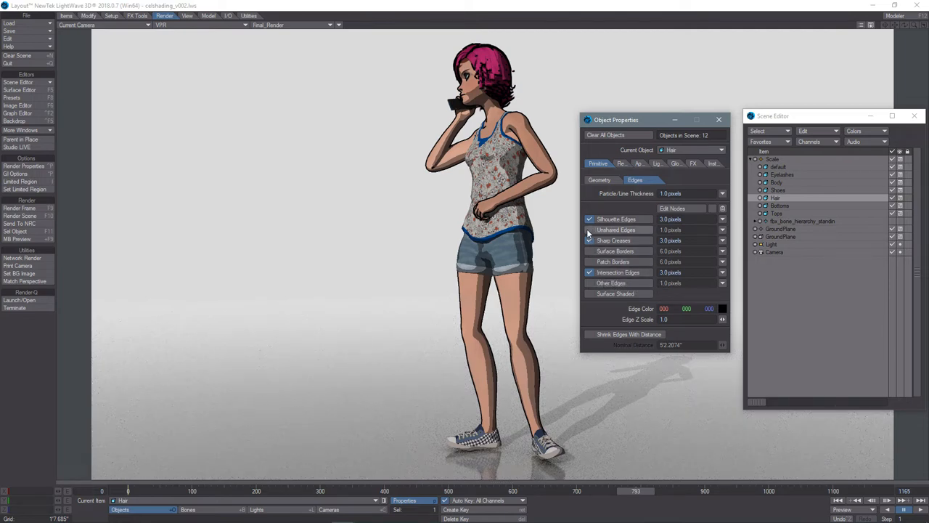
pyautogui.click(588, 240)
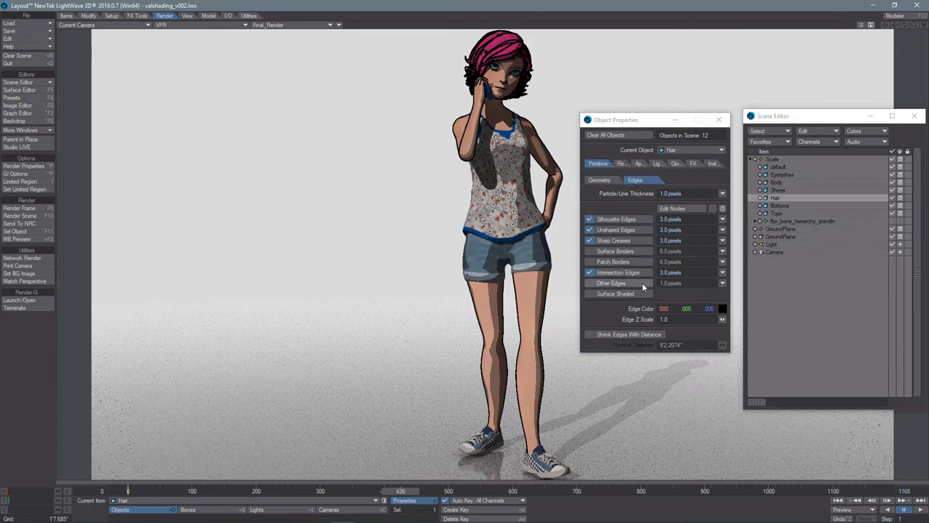
# Turn on Shrink Edges With Distance for Hair, nominal distance 4'3.33".
pyautogui.click(590, 334)
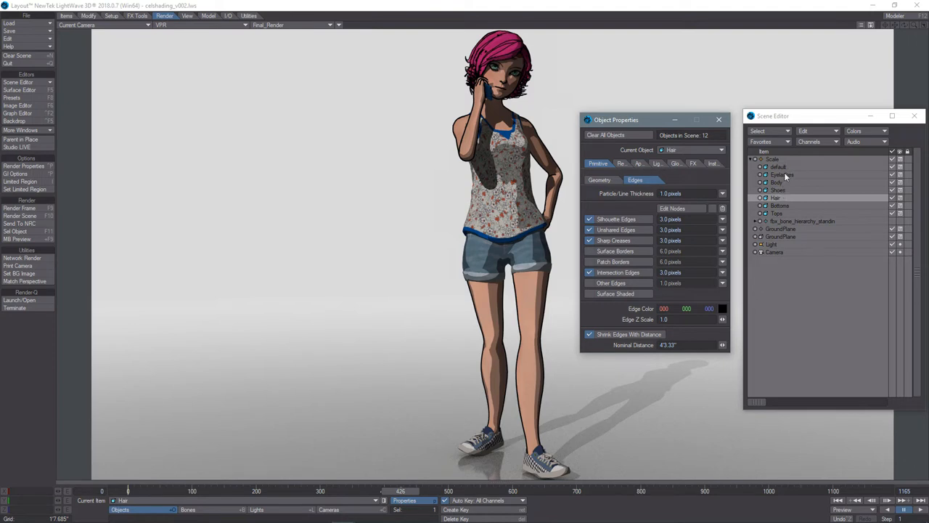
# Check Eyelashes and default, then select Shoes and enable silhouette edges.
pyautogui.click(781, 174)
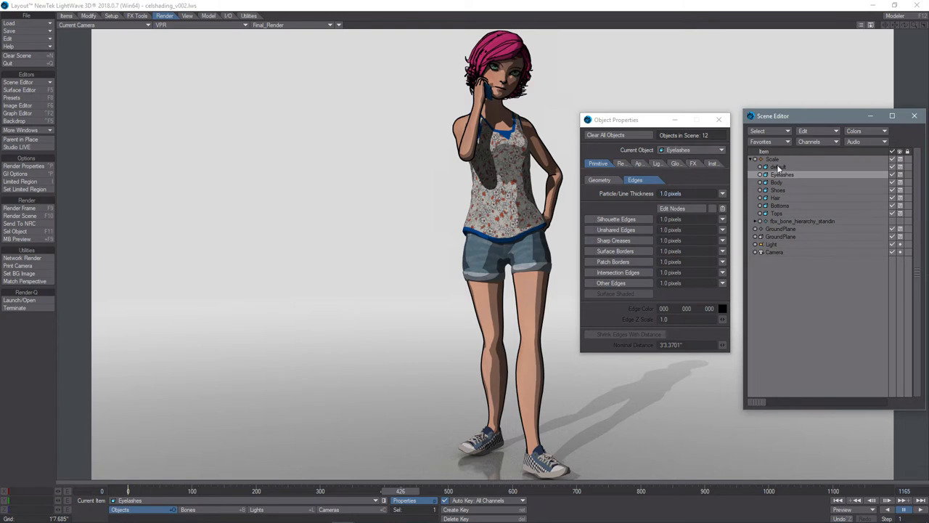
pyautogui.click(777, 166)
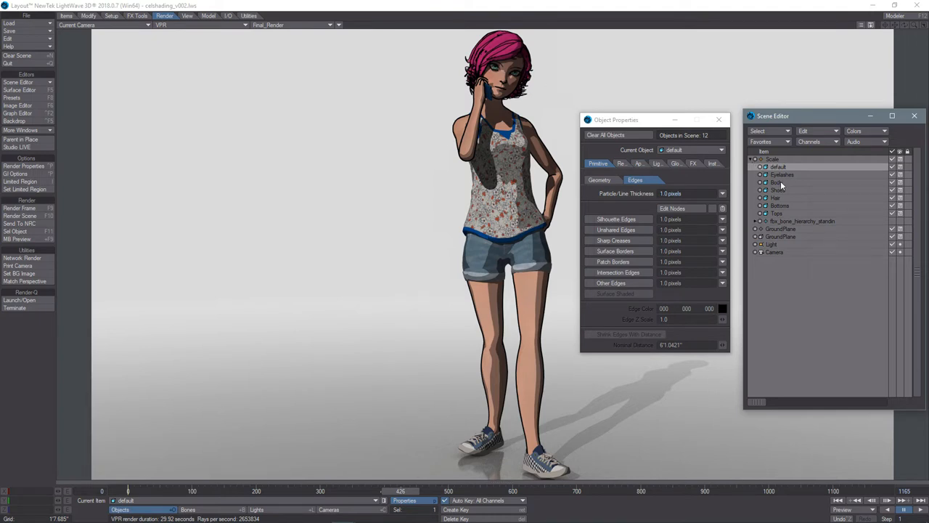
pyautogui.click(778, 190)
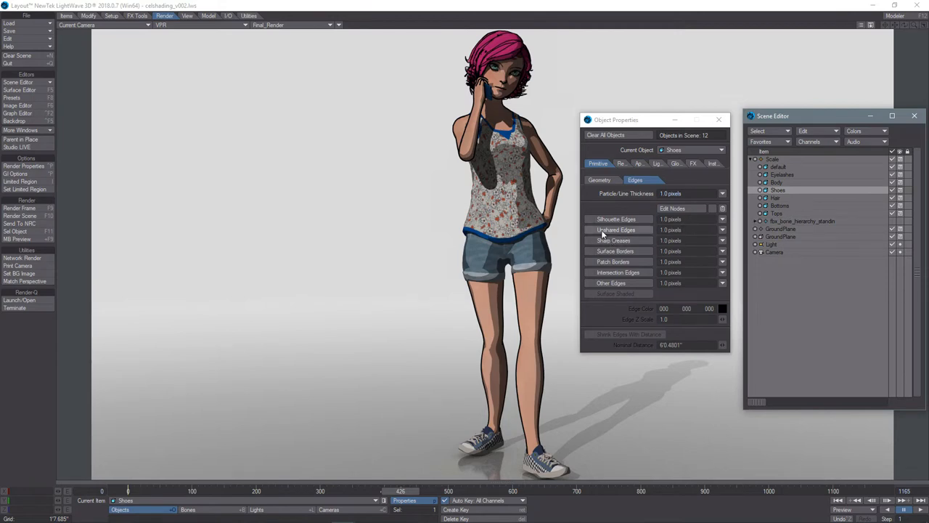
pyautogui.click(589, 218)
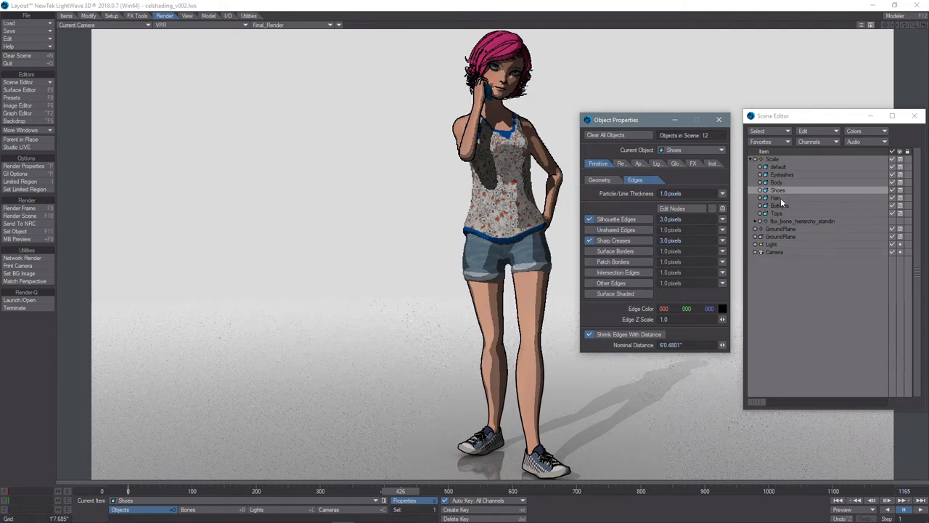
# Enable silhouette edges on Bottoms, and silhouette plus sharp-crease edges on Tops.
pyautogui.click(781, 205)
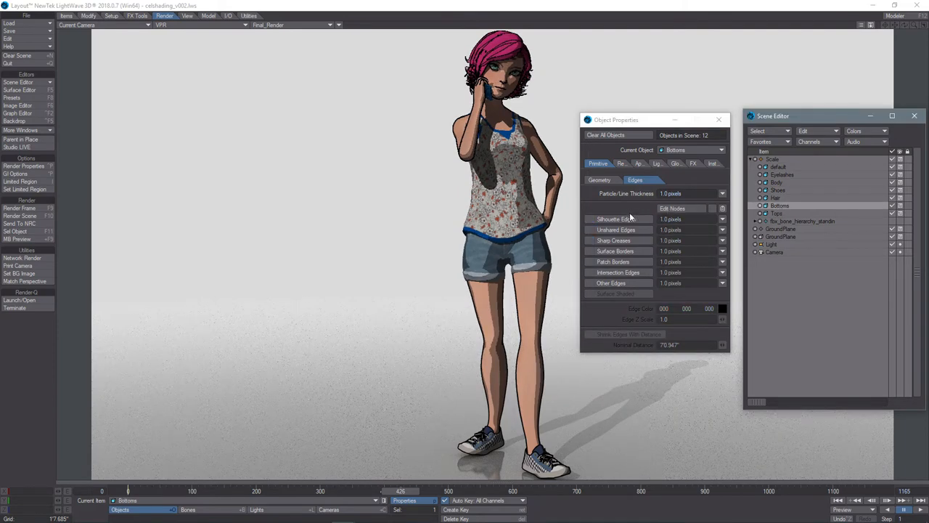
pyautogui.click(590, 219)
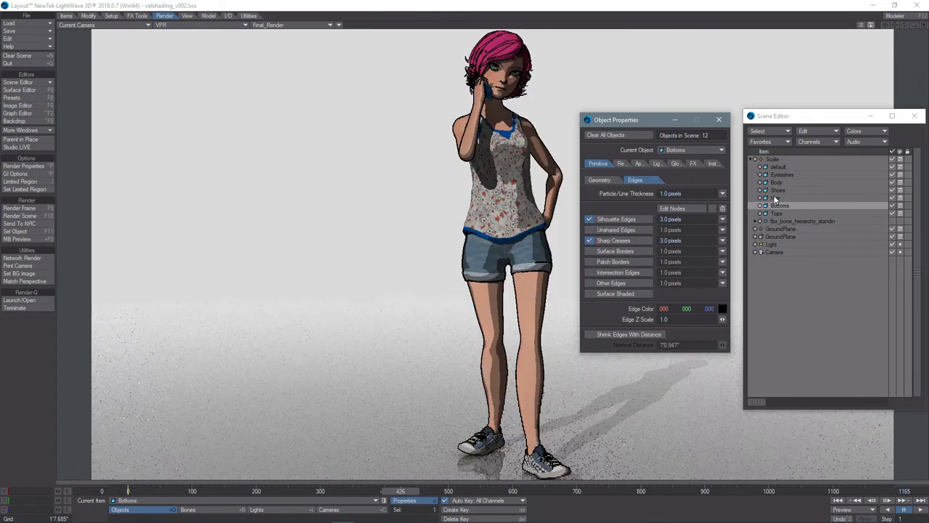
pyautogui.click(777, 212)
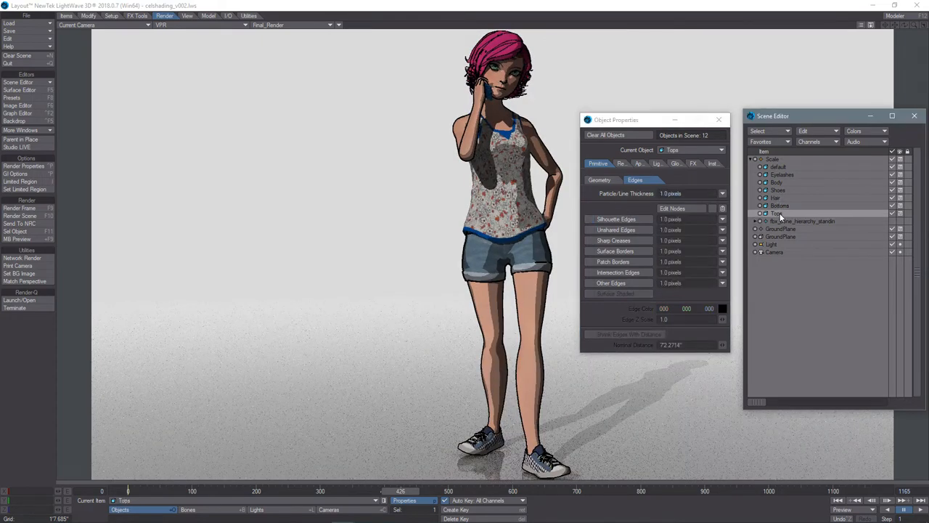
pyautogui.click(589, 219)
pyautogui.write('3')
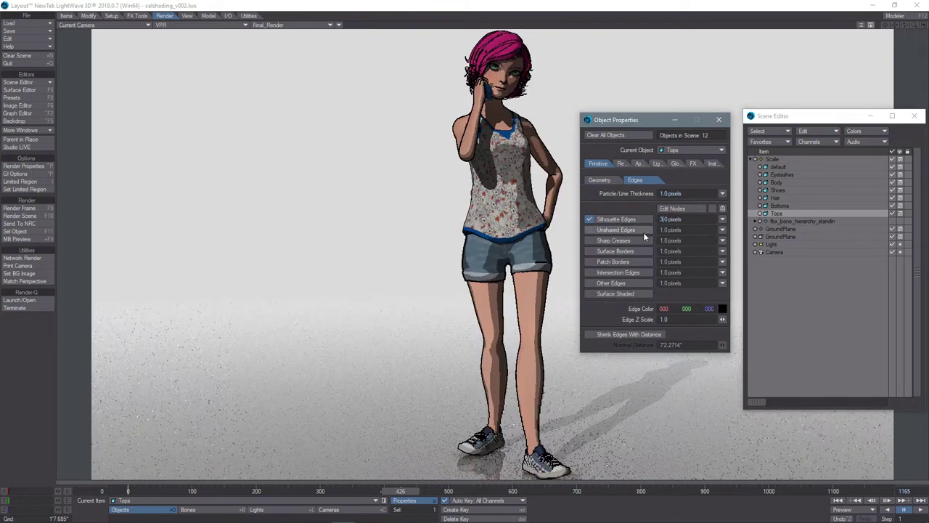
pyautogui.click(589, 240)
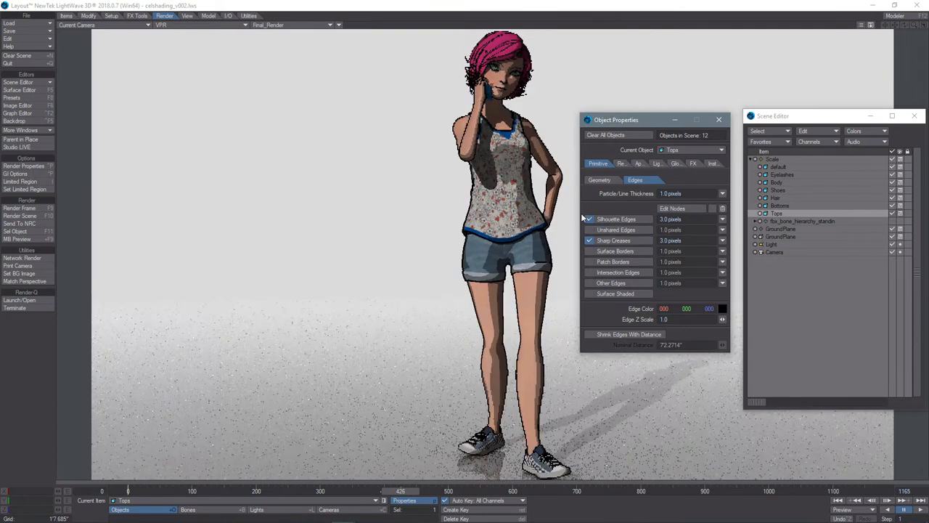
pyautogui.click(588, 334)
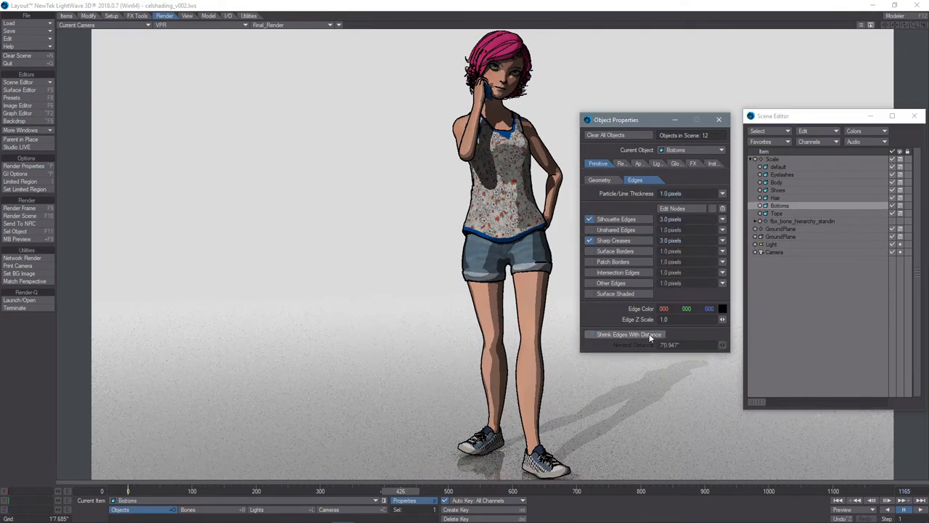
# Turn on Shrink Edges With Distance for Bottoms (70.947"), then select Body.
pyautogui.click(590, 334)
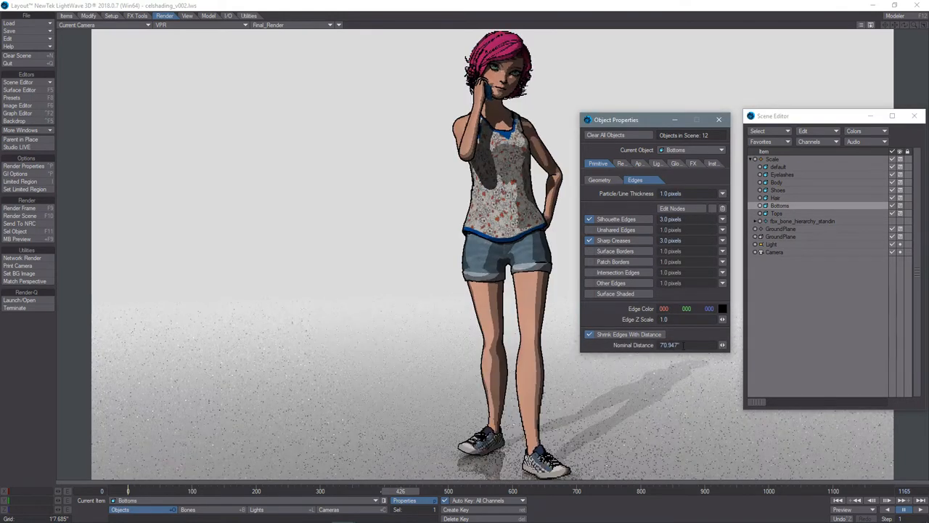
pyautogui.click(777, 198)
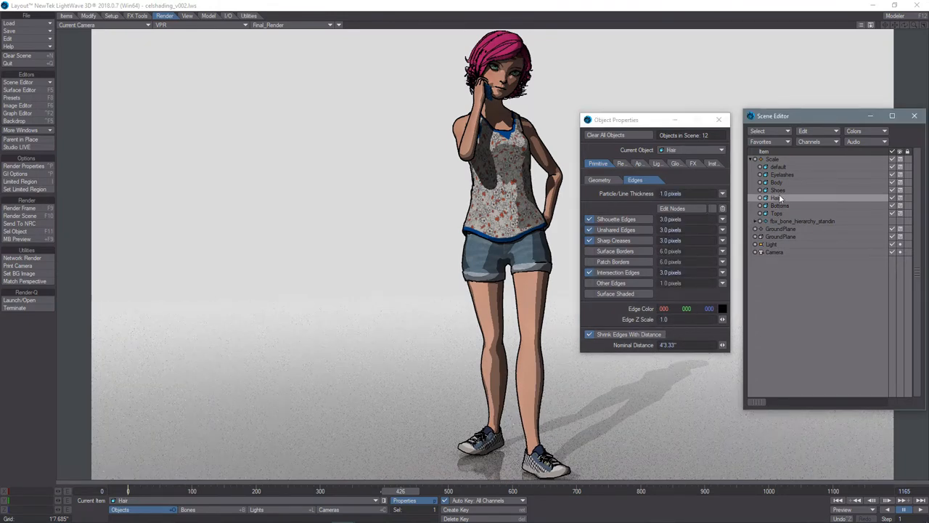
pyautogui.click(778, 182)
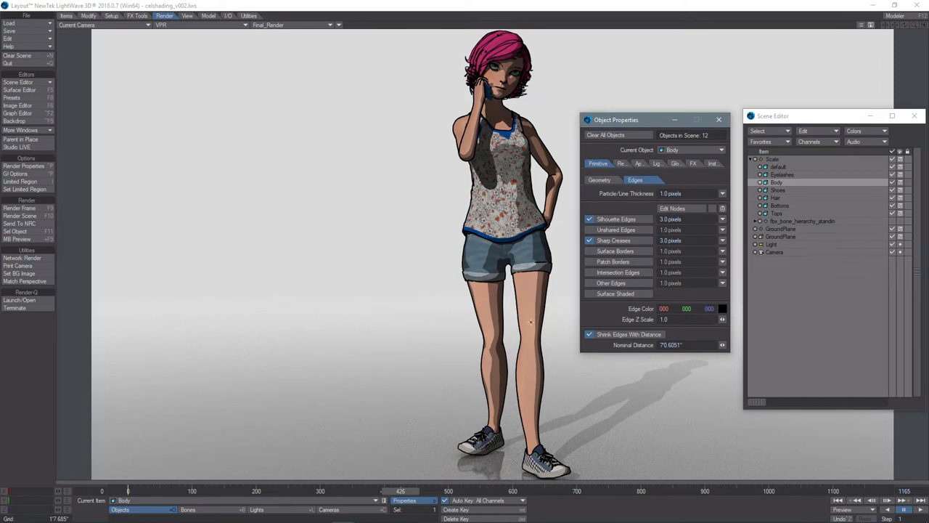
pyautogui.moveTo(533, 258)
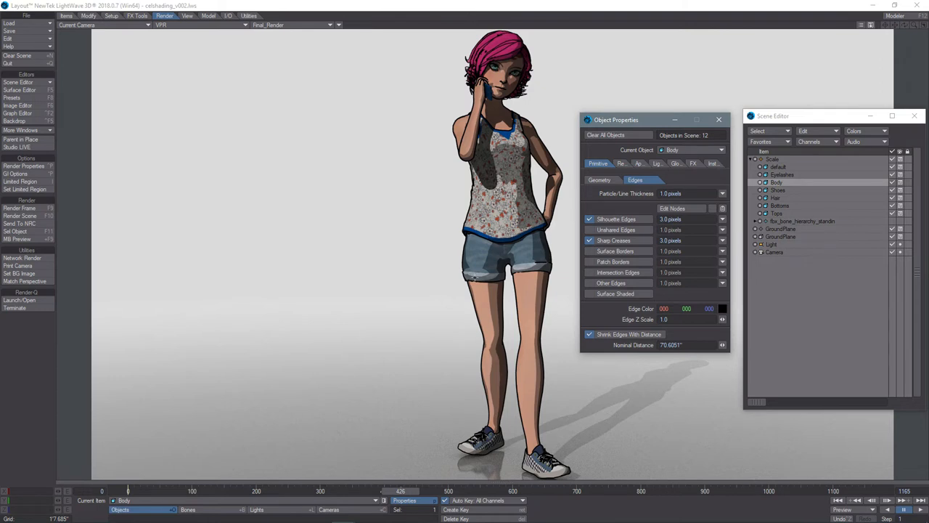
pyautogui.moveTo(560, 282)
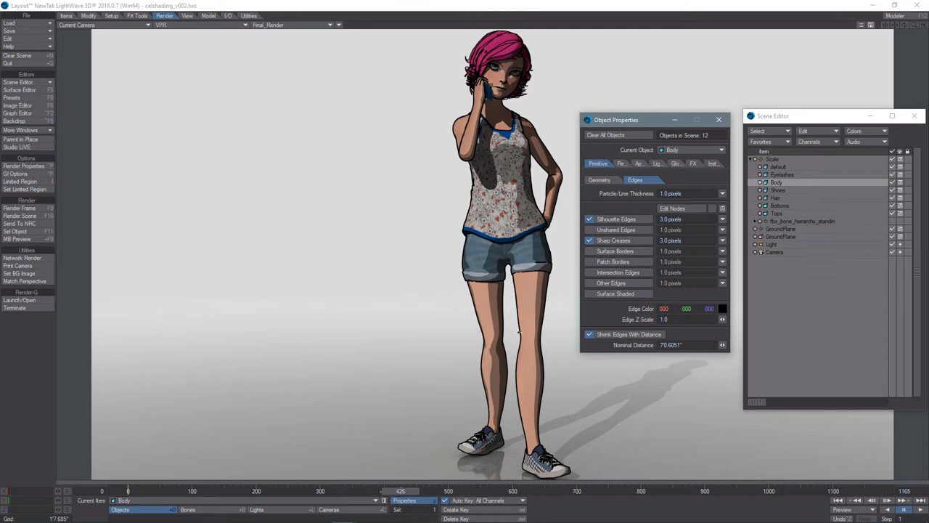
pyautogui.moveTo(528, 426)
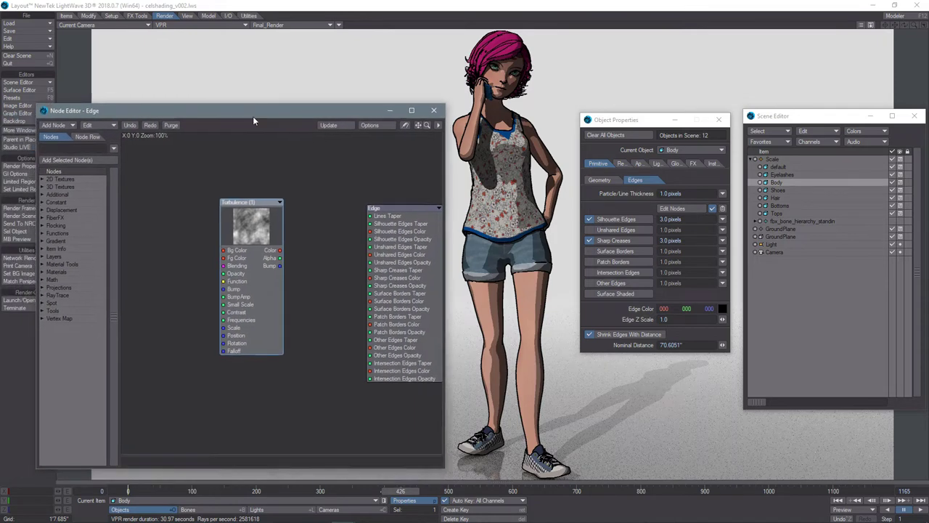
# Open the Turbulence node's panel (Small Scale 0.614, Contrast 20.5%, Frequencies 7.23) beside the network.
pyautogui.moveTo(252, 203); pyautogui.dragTo(240, 210)
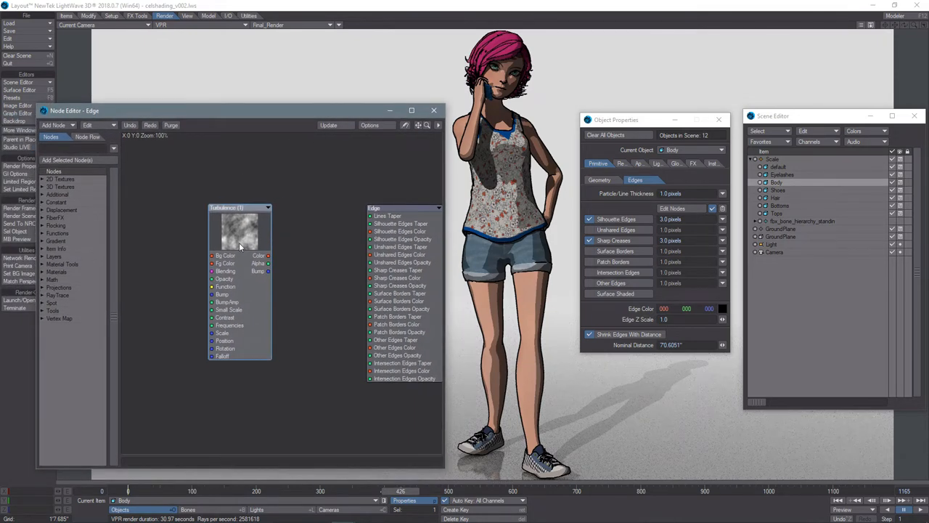
pyautogui.click(60, 187)
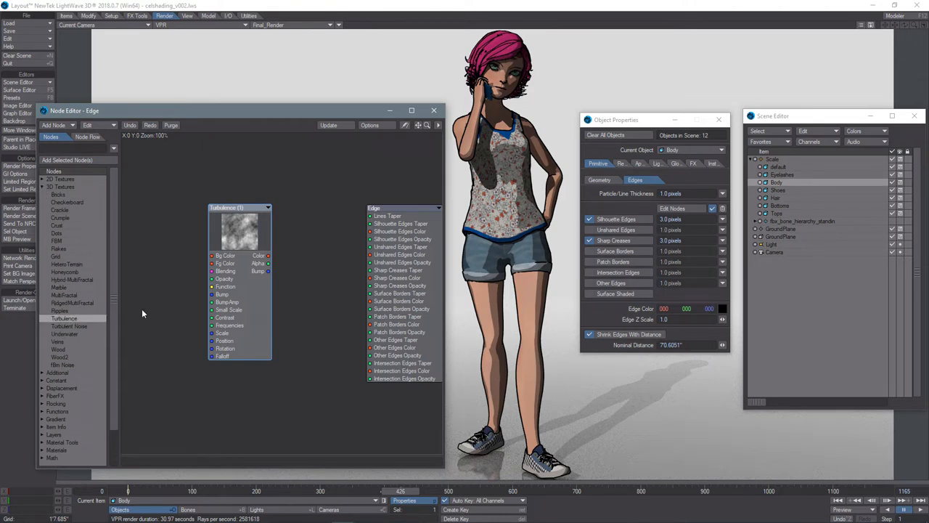
pyautogui.doubleClick(240, 228)
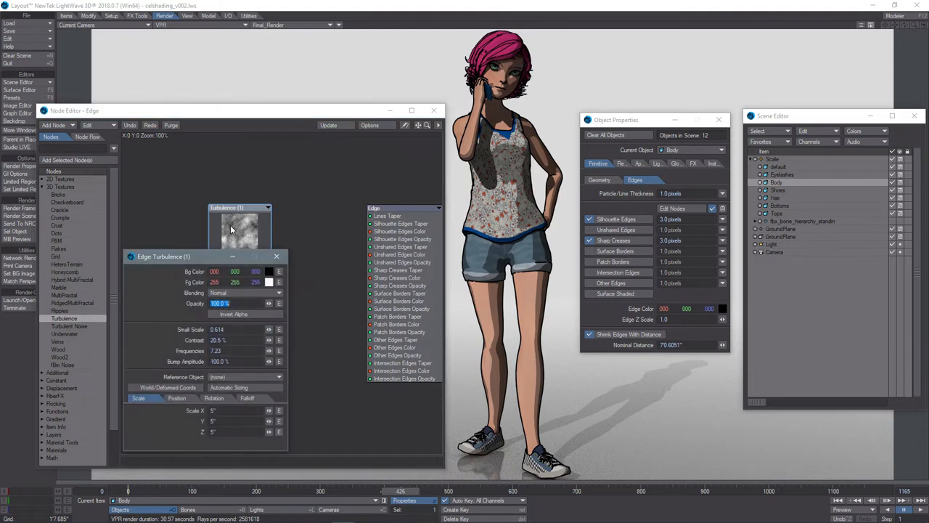
pyautogui.moveTo(163, 256); pyautogui.dragTo(154, 72)
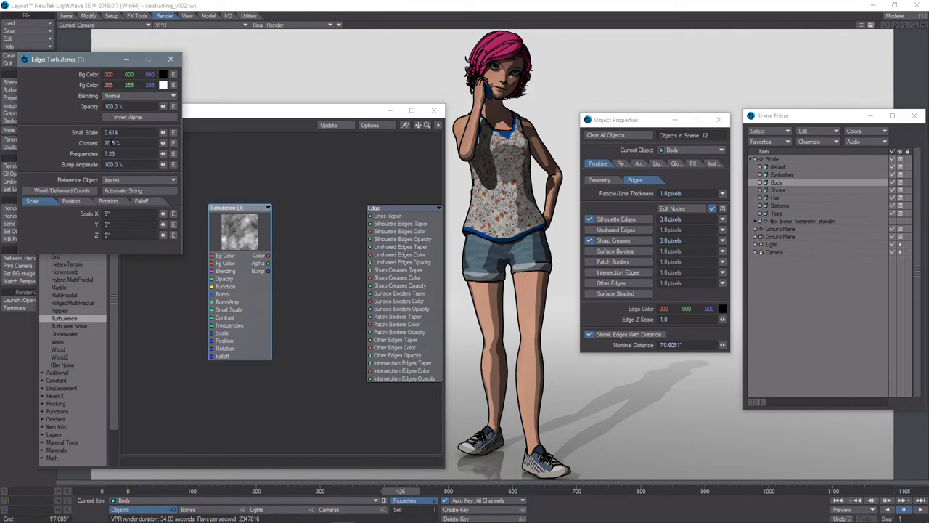
pyautogui.moveTo(141, 163)
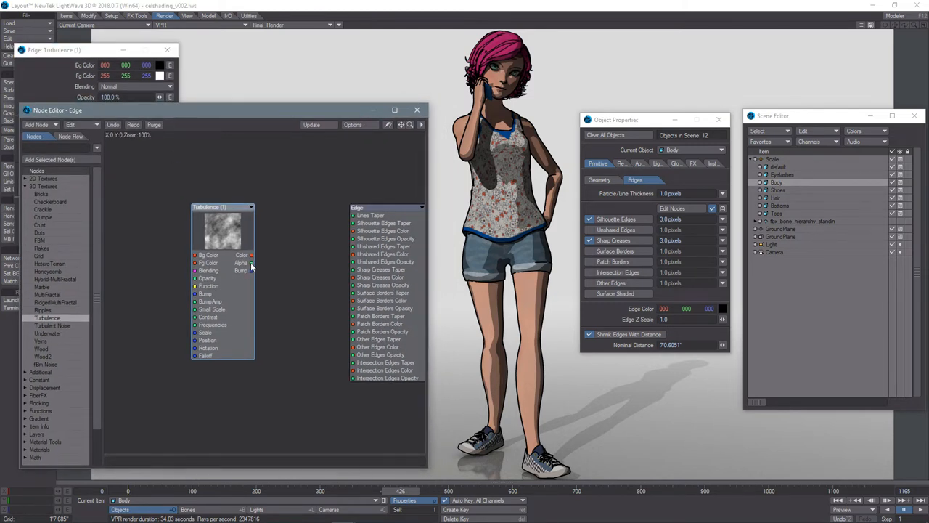
pyautogui.moveTo(257, 267)
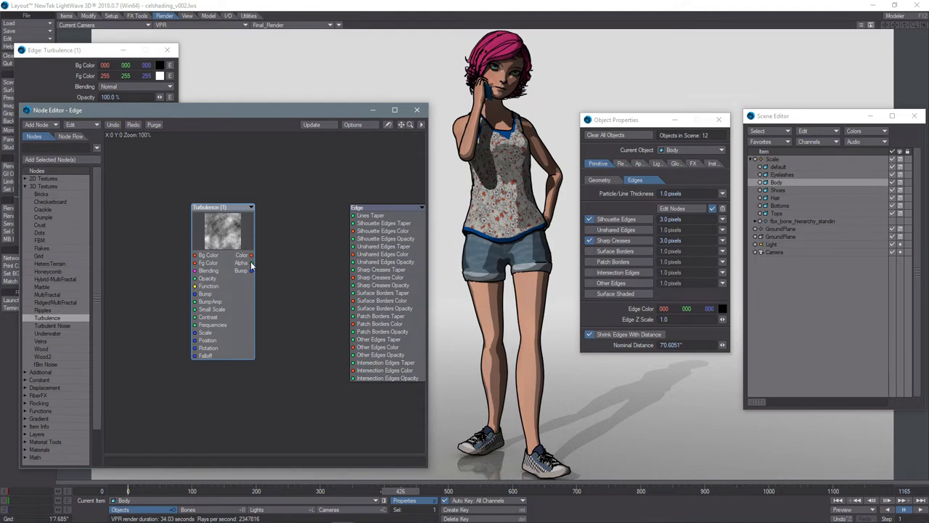
# Wire the Turbulence Alpha output into the Body's Silhouette Edges Taper input.
pyautogui.moveTo(252, 262); pyautogui.dragTo(350, 215)
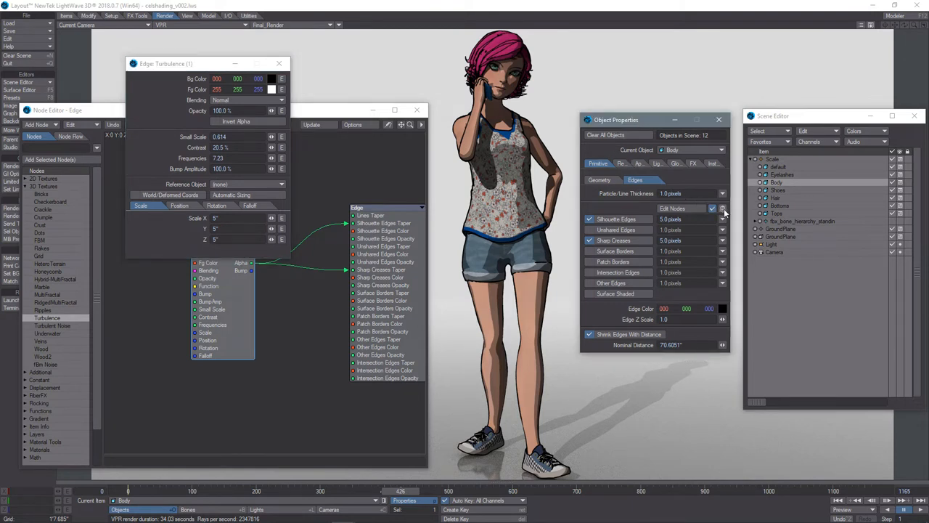
# Enable edge nodes on the Tops object with 5-pixel silhouette and sharp-crease edges.
pyautogui.click(723, 208)
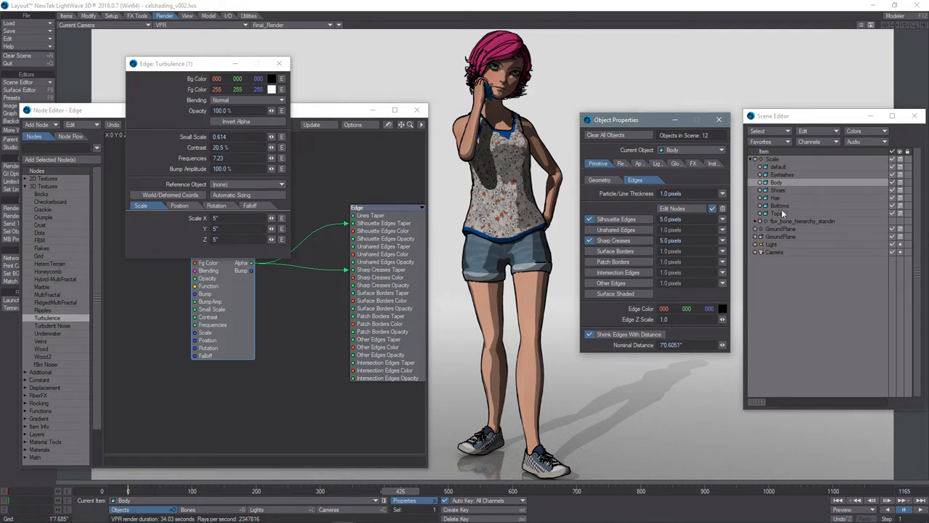
pyautogui.click(777, 213)
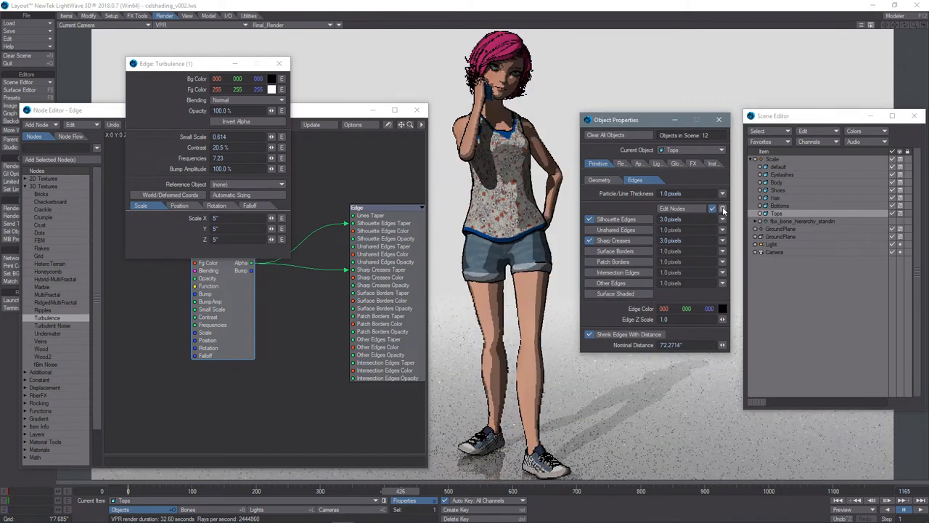
pyautogui.click(722, 209)
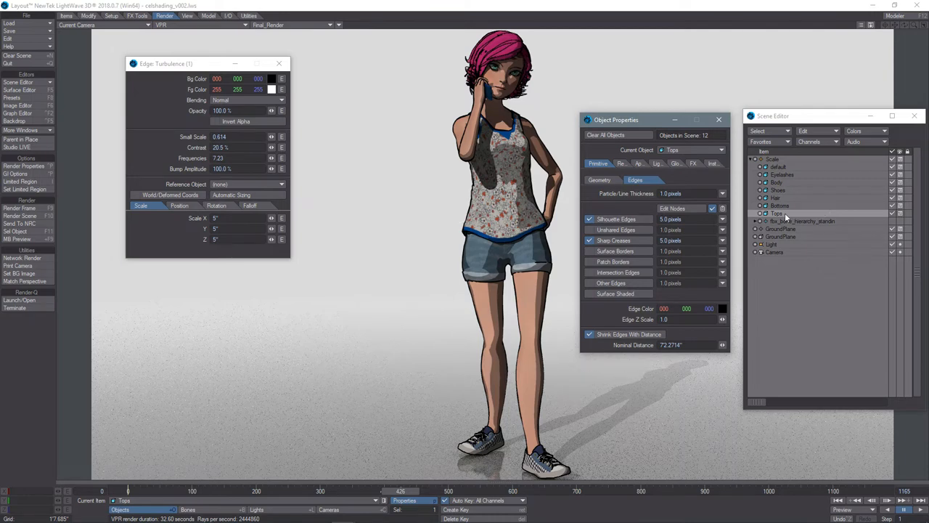
# Select the Bottoms object to show its 5-pixel silhouette and crease edge settings.
pyautogui.click(780, 206)
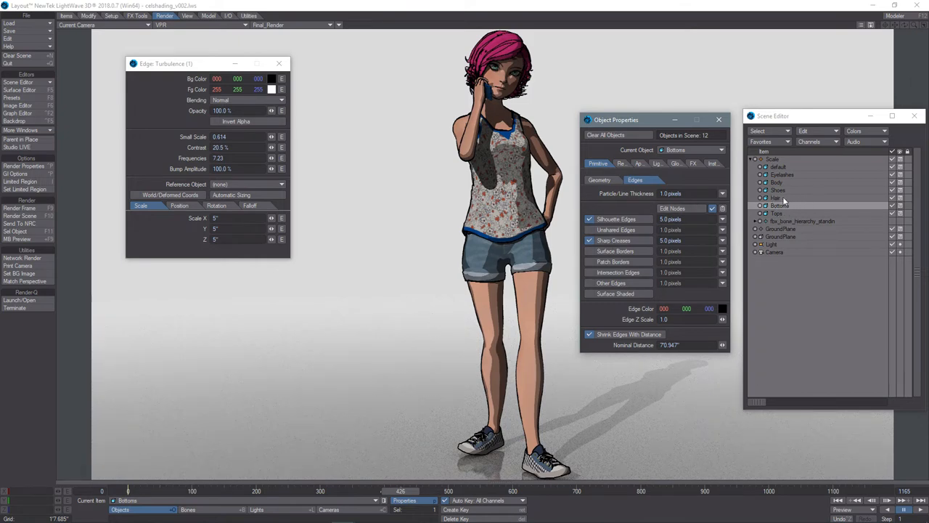
# Select the Hair object and enable its edge nodes.
pyautogui.click(780, 197)
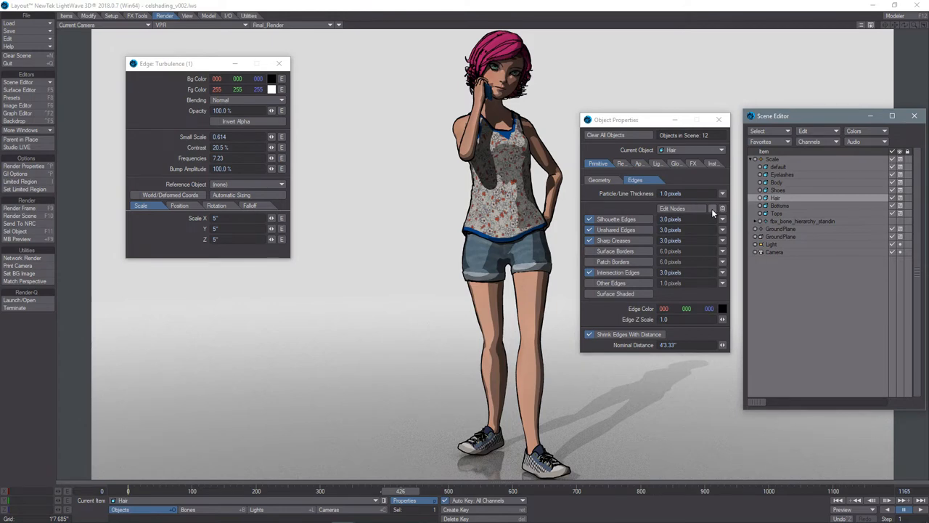
pyautogui.click(673, 209)
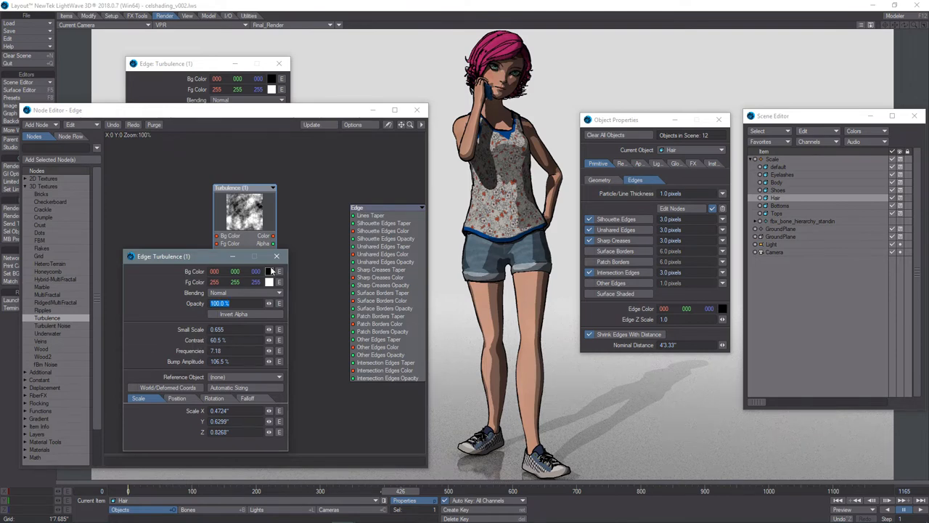
# Close the Hair's Turbulence settings panel.
pyautogui.click(277, 256)
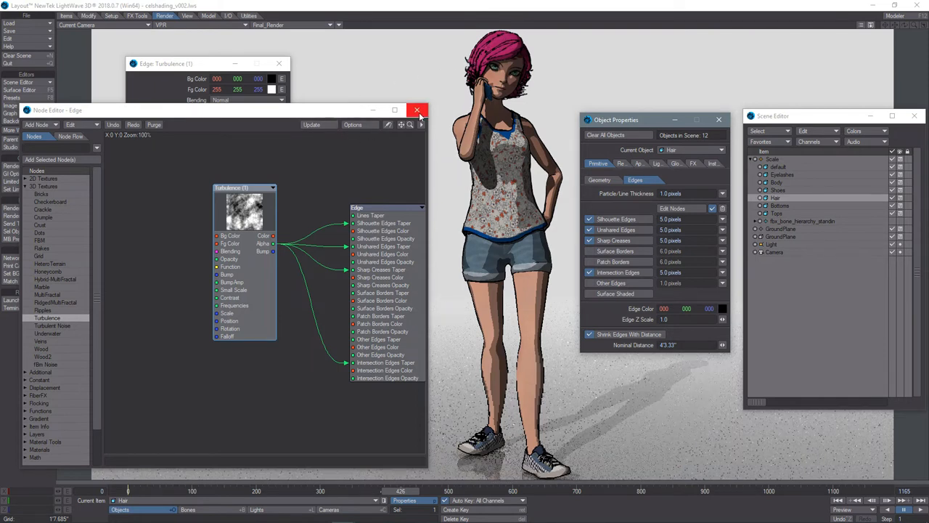
# Close the Node Editor and check the Shoes and Hair edge settings.
pyautogui.click(417, 109)
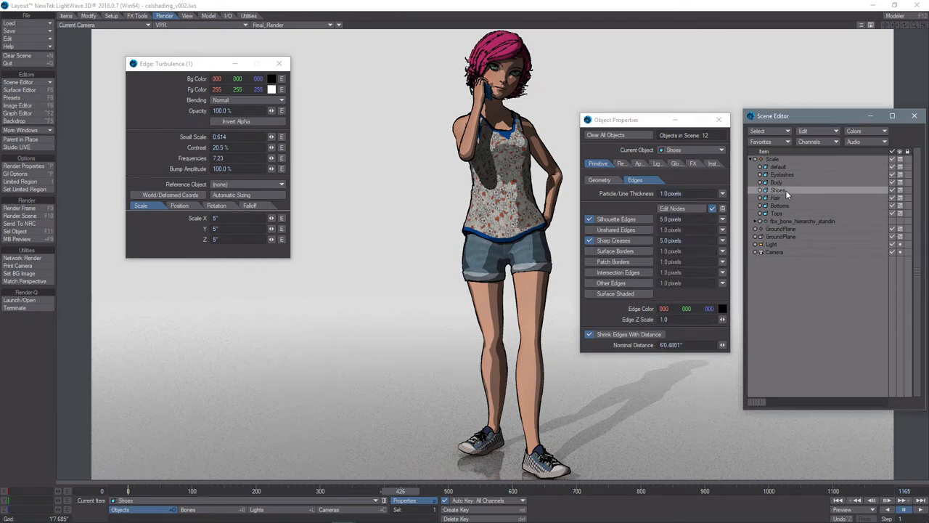
pyautogui.click(774, 198)
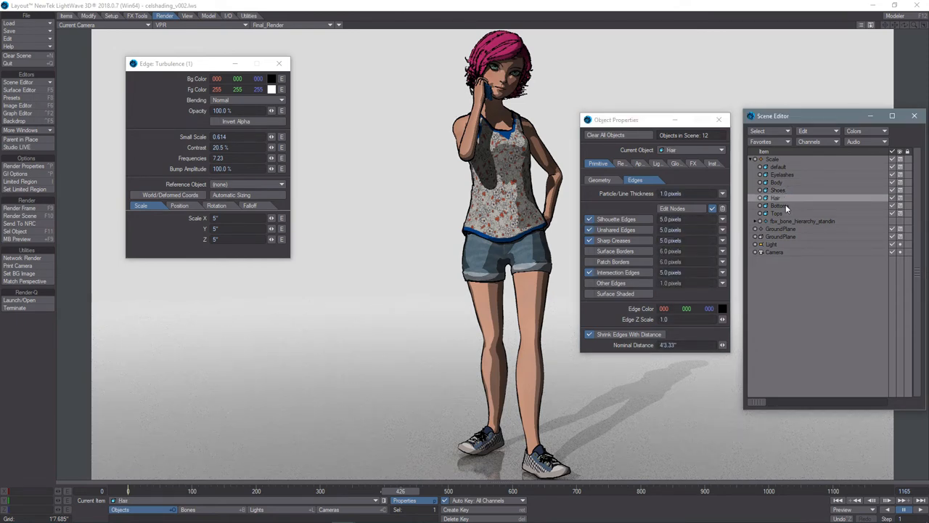
pyautogui.click(775, 212)
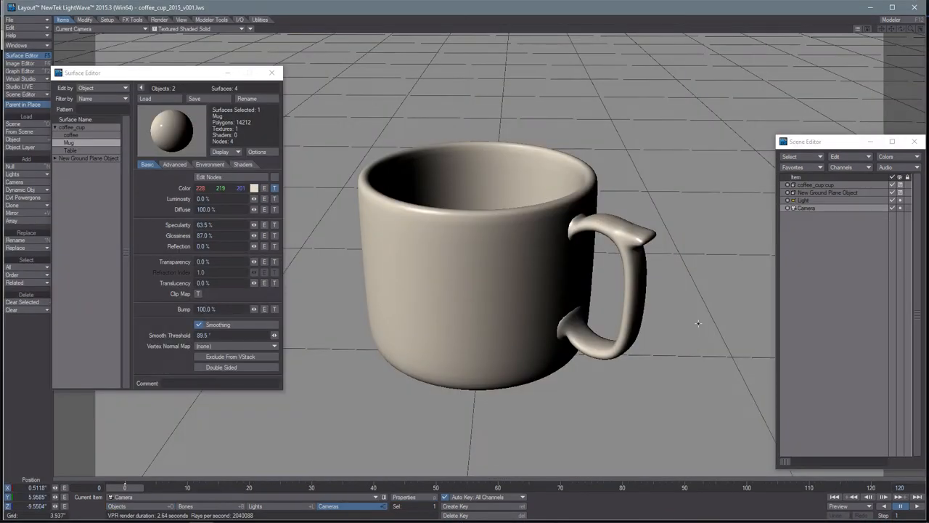
pyautogui.moveTo(679, 263)
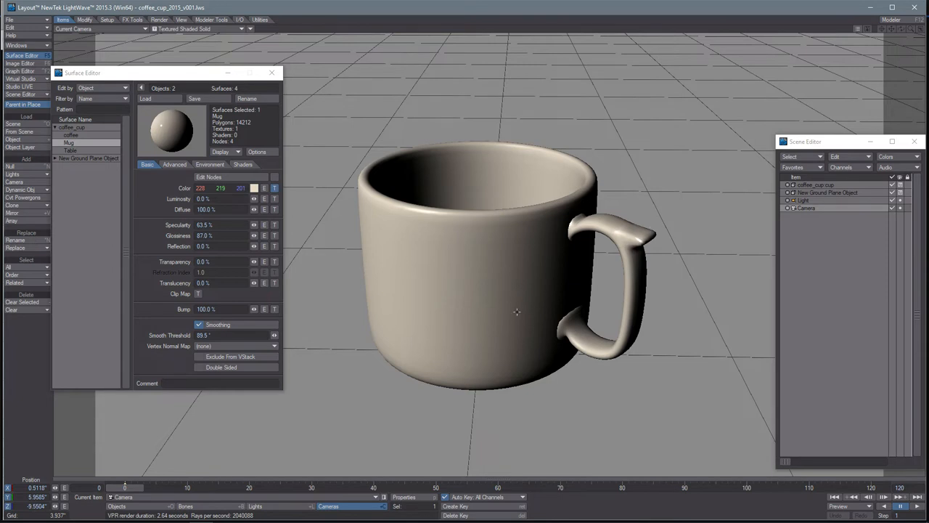
pyautogui.moveTo(318, 229)
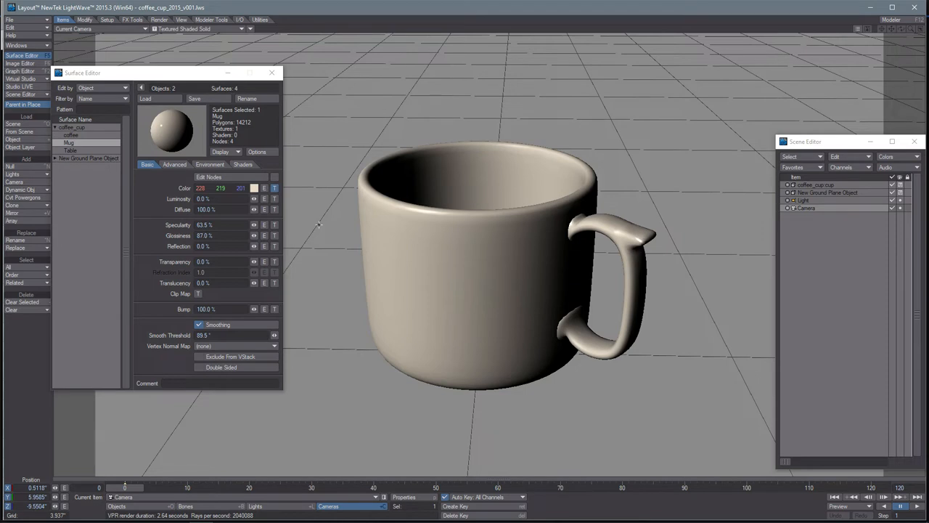
pyautogui.moveTo(130, 206)
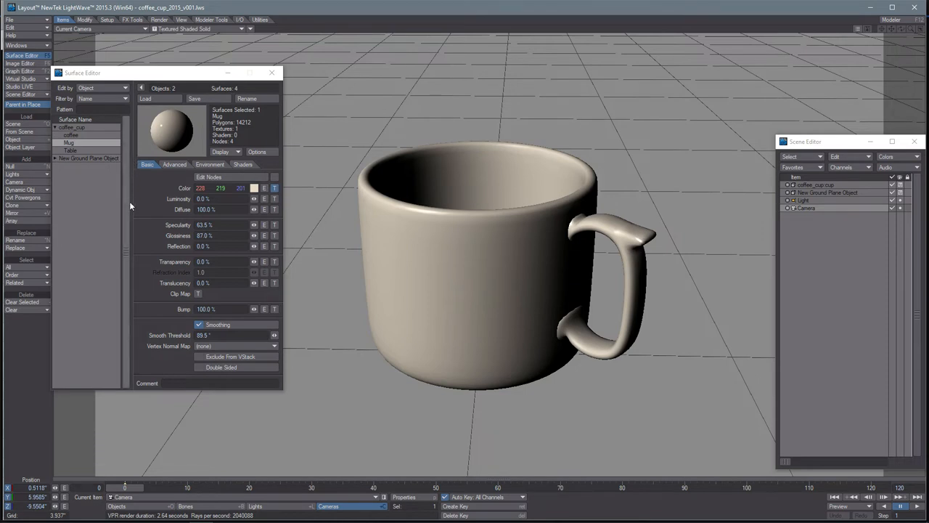
pyautogui.moveTo(143, 201)
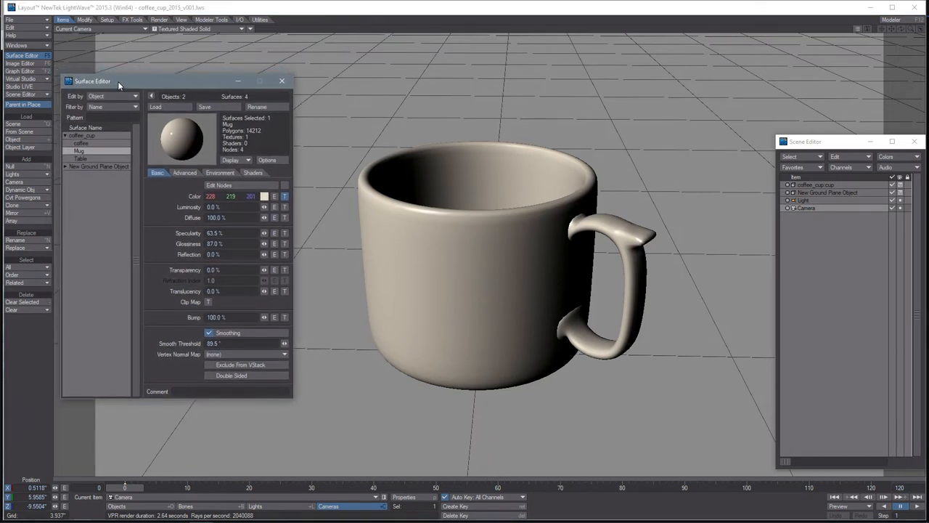
pyautogui.moveTo(244, 180)
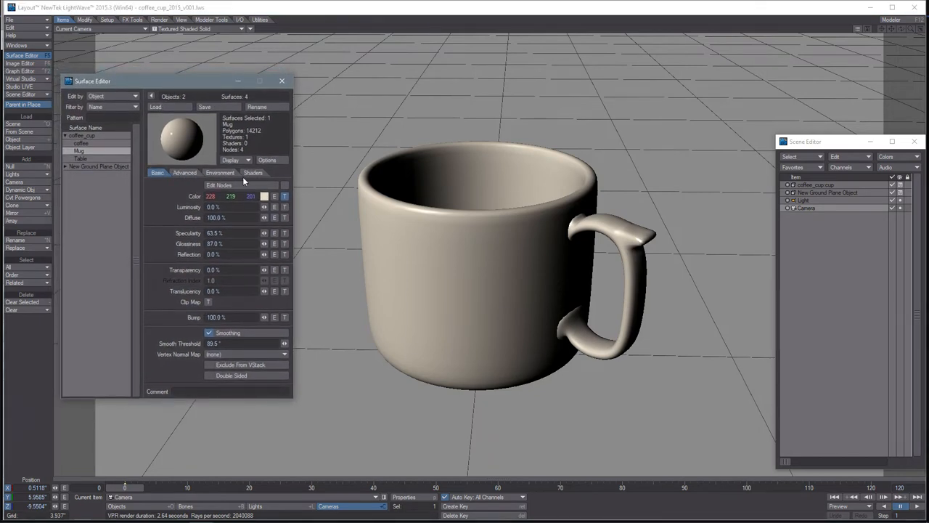
# Show the Mug surface's empty Shaders list.
pyautogui.click(252, 172)
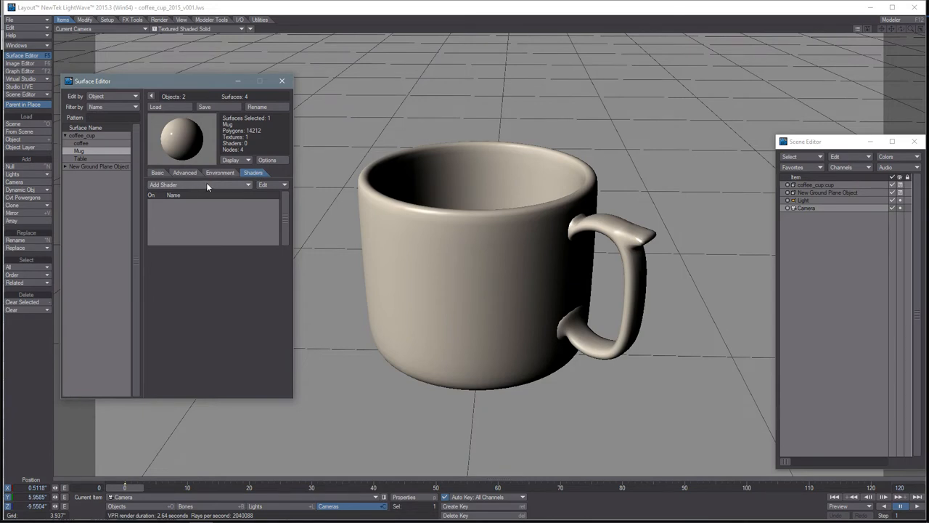
# Add the Big Eyes, Small Mouth v1.1 shader to the Mug surface.
pyautogui.click(196, 184)
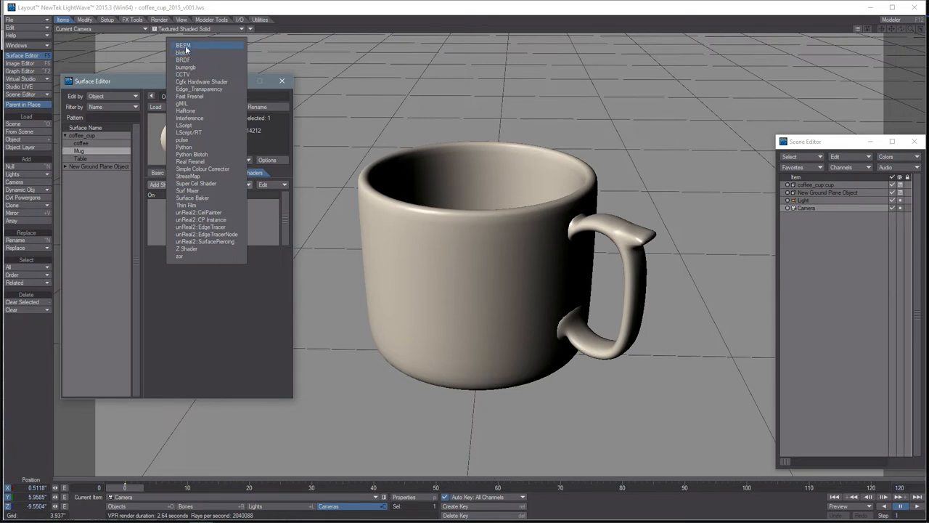
pyautogui.moveTo(191, 48)
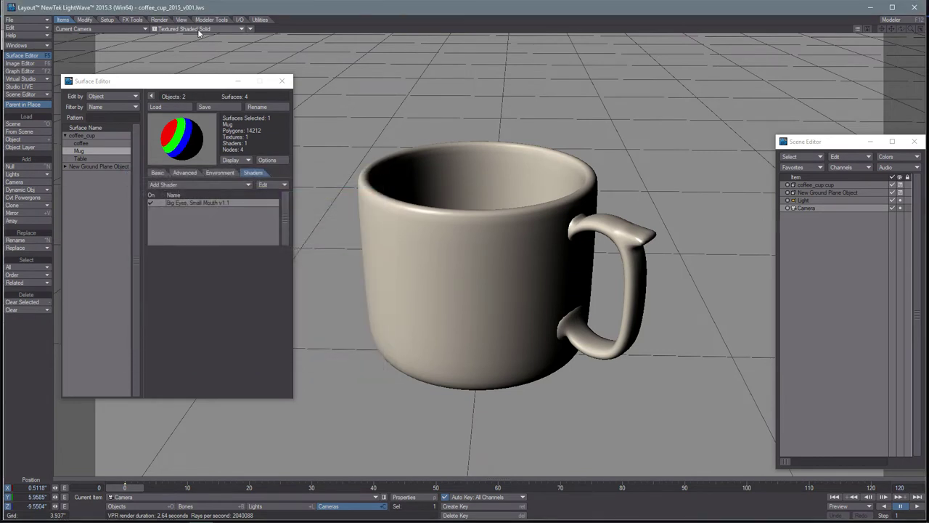
pyautogui.click(203, 29)
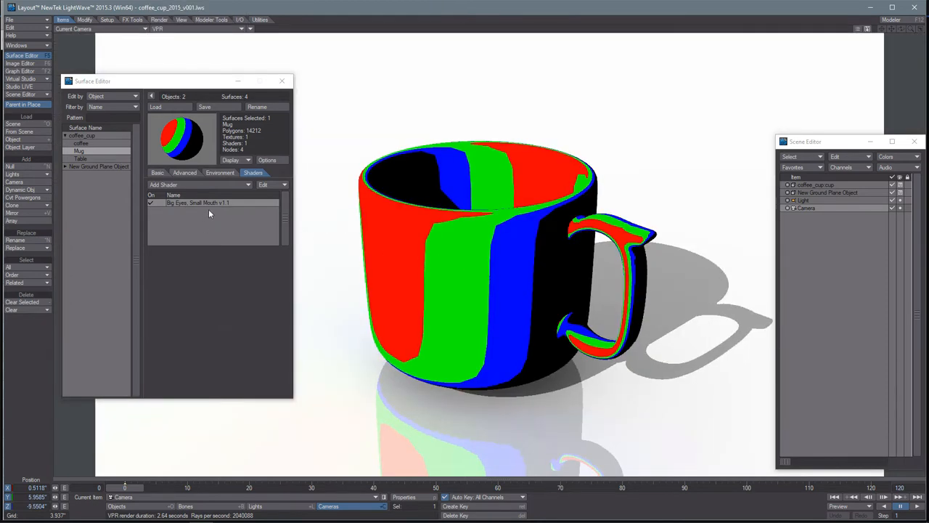
# Try zone colours and edge options in the Big Eyes shader, then cancel the changes.
pyautogui.doubleClick(197, 202)
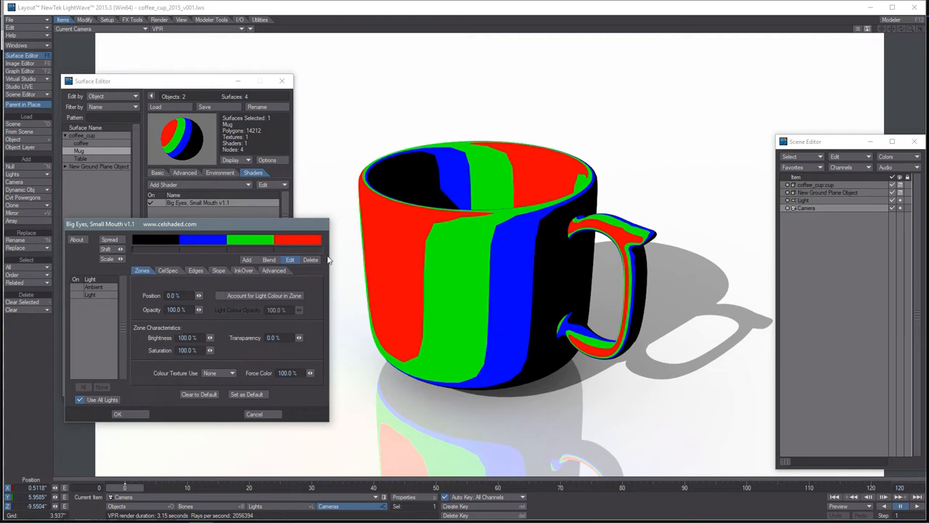
pyautogui.moveTo(280, 252)
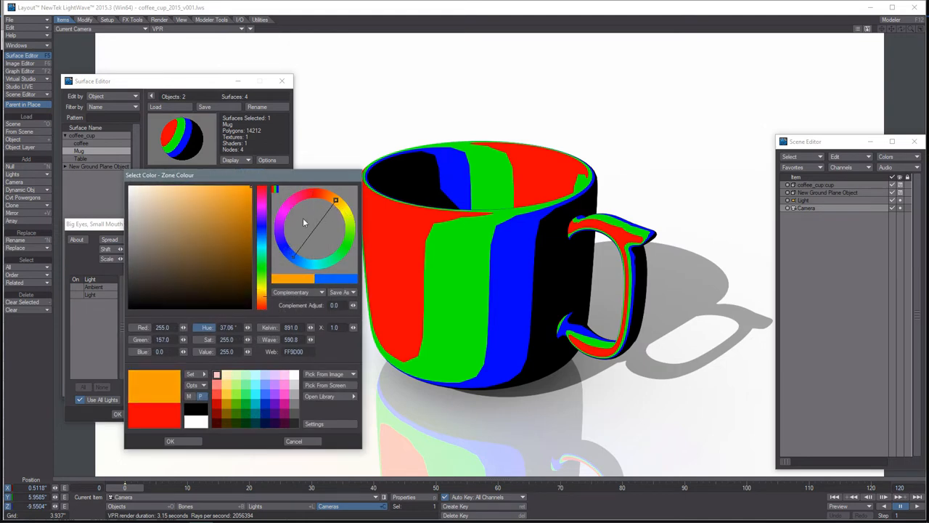
pyautogui.click(154, 202)
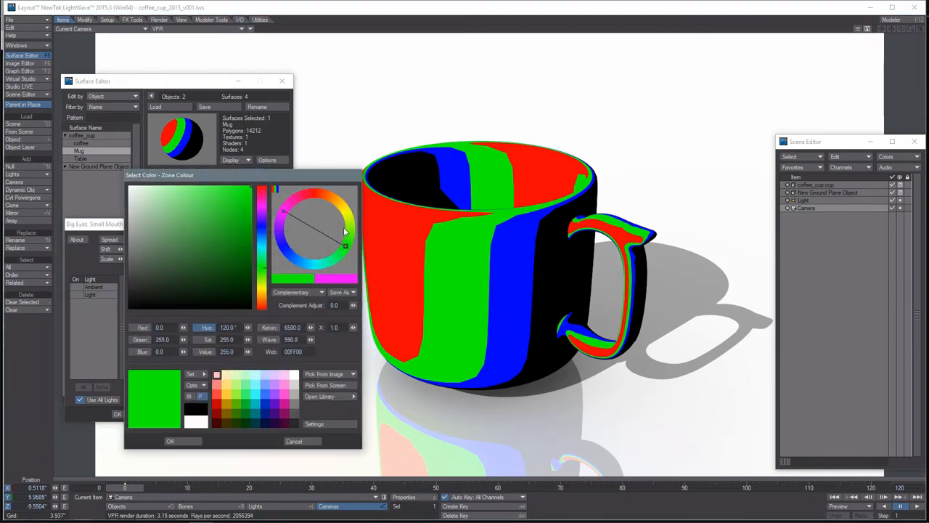
pyautogui.click(336, 202)
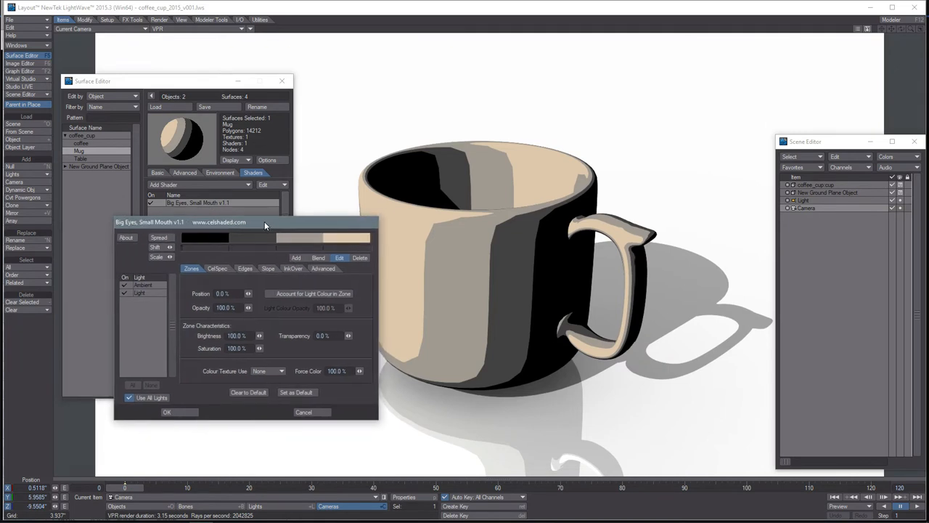
pyautogui.click(244, 269)
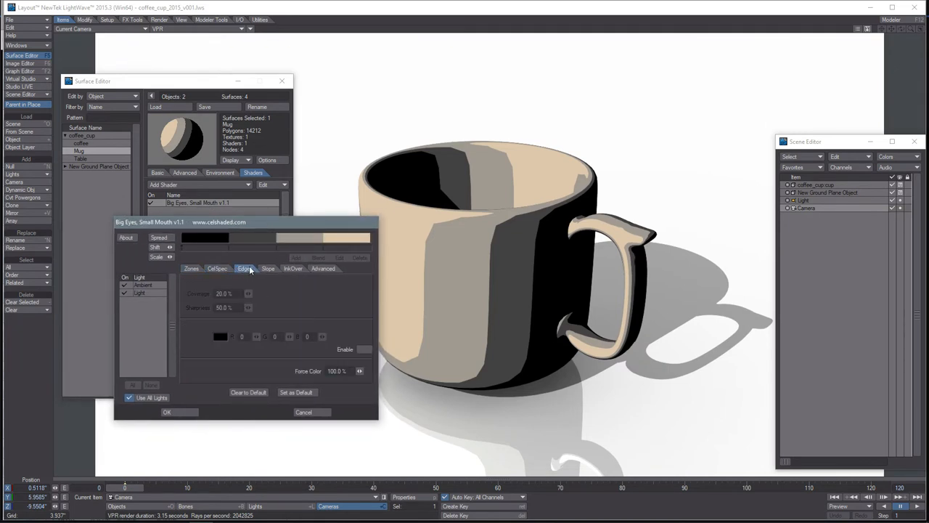
pyautogui.click(191, 268)
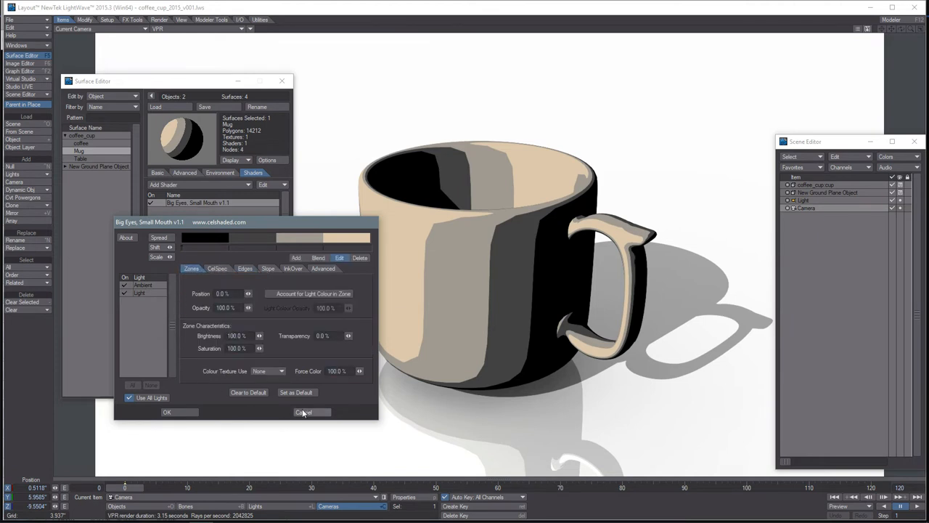
pyautogui.click(312, 411)
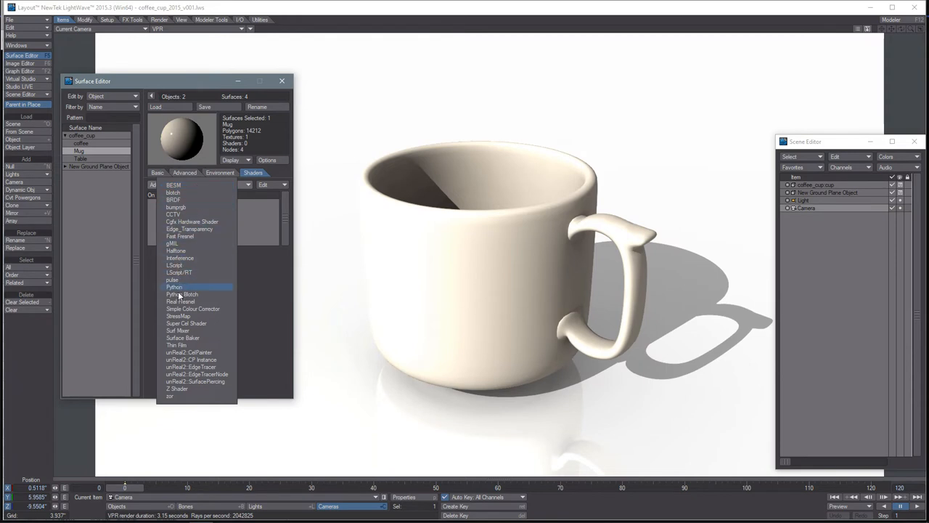
# Add Super Cel Shader v2.15 to the Mug surface for flat beige and grey bands.
pyautogui.click(186, 323)
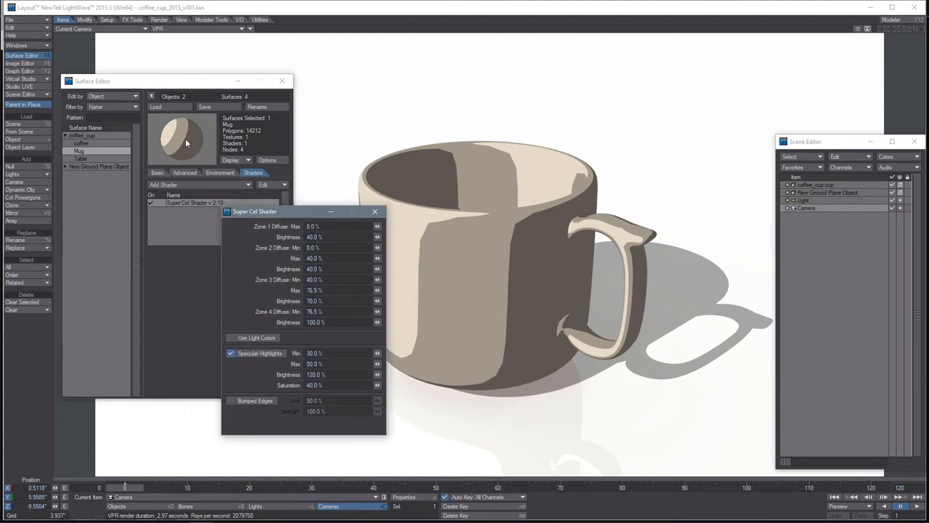
# Inspect the Mug's Basic properties and its Color texture settings.
pyautogui.click(157, 172)
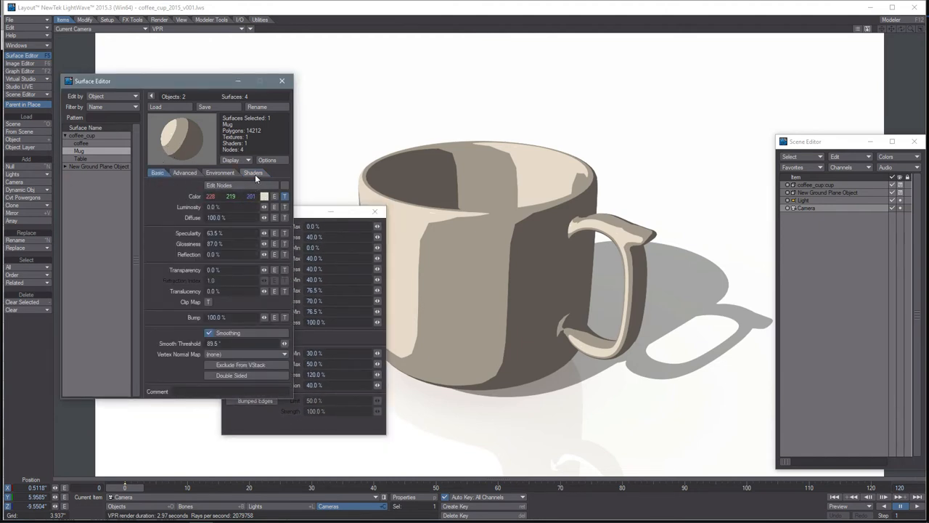
pyautogui.click(252, 172)
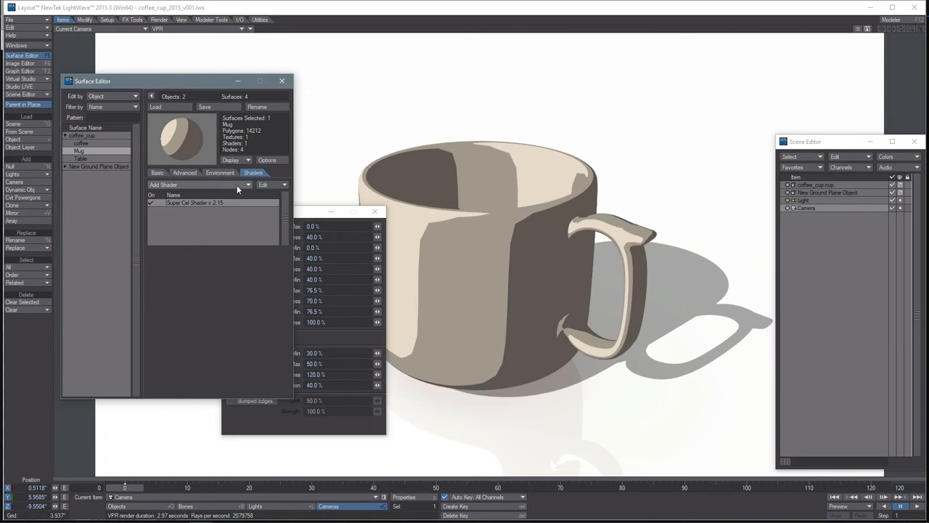
pyautogui.click(156, 172)
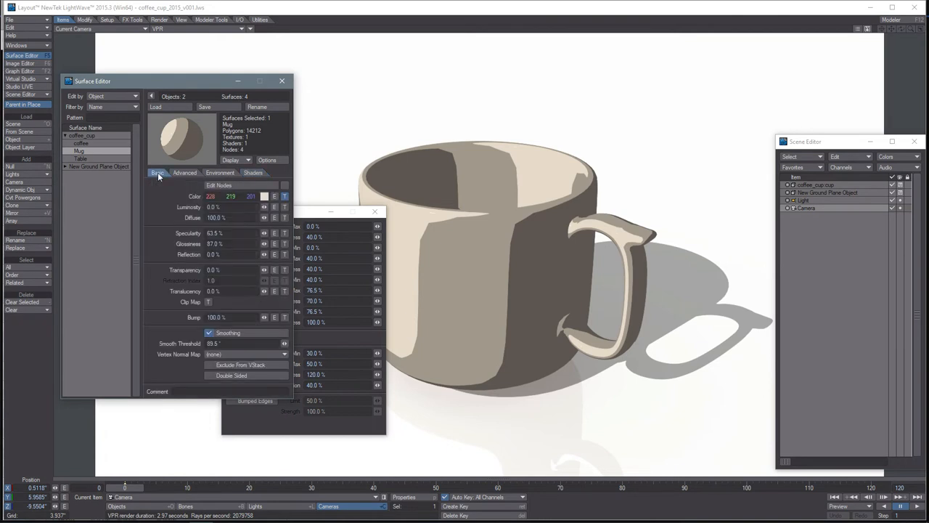
pyautogui.click(284, 196)
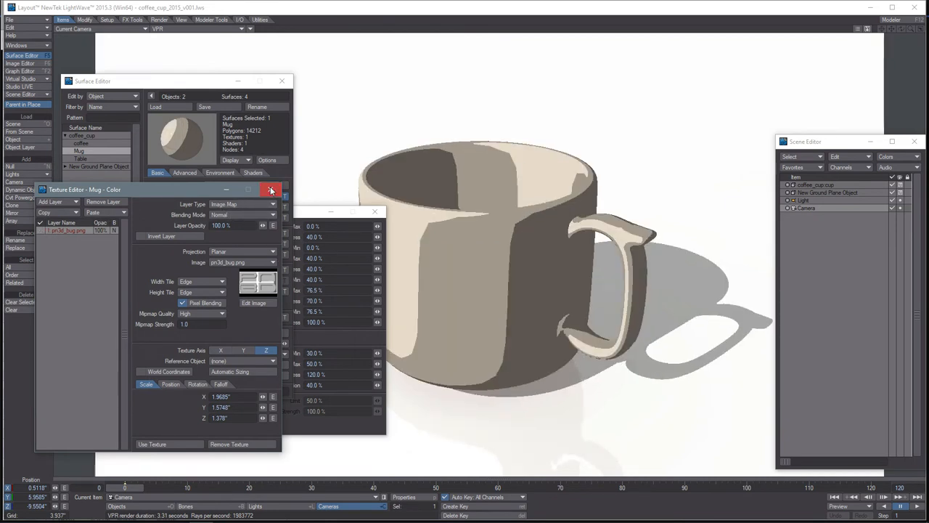
pyautogui.click(271, 189)
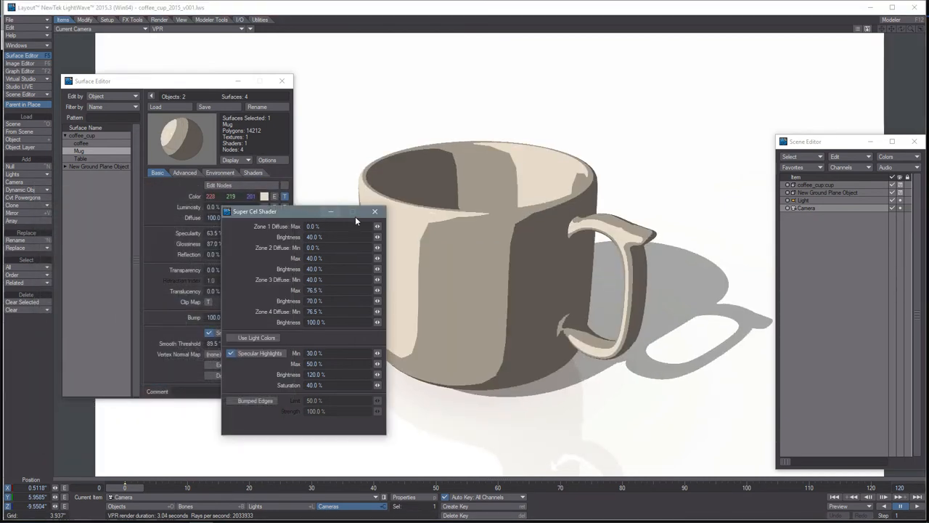
# Close the Super Cel Shader panel and remove the shader from the Mug.
pyautogui.click(375, 212)
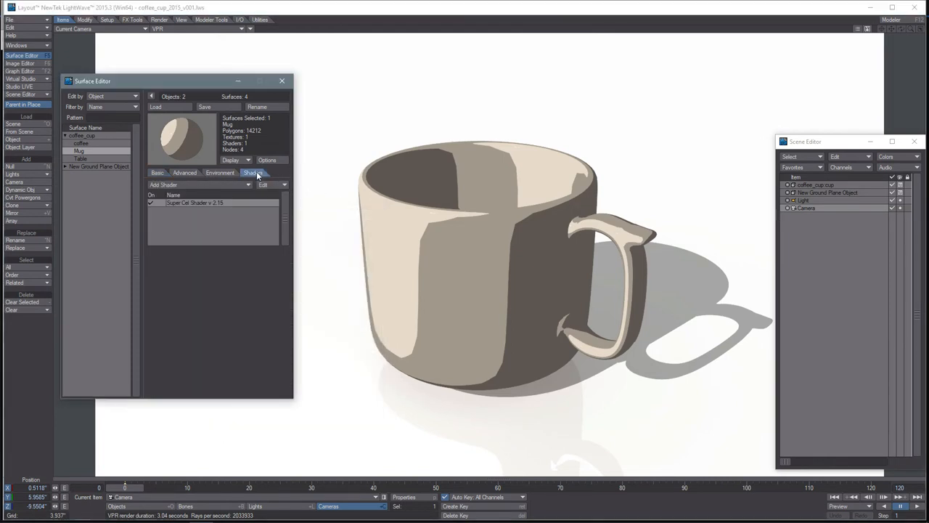
pyautogui.rightClick(192, 202)
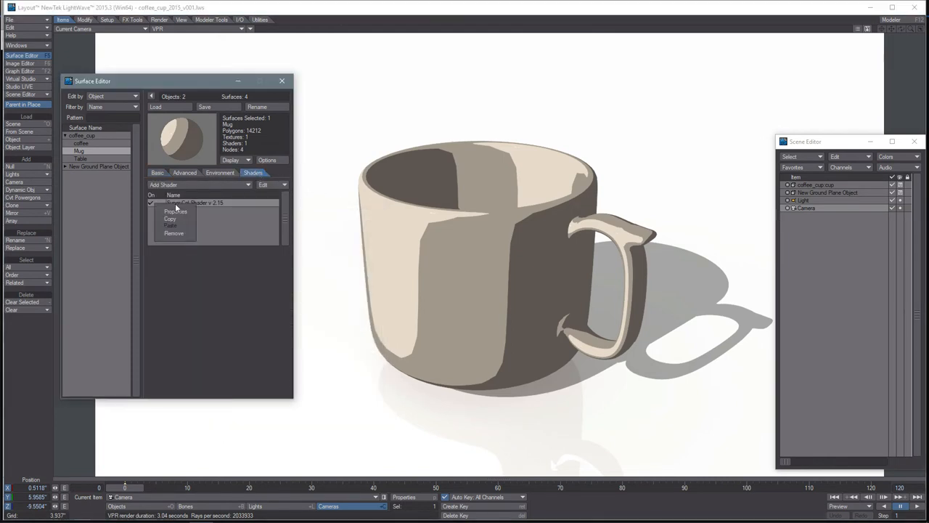
pyautogui.click(174, 233)
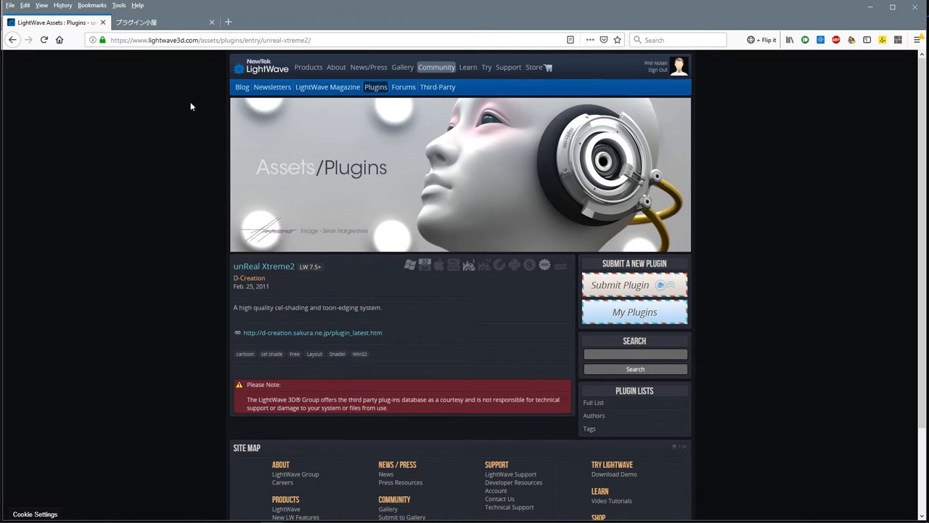
pyautogui.moveTo(242, 73)
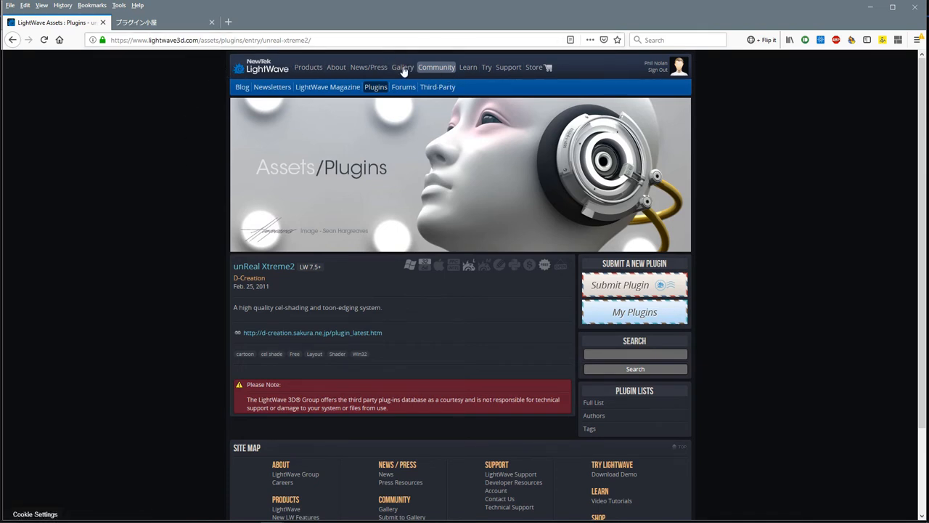
pyautogui.moveTo(436, 67)
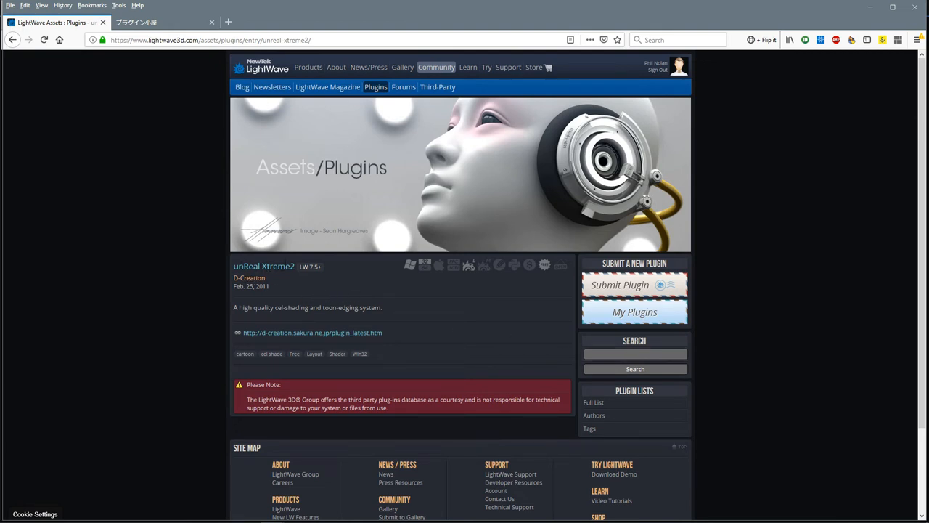
pyautogui.moveTo(399, 329)
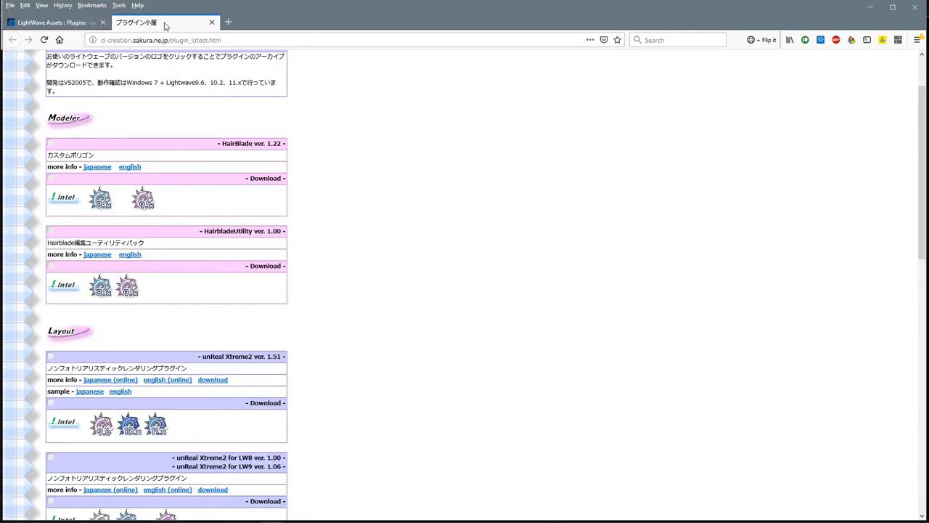
pyautogui.scroll(-3)
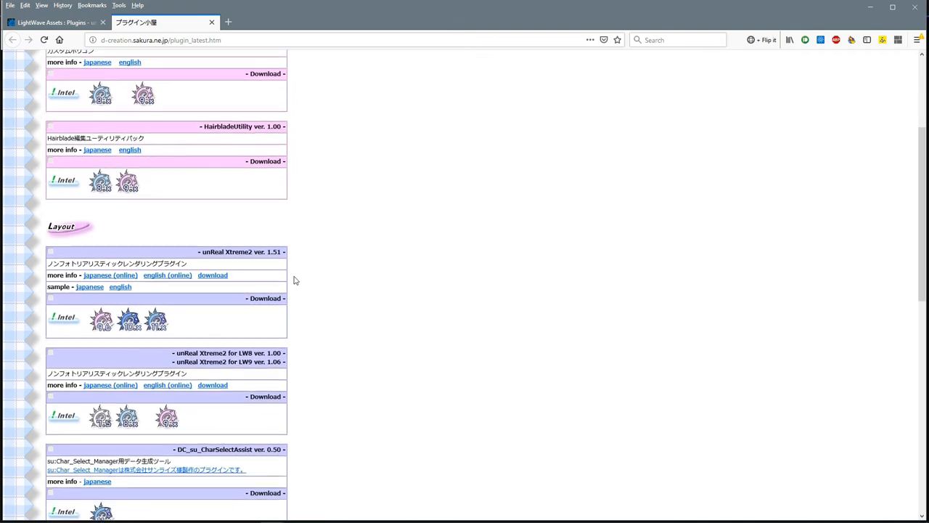
pyautogui.scroll(-3)
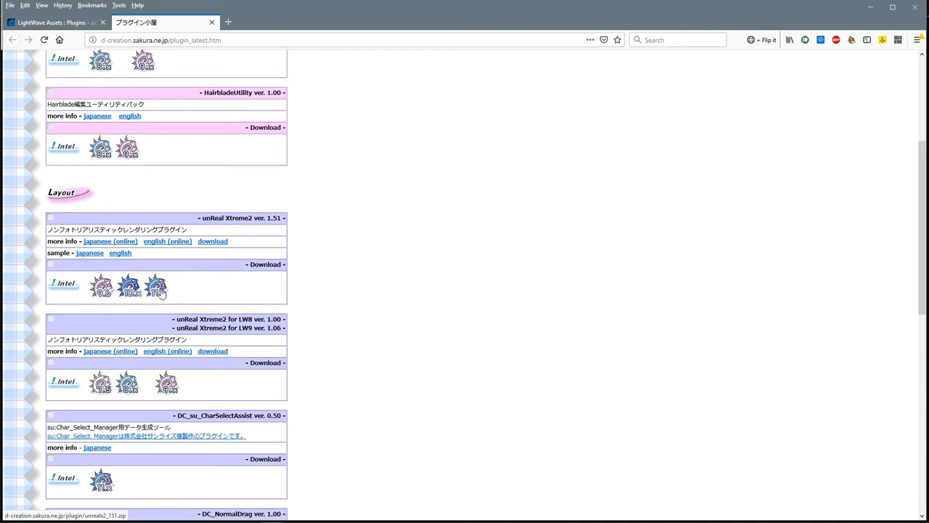
pyautogui.moveTo(153, 292)
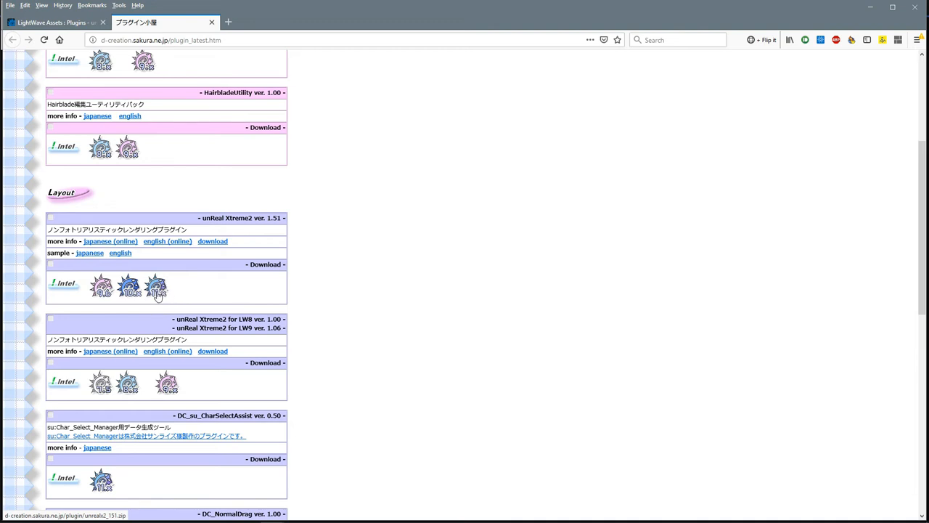
pyautogui.moveTo(312, 280)
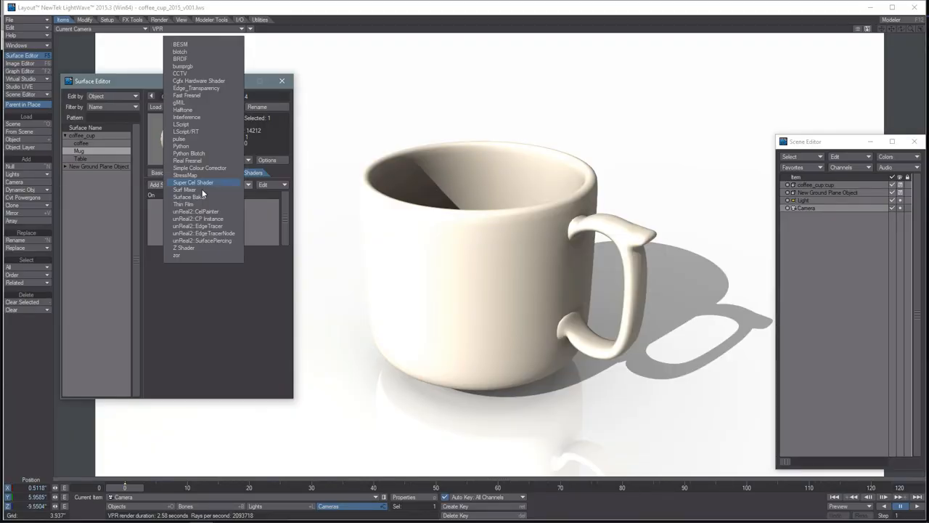
pyautogui.moveTo(198, 219)
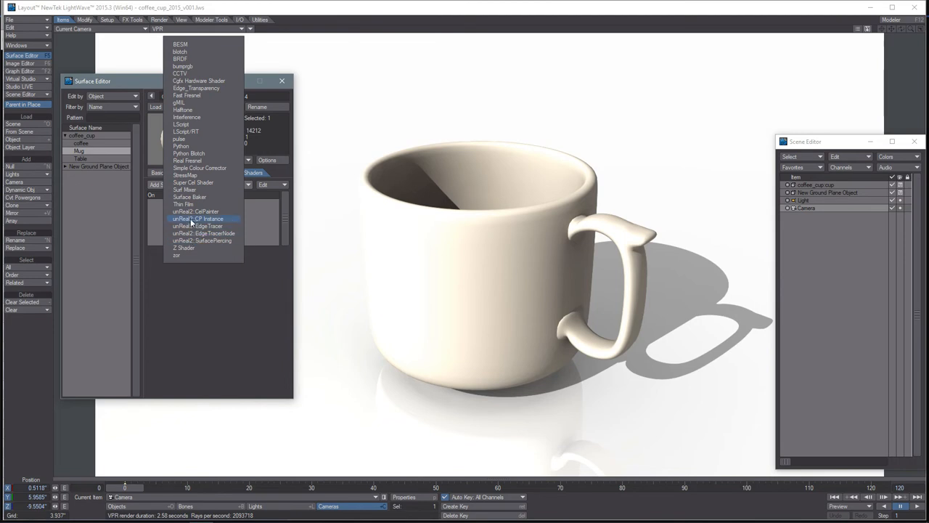
pyautogui.moveTo(206, 211)
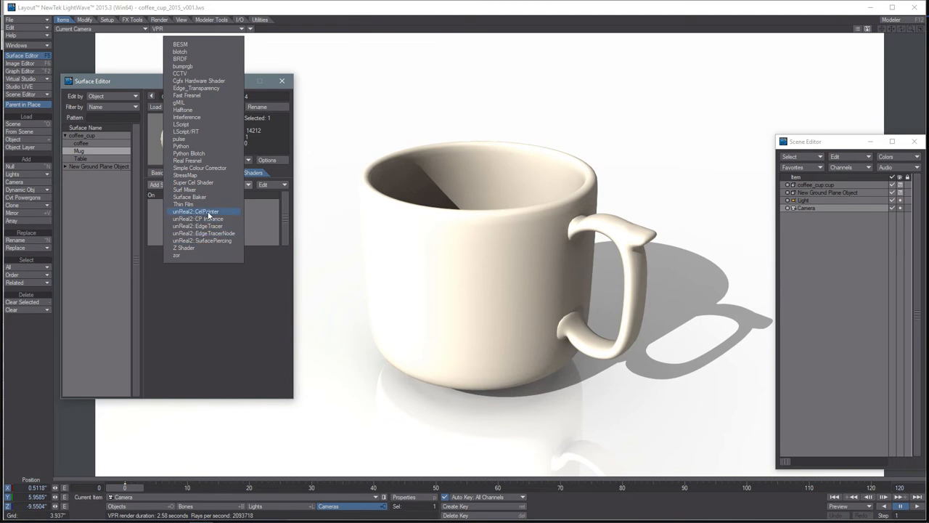
# Apply the unReal2::CelPainter shader to the Mug for flat grey-beige toon tones.
pyautogui.click(205, 212)
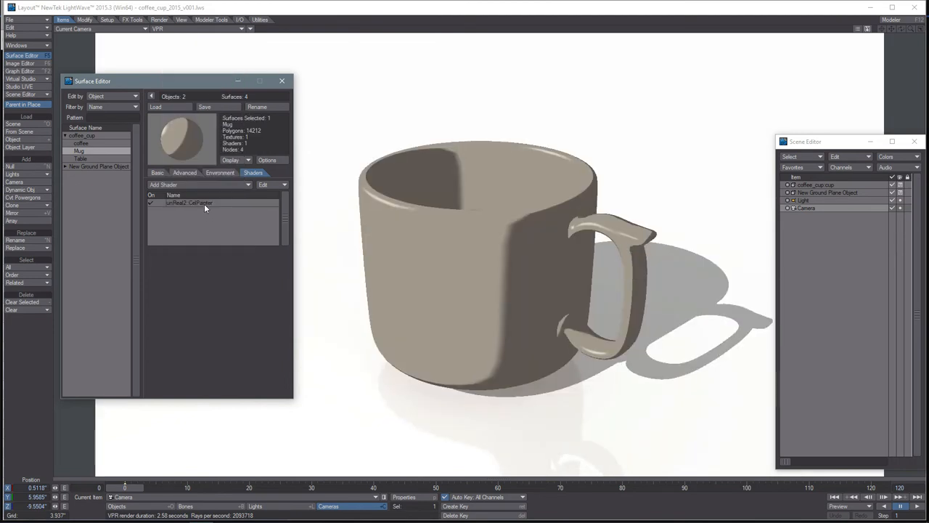
# Reposition the CelPainter ramp keys (about 17% and 70%) and add a middle key at 43%.
pyautogui.doubleClick(189, 203)
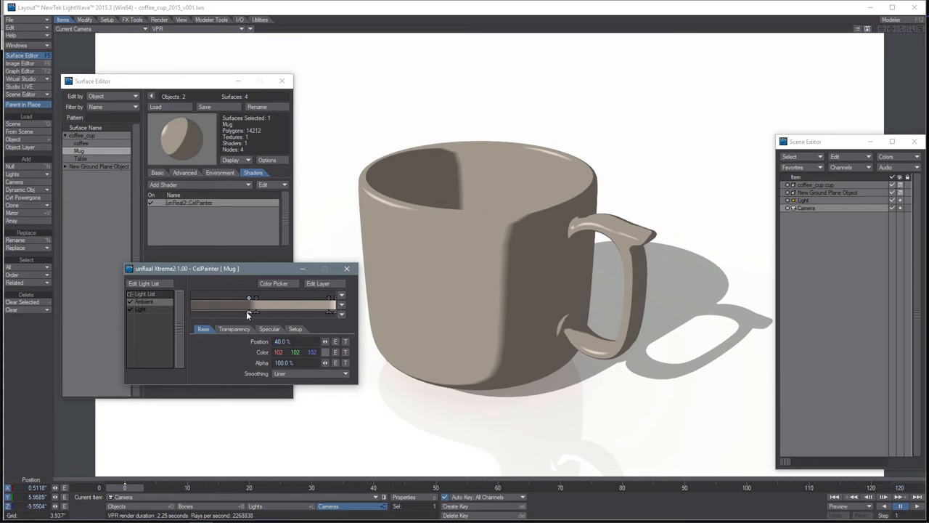
pyautogui.moveTo(249, 297); pyautogui.dragTo(215, 298)
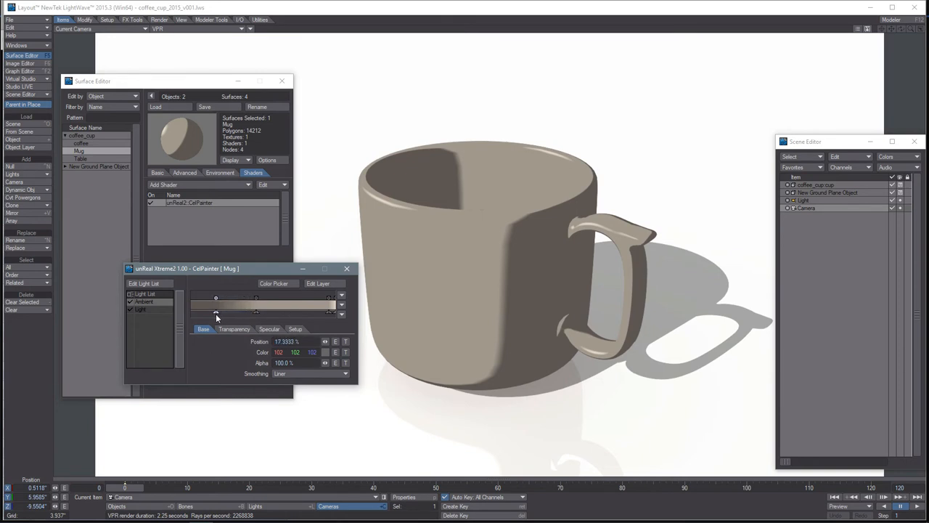
pyautogui.moveTo(216, 311); pyautogui.dragTo(256, 311)
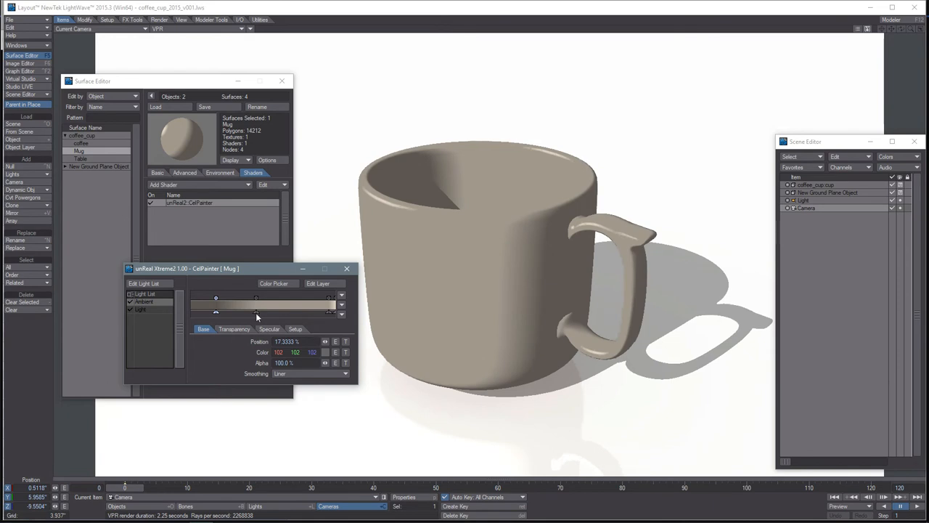
pyautogui.moveTo(255, 298); pyautogui.dragTo(223, 297)
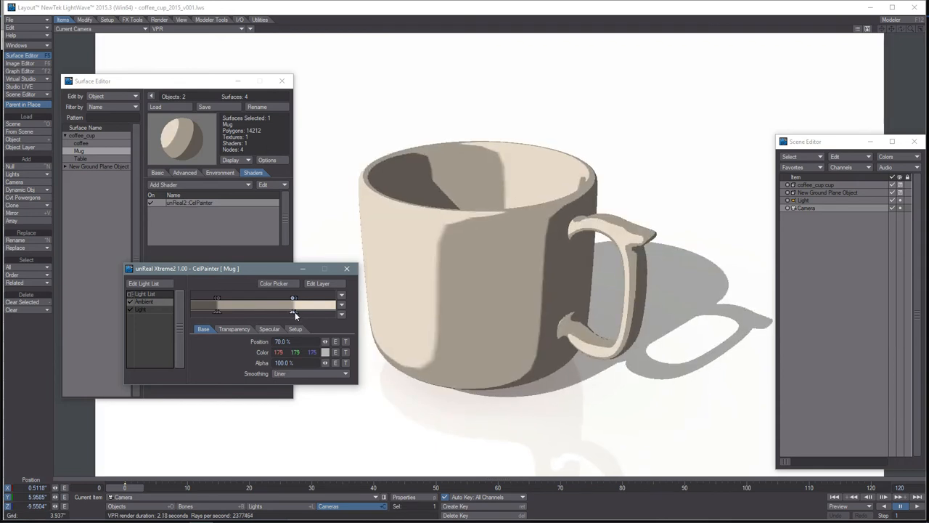
pyautogui.moveTo(294, 312); pyautogui.dragTo(299, 312)
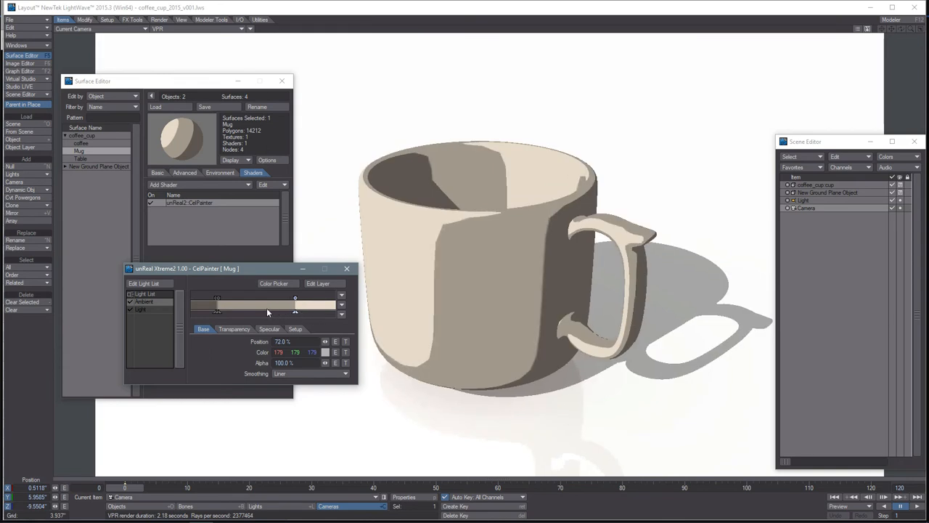
pyautogui.moveTo(295, 298); pyautogui.dragTo(238, 297)
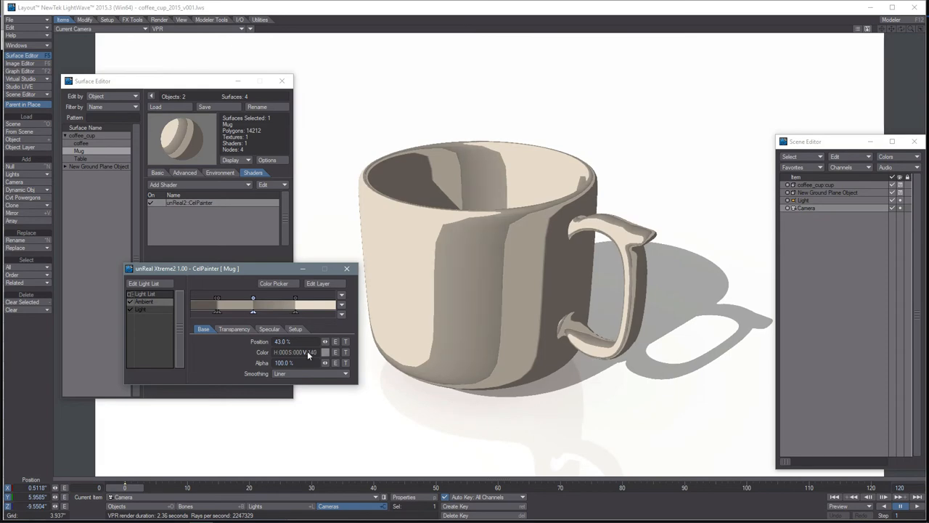
pyautogui.click(157, 172)
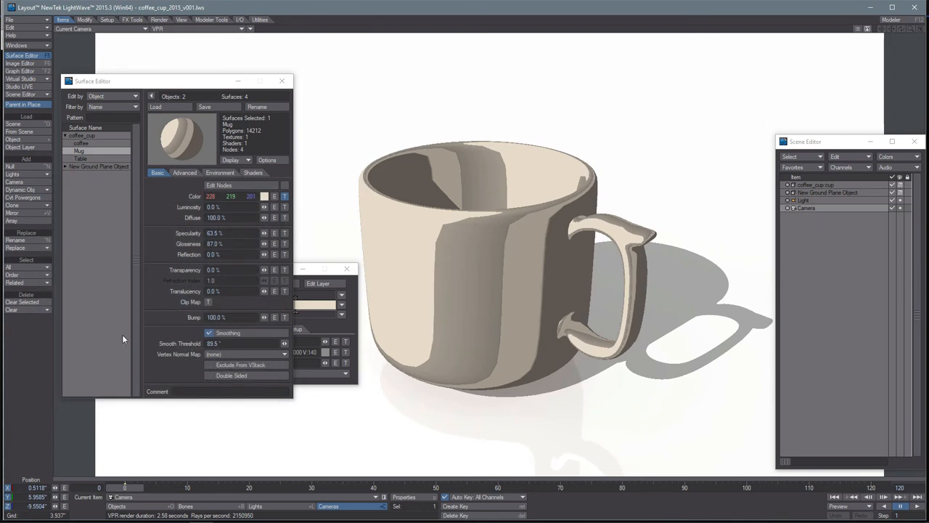
# Confirm the 43% middle key's colour is mid grey, value 140.
pyautogui.click(253, 173)
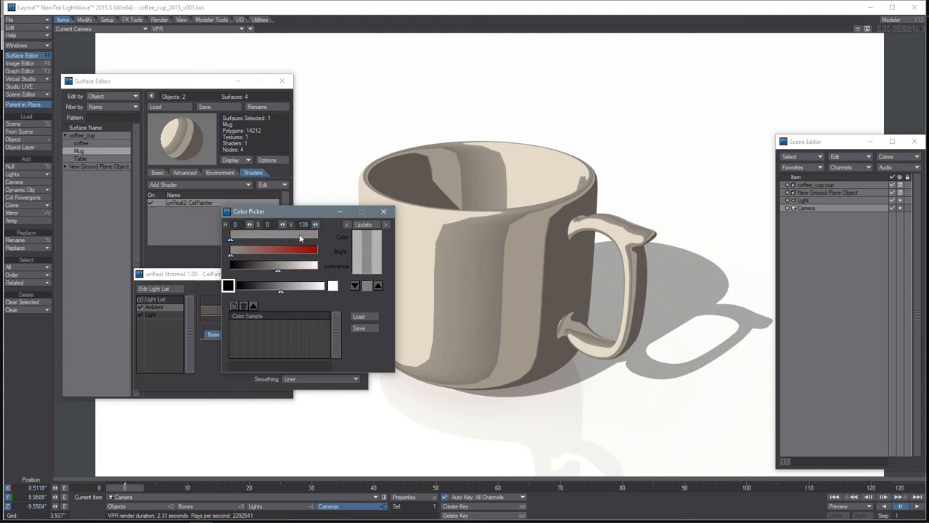
pyautogui.click(383, 211)
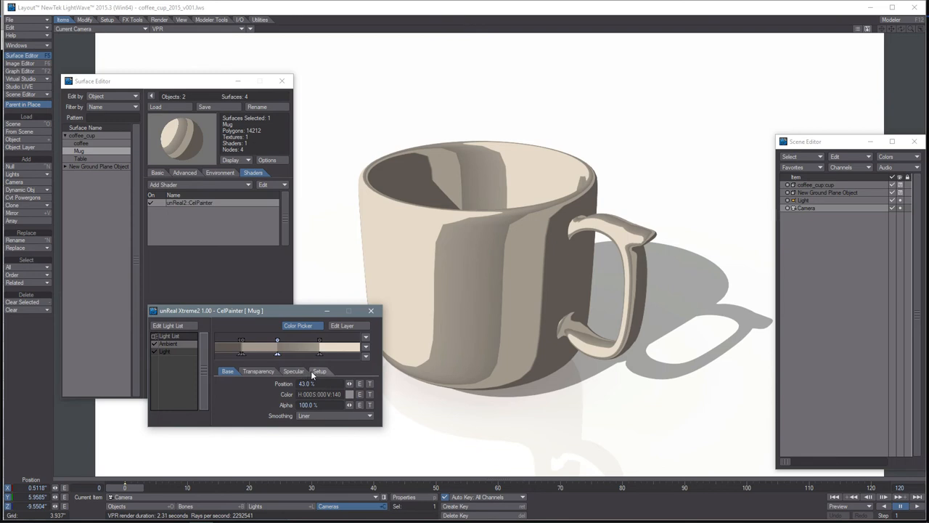
pyautogui.moveTo(304, 364)
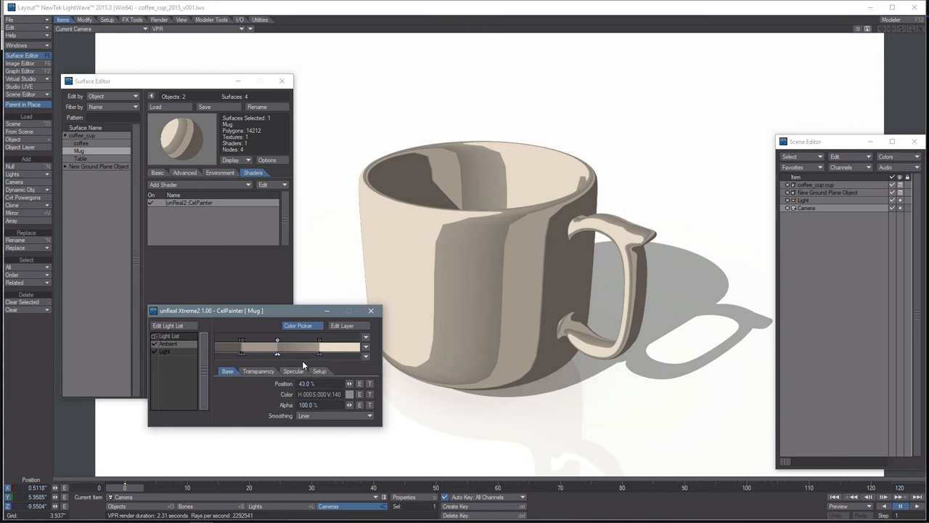
pyautogui.moveTo(371, 310)
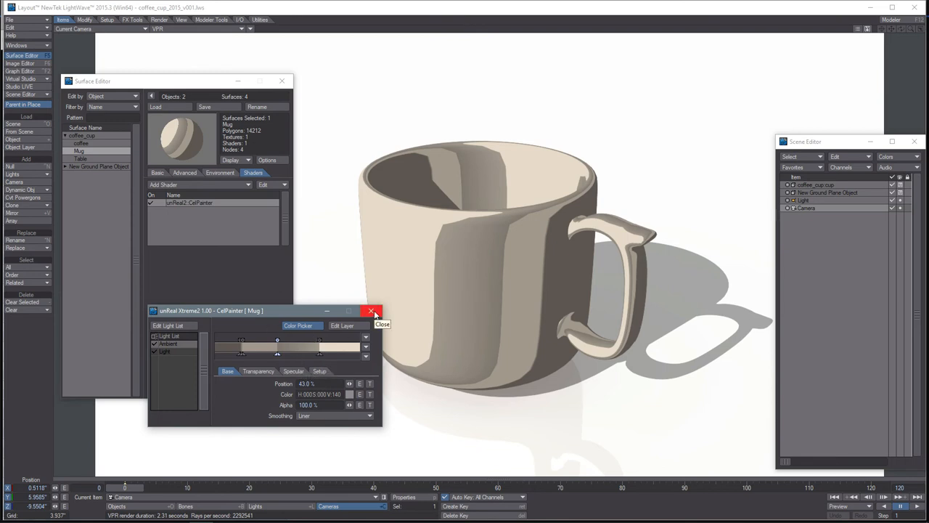
# Remove the CelPainter shader from the Mug and show its Basic surface settings.
pyautogui.click(371, 311)
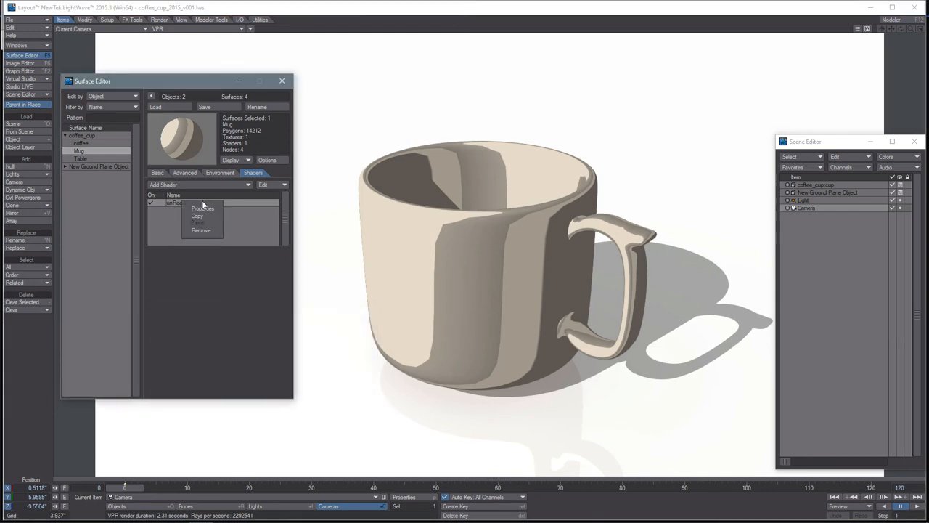
pyautogui.click(201, 230)
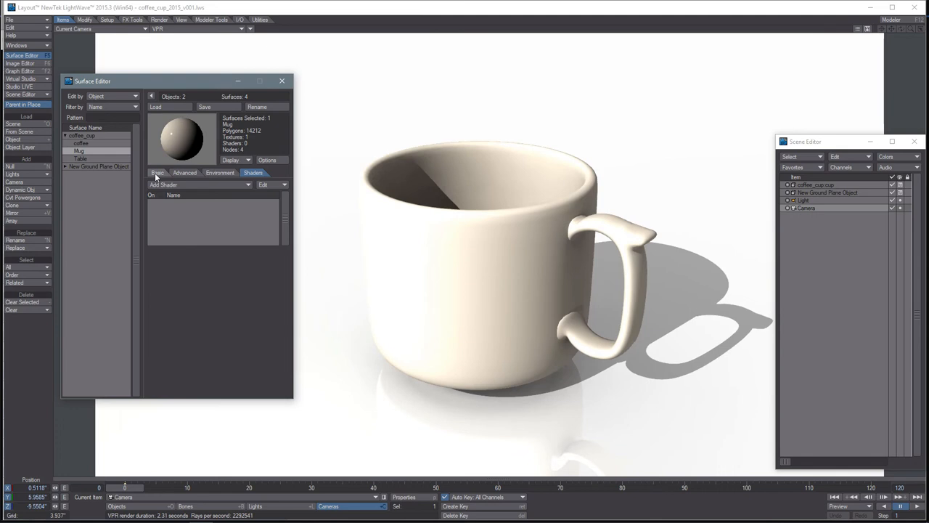
pyautogui.click(156, 173)
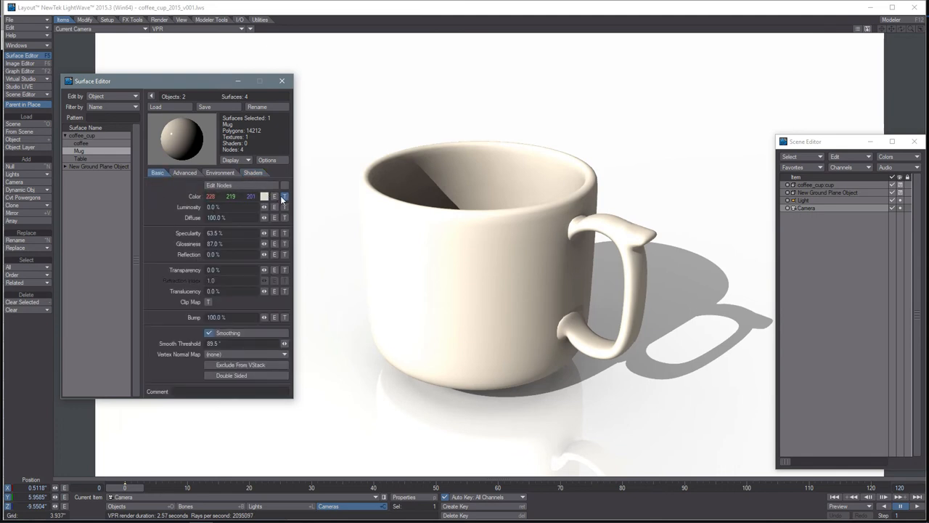
# Add a Gradient layer above the image map in the Mug's Color texture.
pyautogui.click(284, 196)
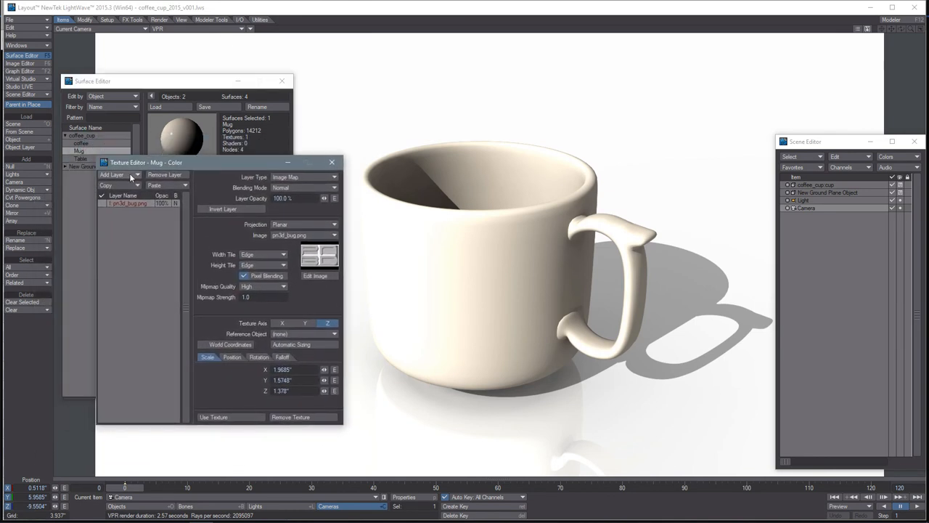
pyautogui.click(114, 175)
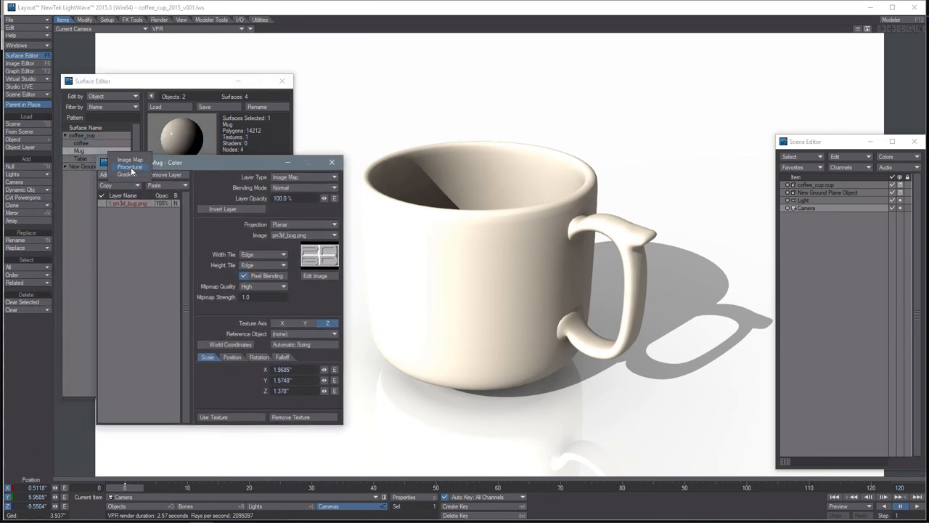
pyautogui.click(127, 166)
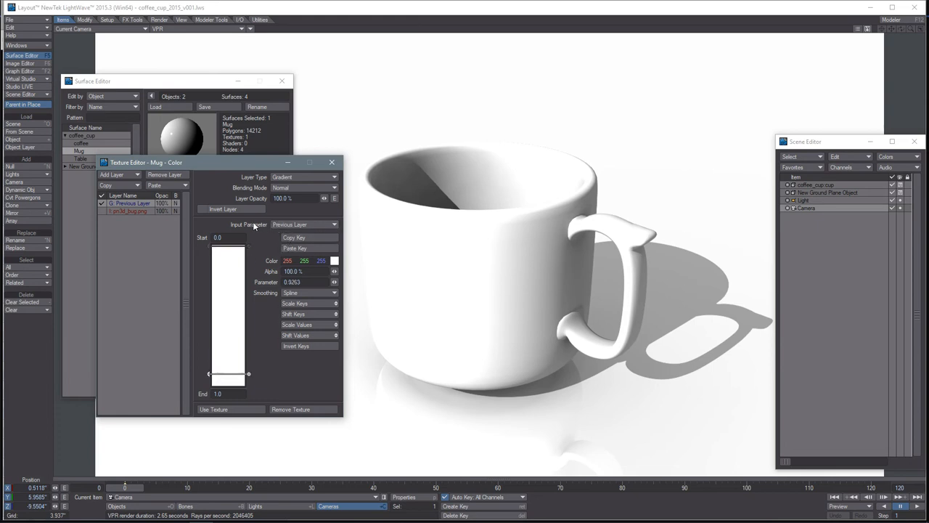
# Drive the gradient by Light Incidence with black, grey, white keys and Step smoothing.
pyautogui.click(303, 223)
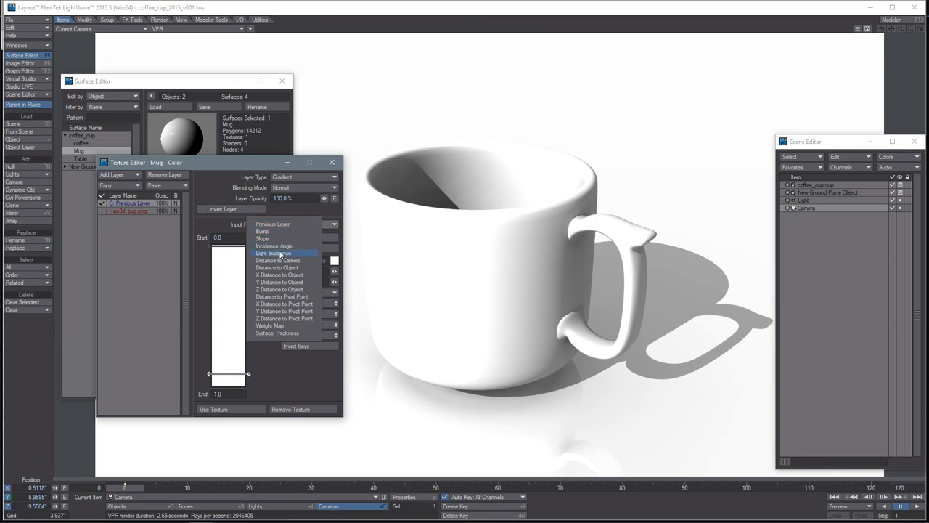
pyautogui.click(276, 253)
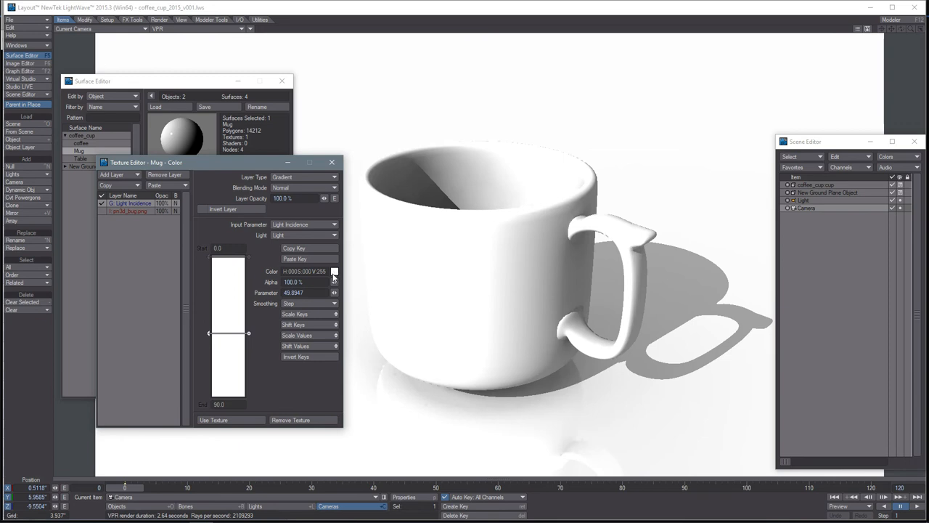
pyautogui.click(333, 271)
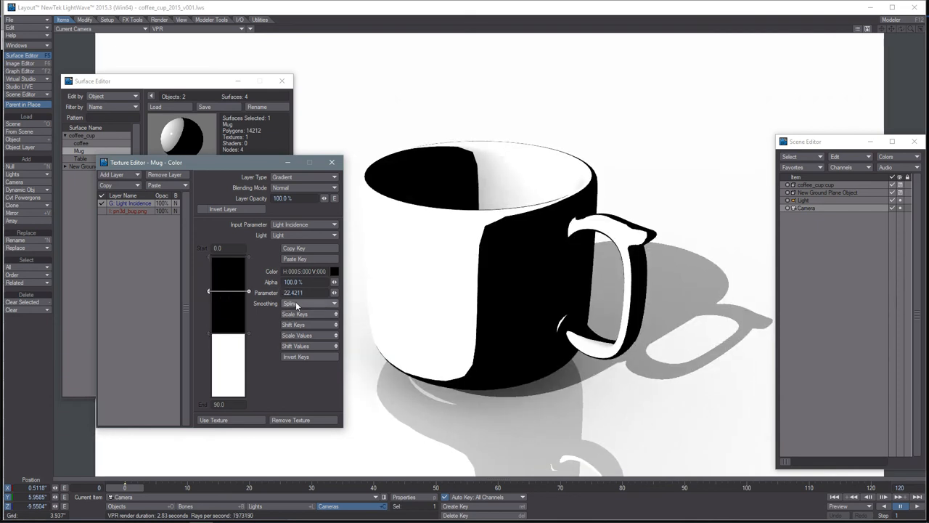
pyautogui.click(305, 303)
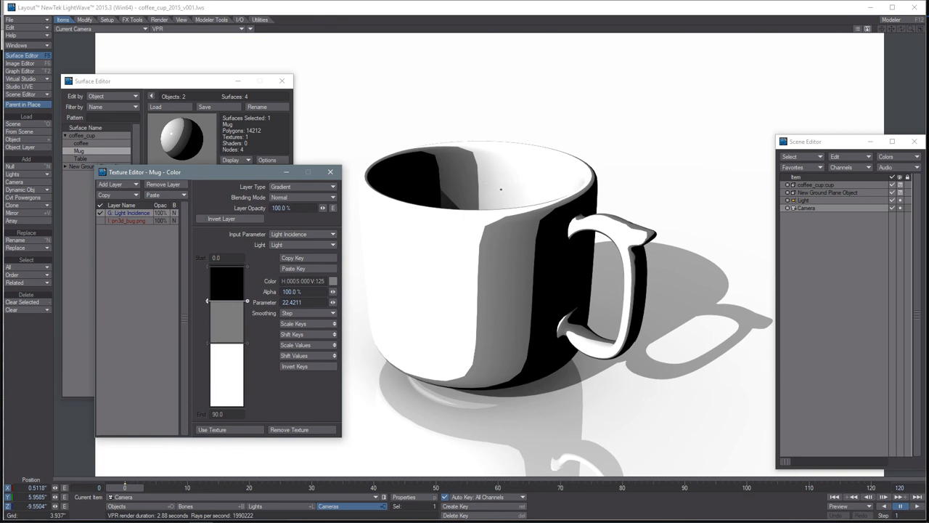
pyautogui.moveTo(472, 189)
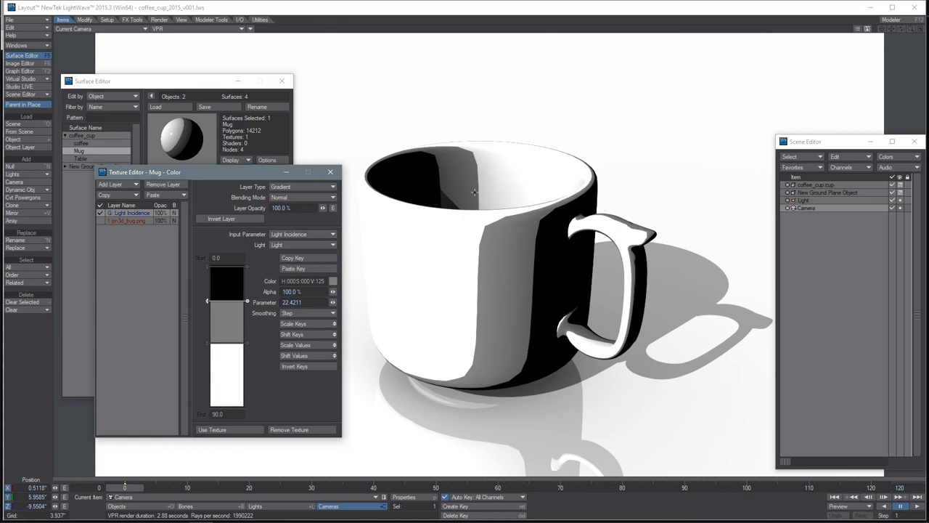
pyautogui.moveTo(236, 413)
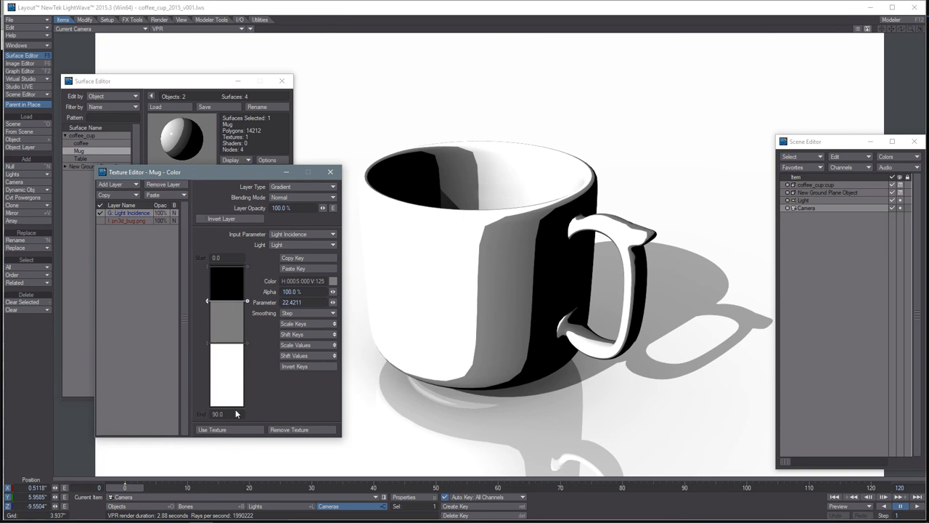
# Apply the stepped light-incidence gradient with Use Texture and exit the Texture Editor.
pyautogui.click(329, 172)
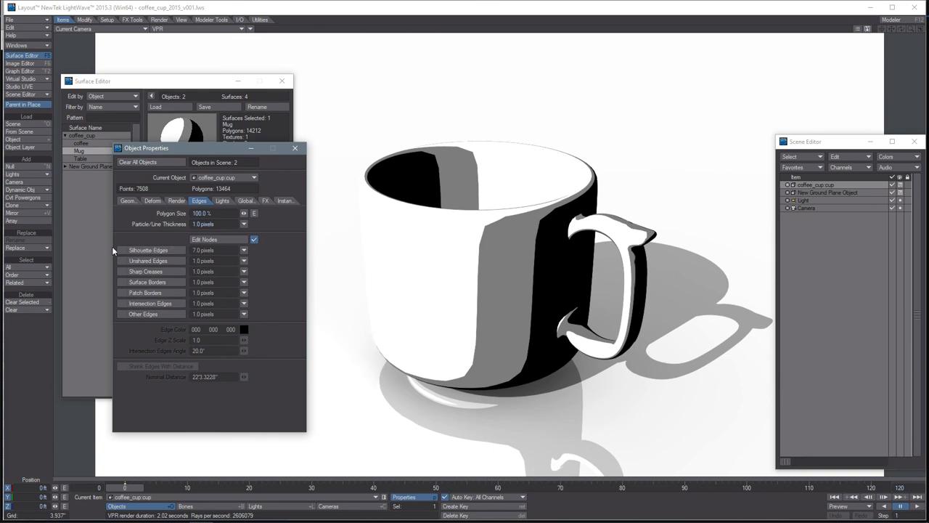
# Enable the coffee cup's Silhouette Edges and open its edge Node Editor.
pyautogui.click(122, 250)
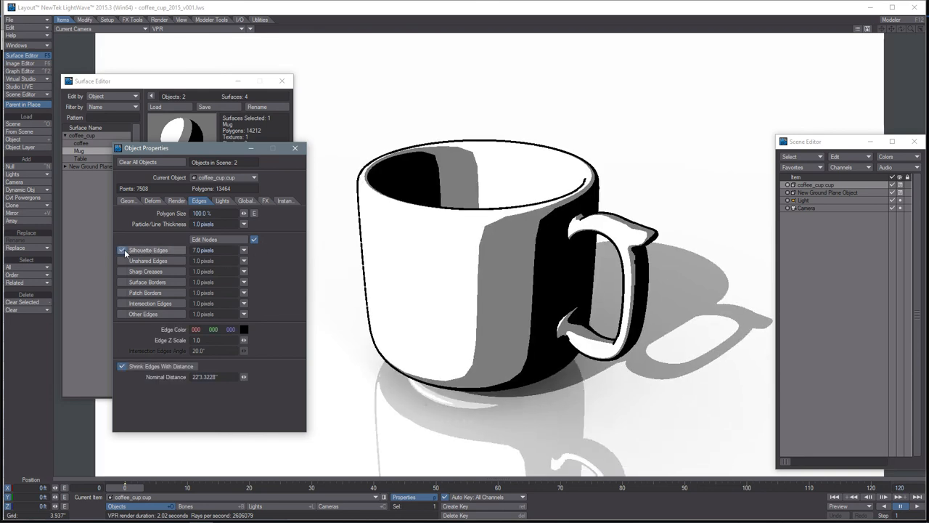
pyautogui.click(122, 250)
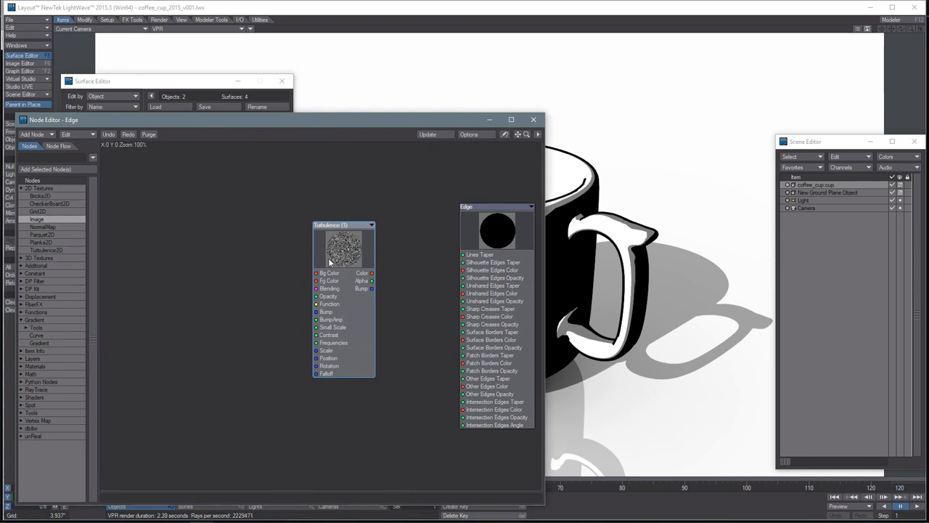
pyautogui.moveTo(352, 254)
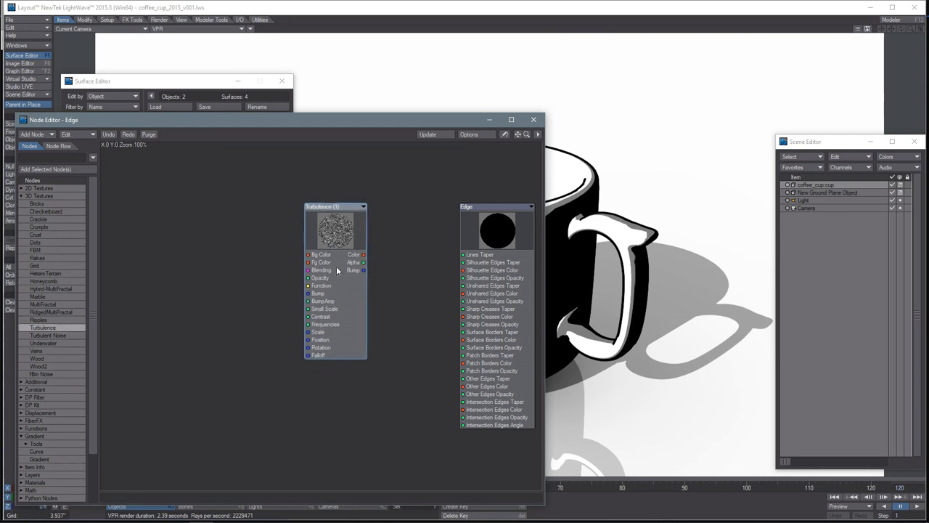
# Open the Turbulence edge node's settings: Small Scale 1.86, Contrast 28.5%, Frequencies 3.0.
pyautogui.doubleClick(335, 229)
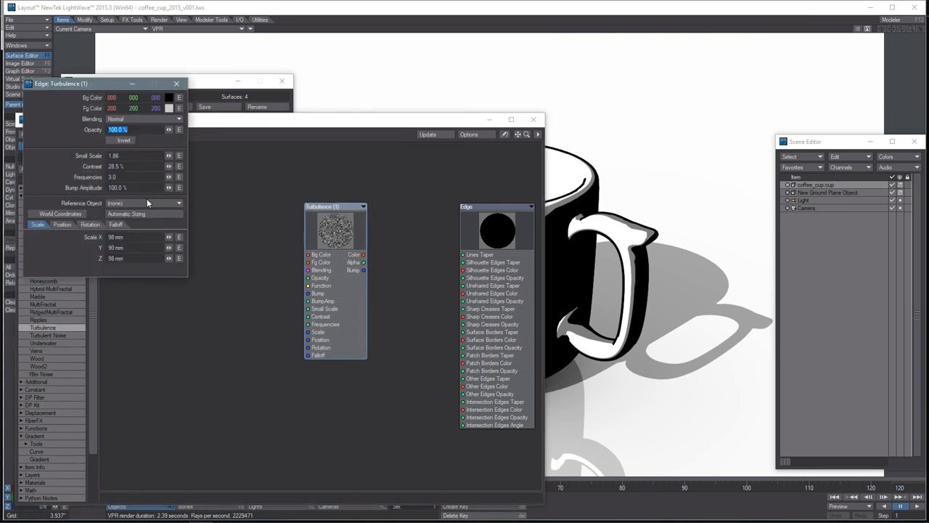
pyautogui.moveTo(357, 131)
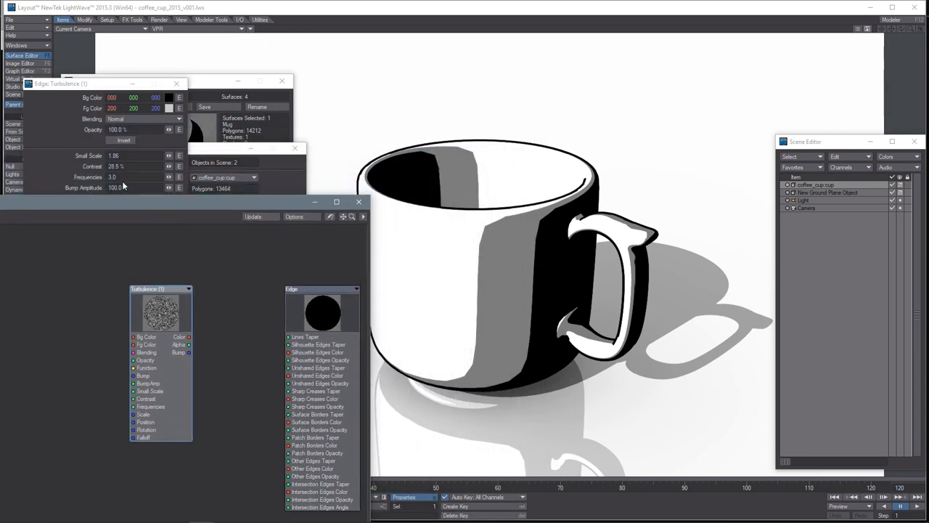
pyautogui.moveTo(189, 352)
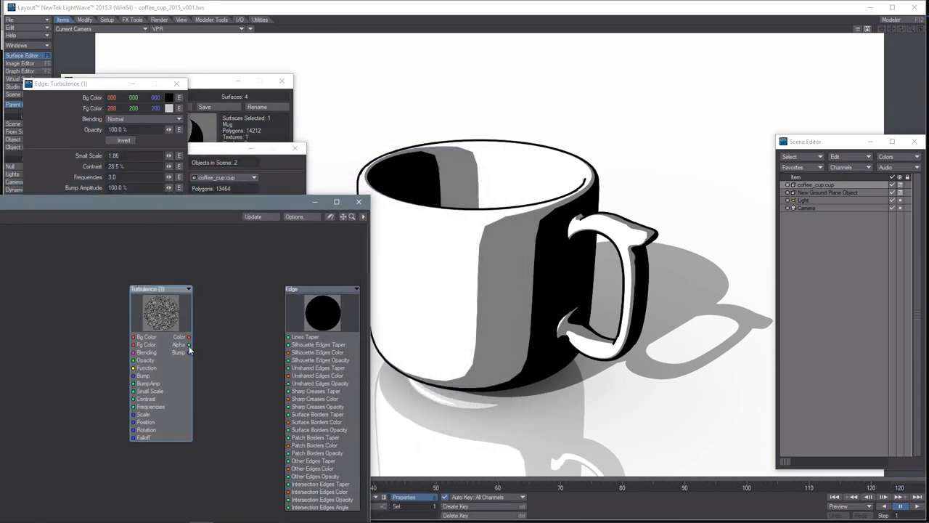